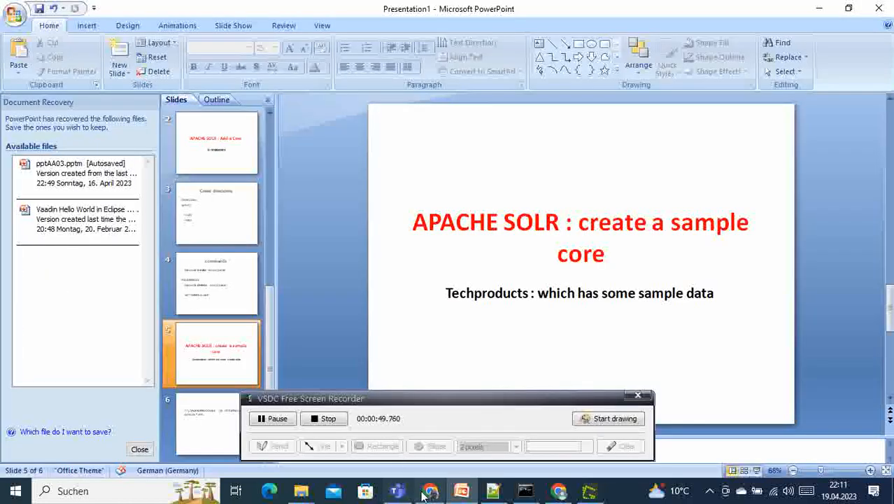
# Show the Solr 9.2.0 Dashboard in the browser, then return to the techproducts slide
pyautogui.click(431, 490)
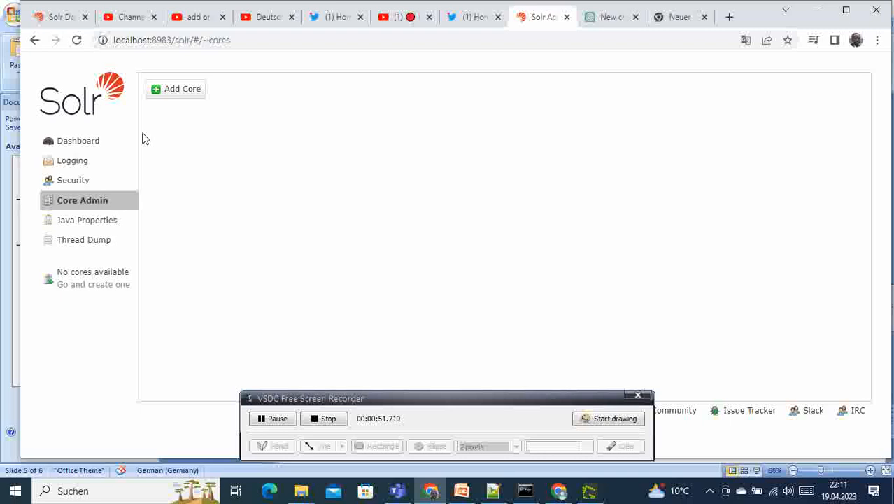
pyautogui.moveTo(333, 204)
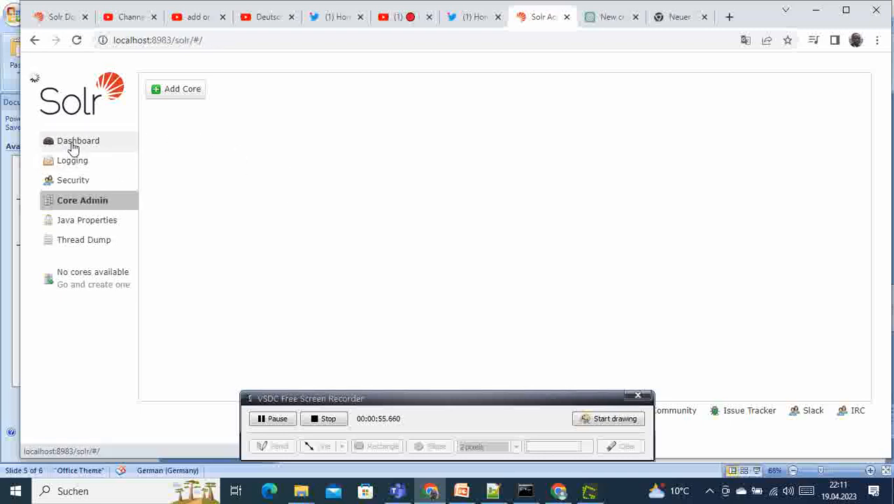
pyautogui.click(79, 139)
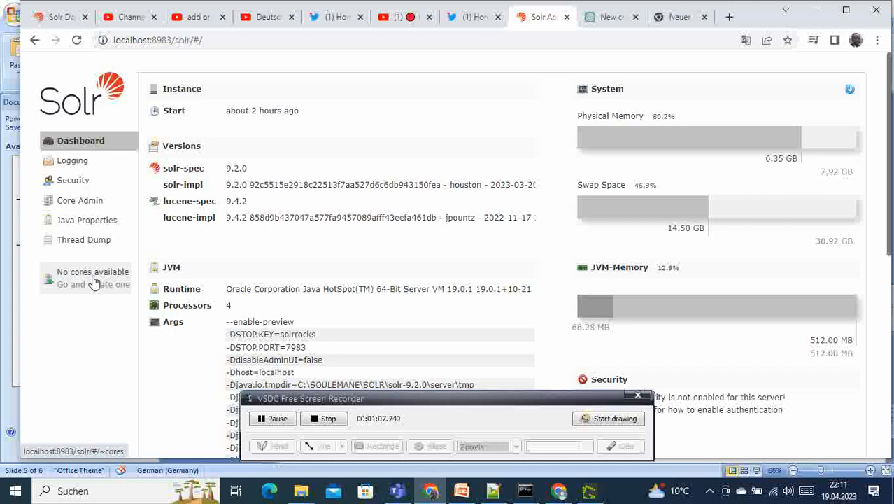
pyautogui.click(462, 489)
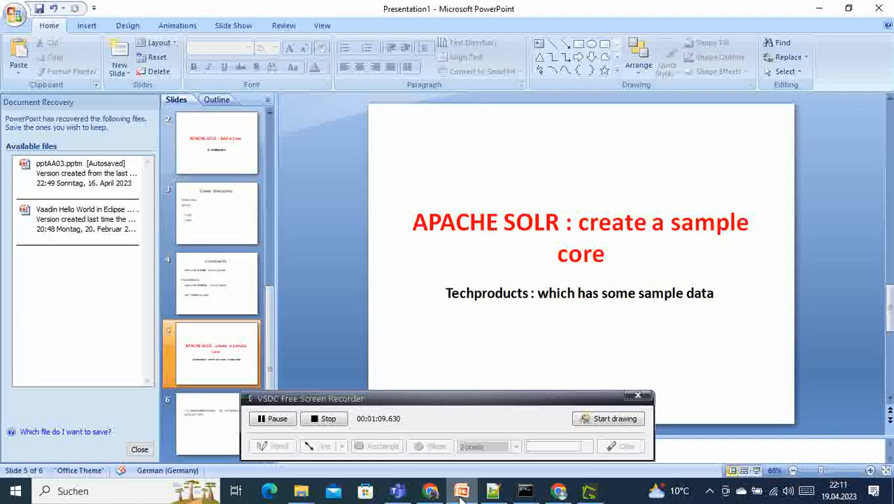
pyautogui.click(579, 294)
pyautogui.write('t')
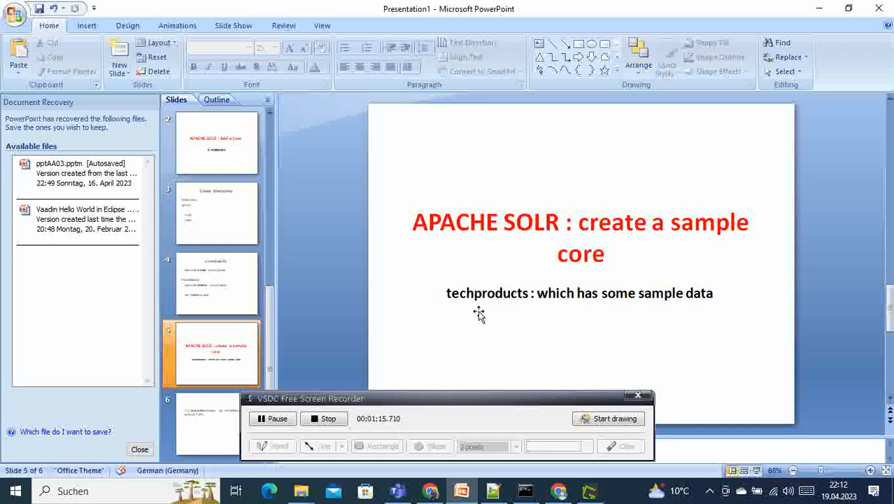
pyautogui.moveTo(726, 86)
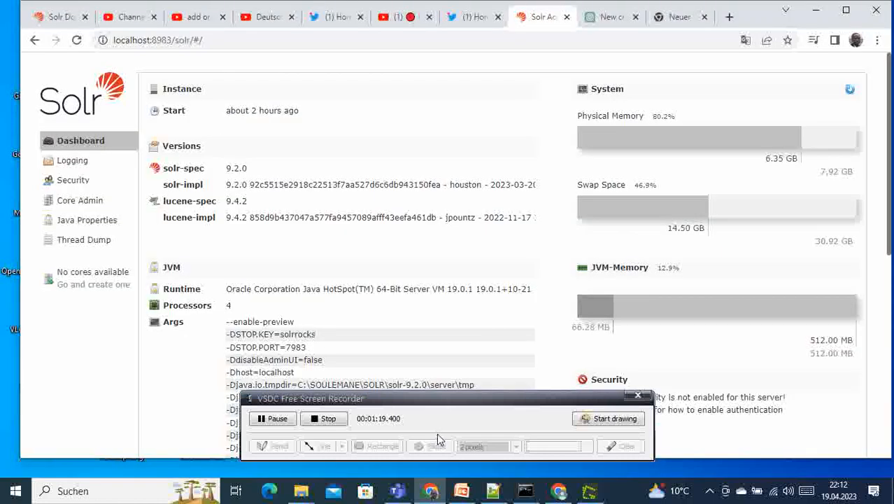
pyautogui.moveTo(300, 490)
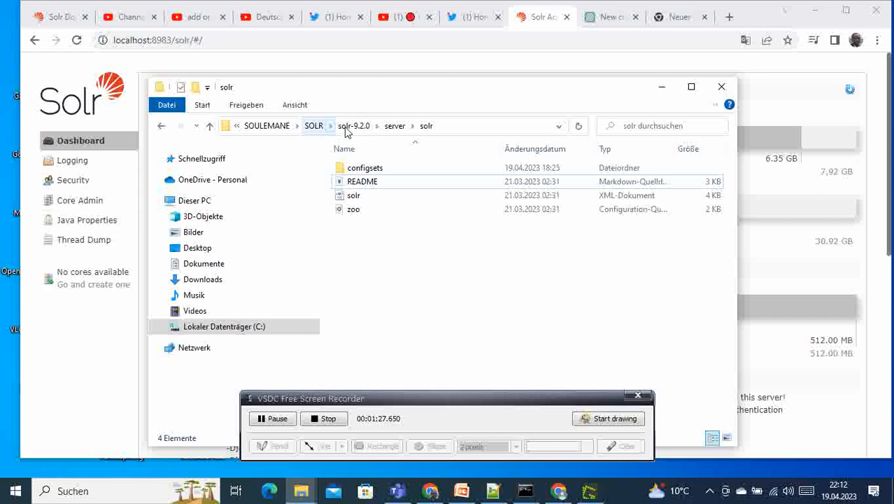
# Navigate from solr-9.2.0 through server and solr into the configsets folder
pyautogui.click(352, 126)
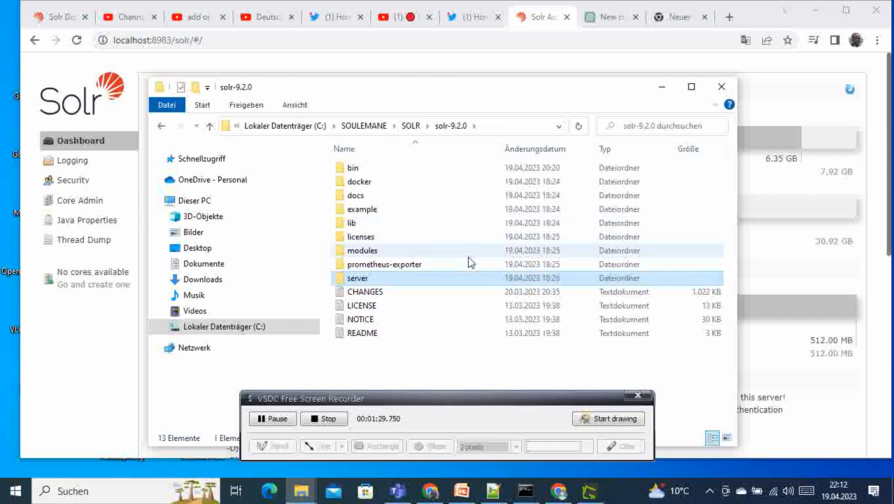
pyautogui.moveTo(420, 137)
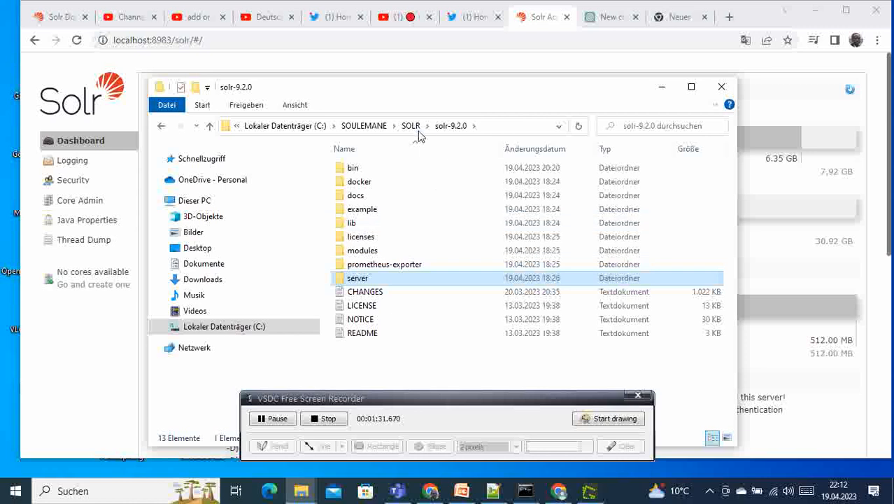
pyautogui.moveTo(451, 288)
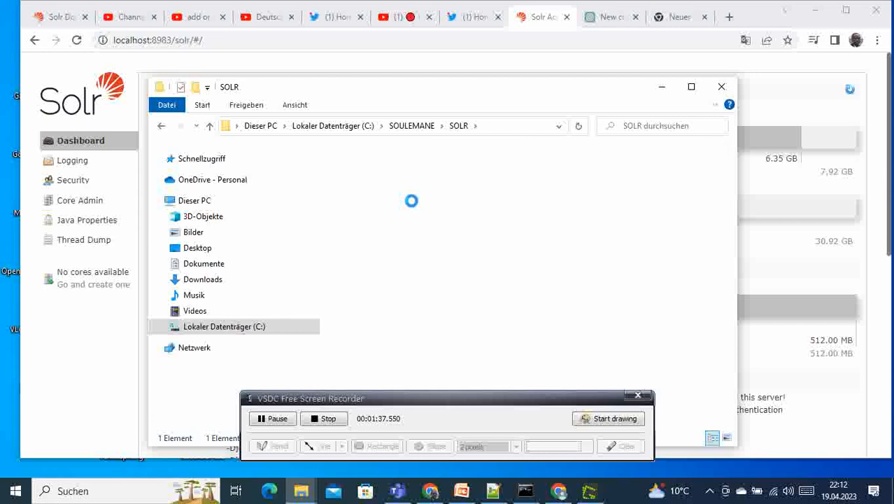
pyautogui.doubleClick(411, 202)
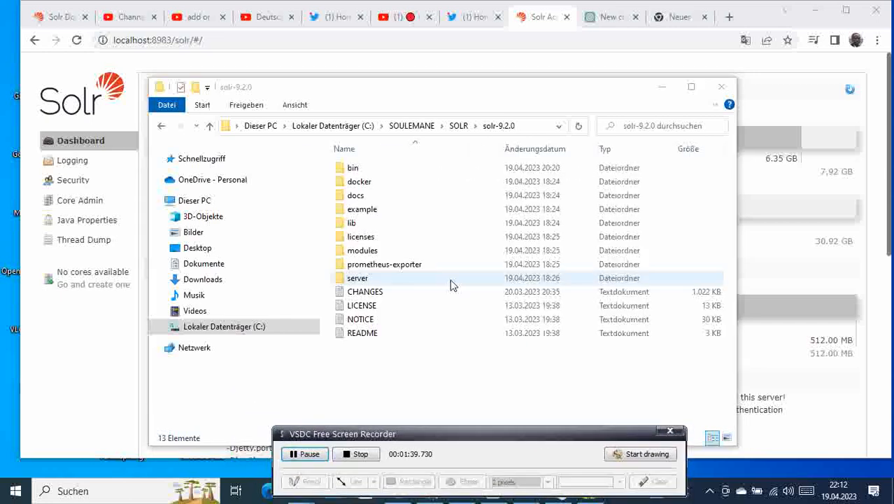
pyautogui.click(358, 277)
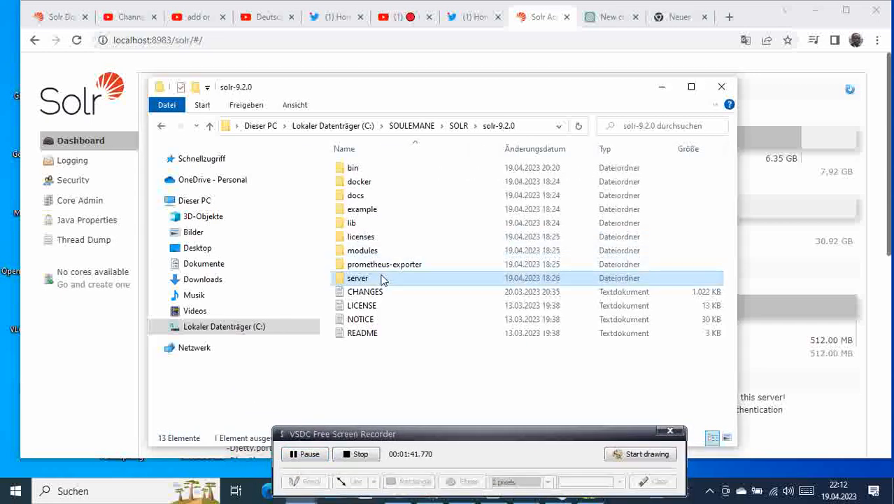
pyautogui.doubleClick(358, 277)
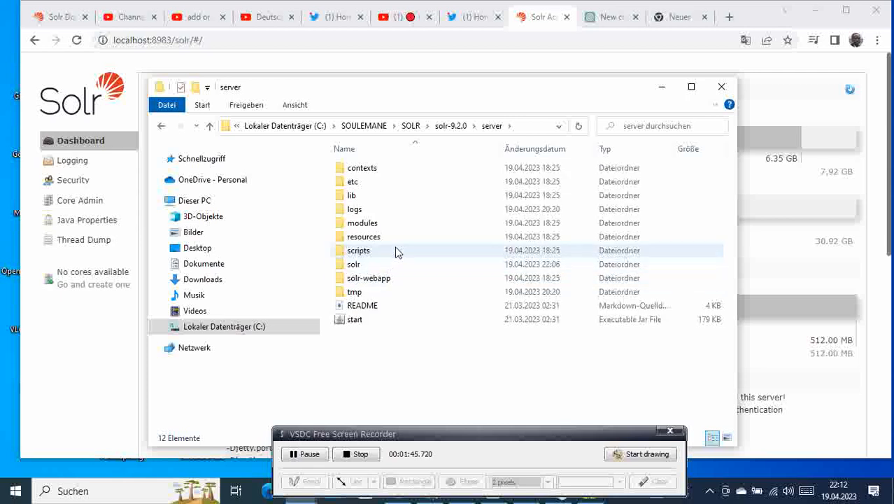
pyautogui.doubleClick(353, 263)
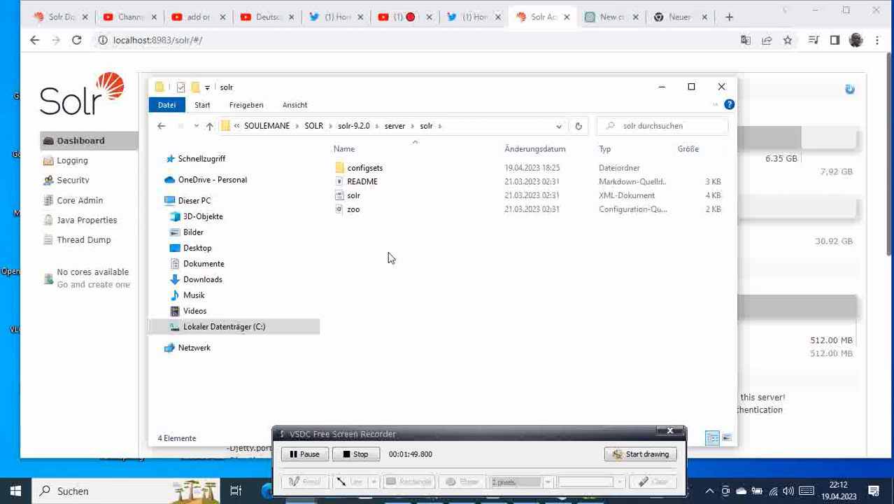
pyautogui.click(364, 168)
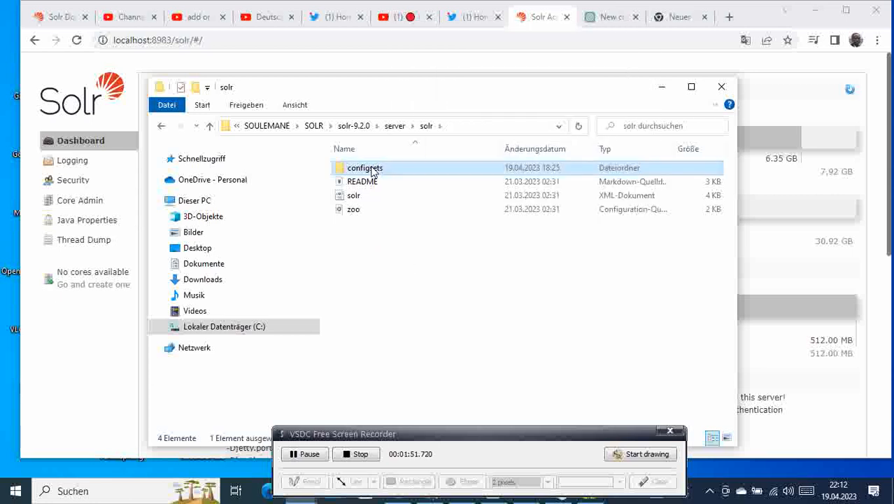
pyautogui.doubleClick(363, 168)
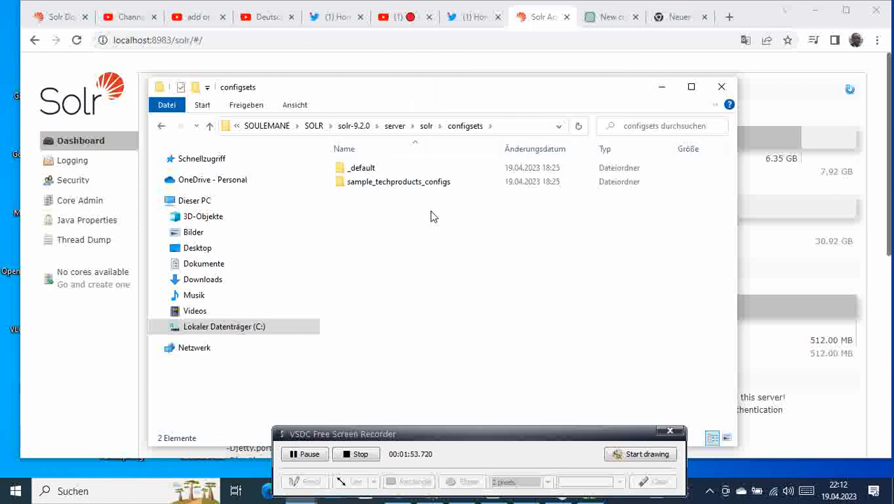
pyautogui.moveTo(414, 196)
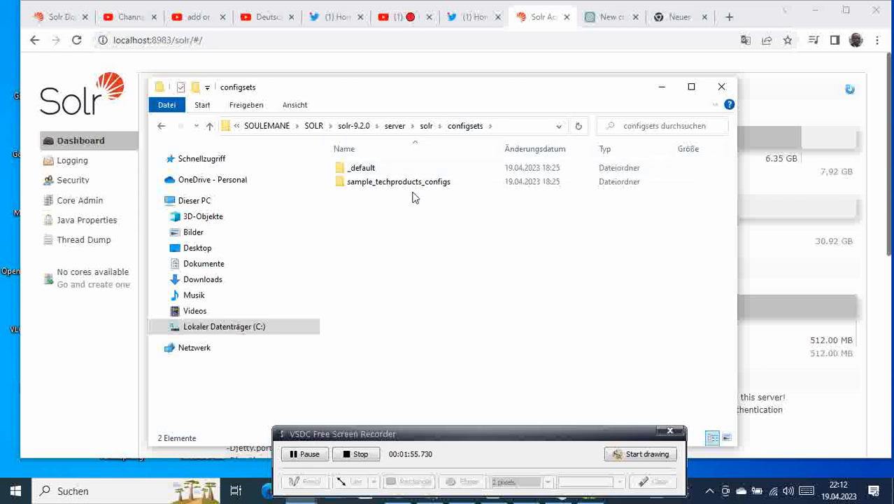
pyautogui.moveTo(395, 181)
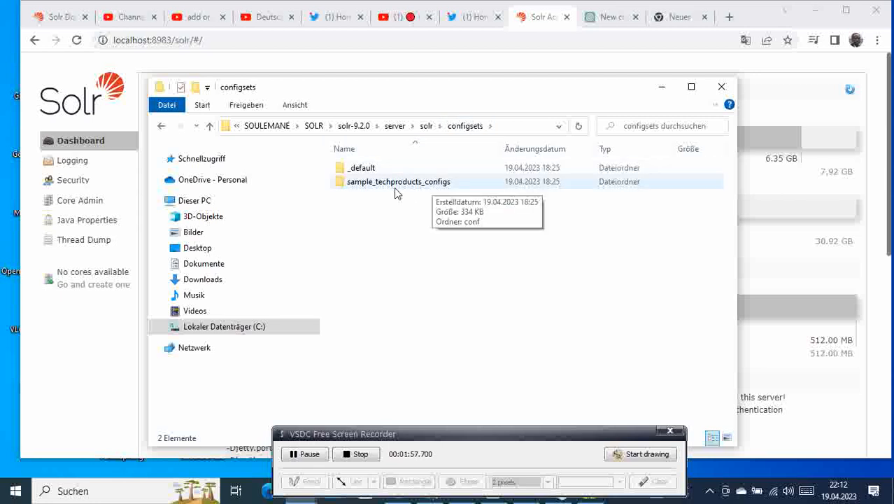
pyautogui.moveTo(435, 190)
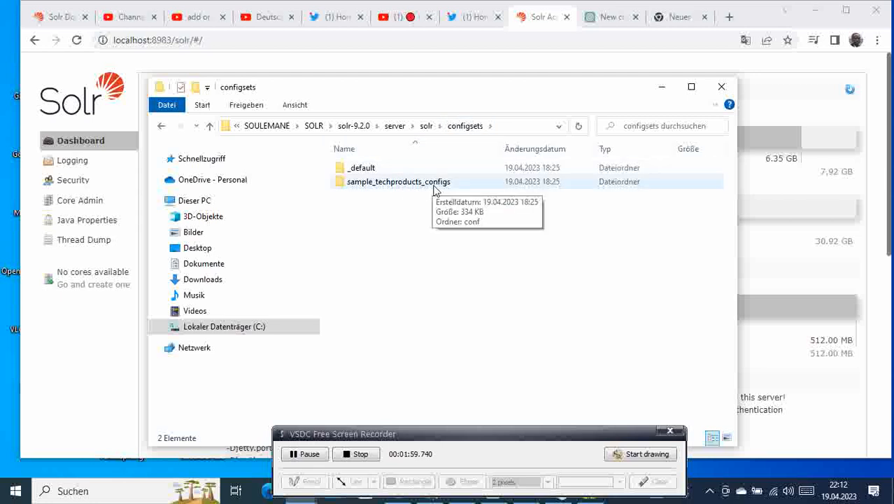
pyautogui.moveTo(419, 185)
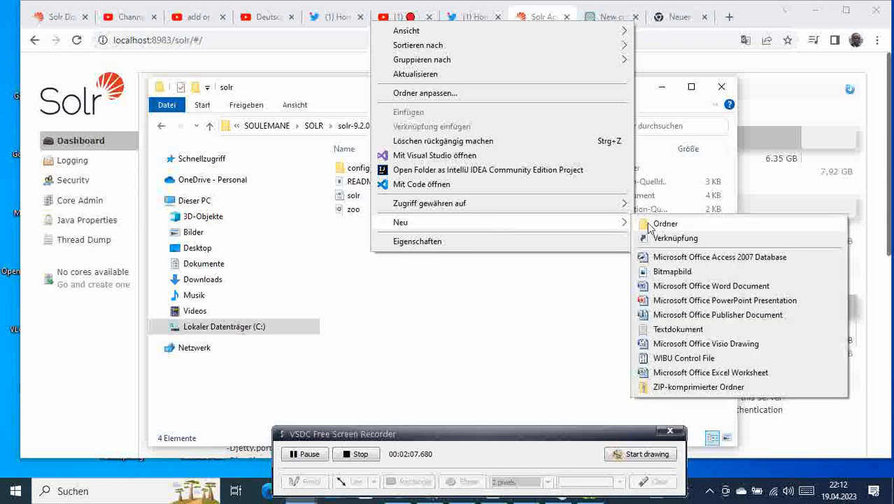
# Create a techproducts folder under server\solr and enter it
pyautogui.click(666, 224)
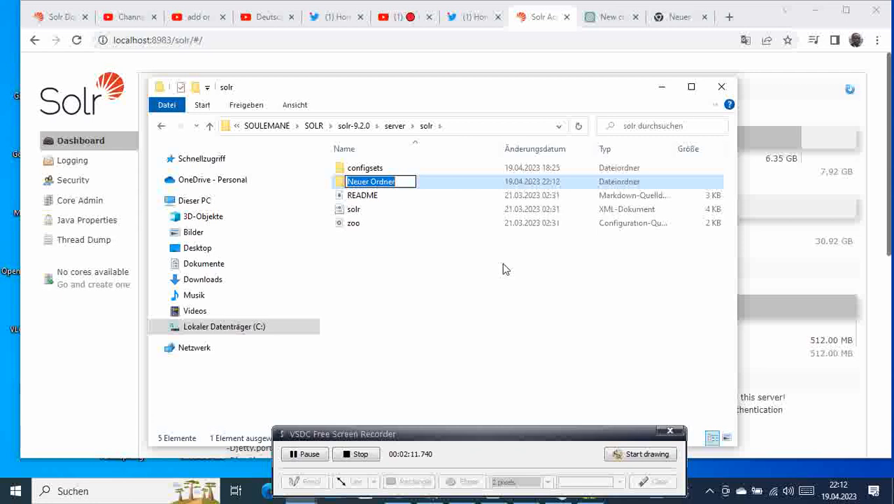
pyautogui.write('techprod')
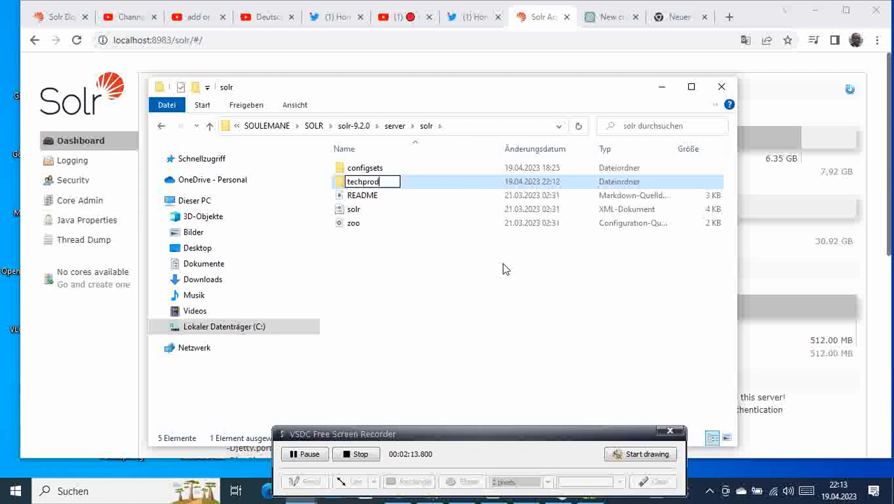
pyautogui.write('ucts')
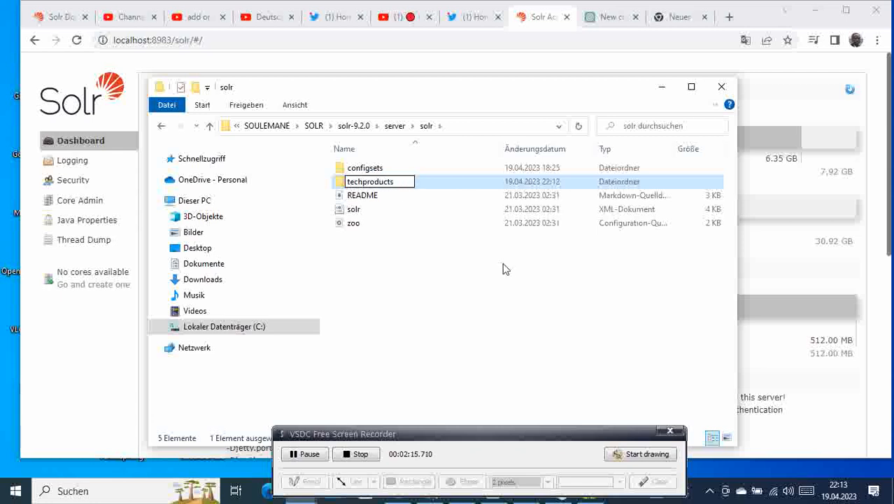
pyautogui.moveTo(515, 265)
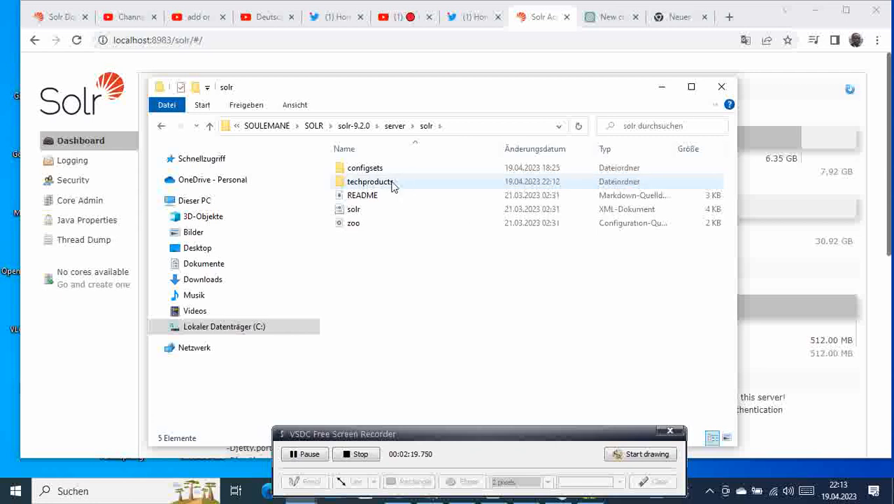
pyautogui.doubleClick(369, 182)
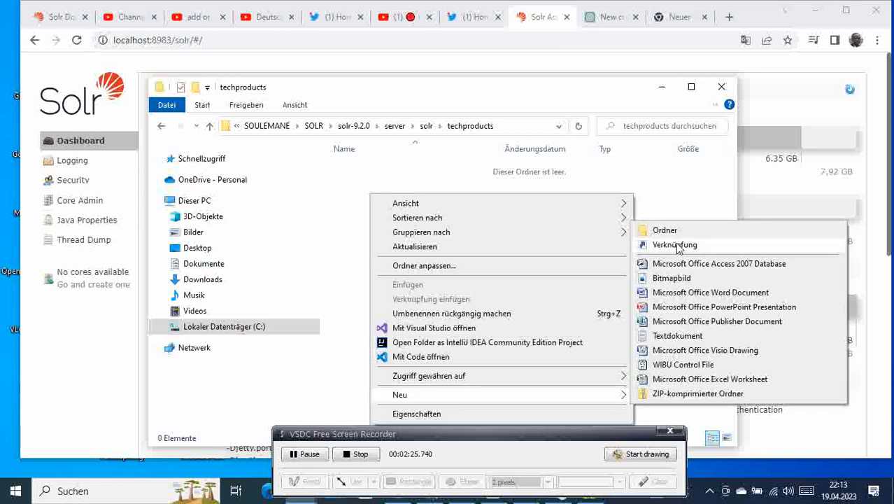
# Create conf and data subfolders inside techproducts
pyautogui.click(663, 230)
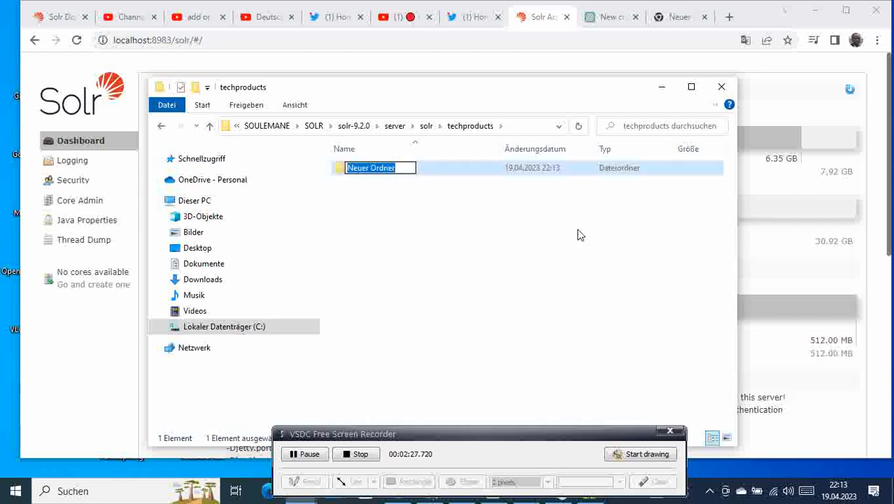
pyautogui.write('conf')
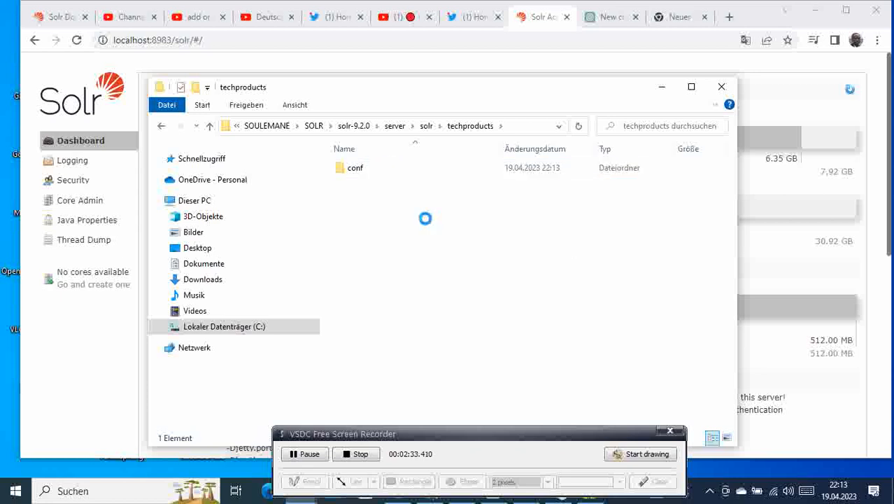
pyautogui.rightClick(425, 218)
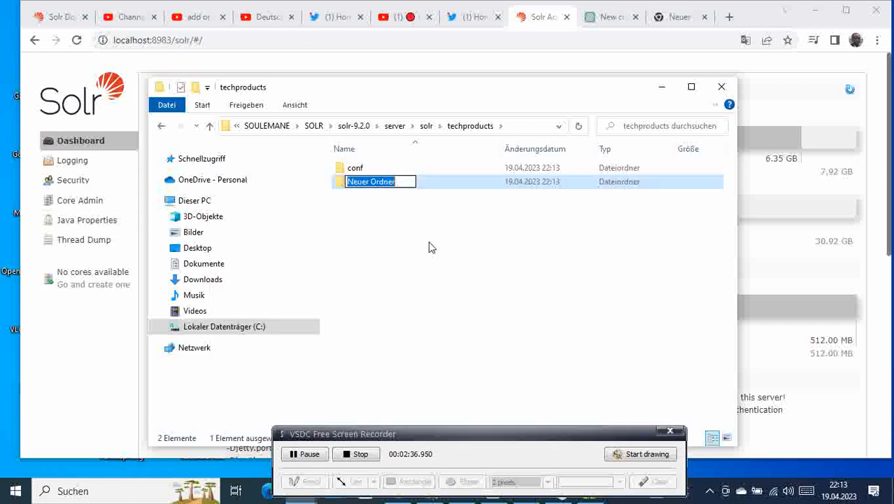
pyautogui.write('data')
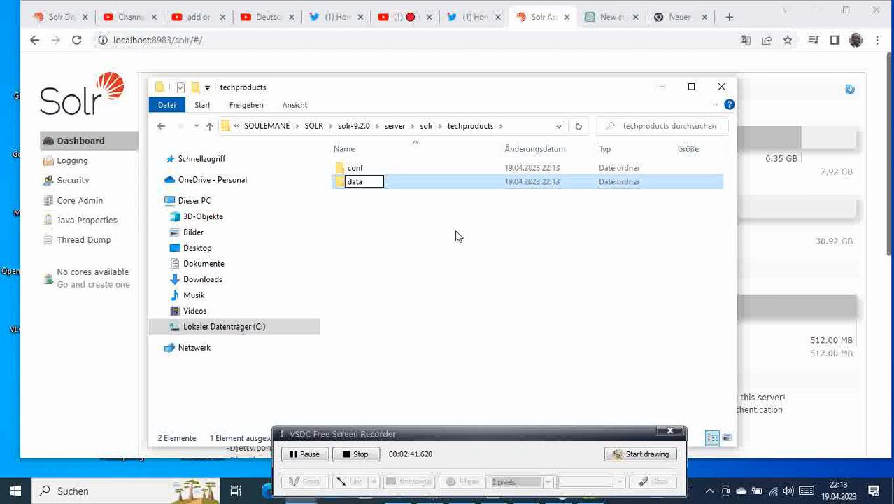
pyautogui.click(462, 248)
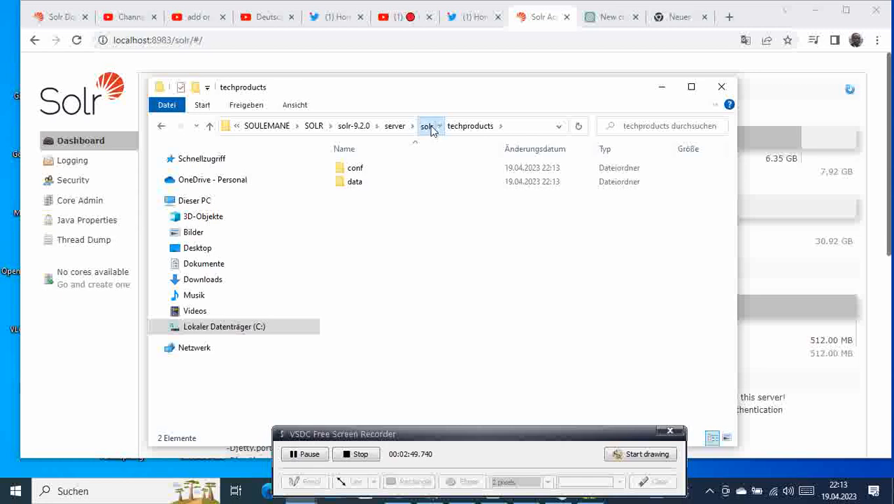
# Select all files in sample_techproducts_configs\conf for copying
pyautogui.click(427, 126)
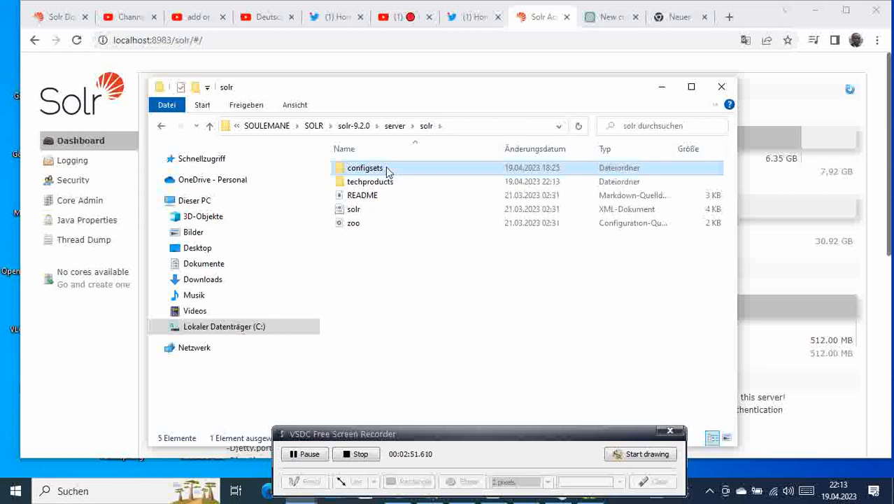
pyautogui.doubleClick(364, 168)
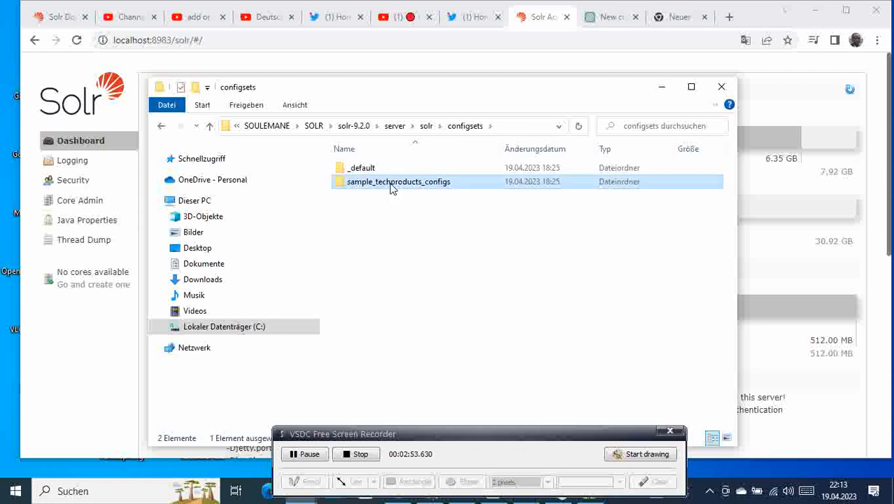
pyautogui.doubleClick(398, 182)
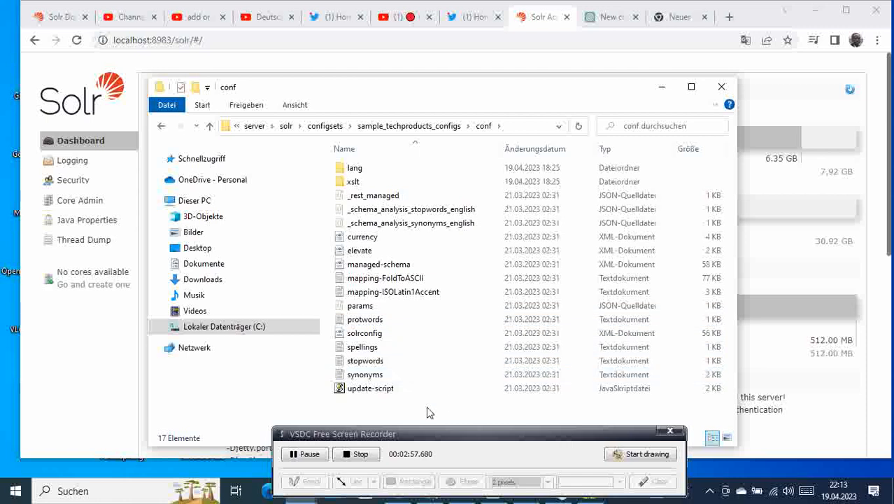
pyautogui.press('ctrl+a')
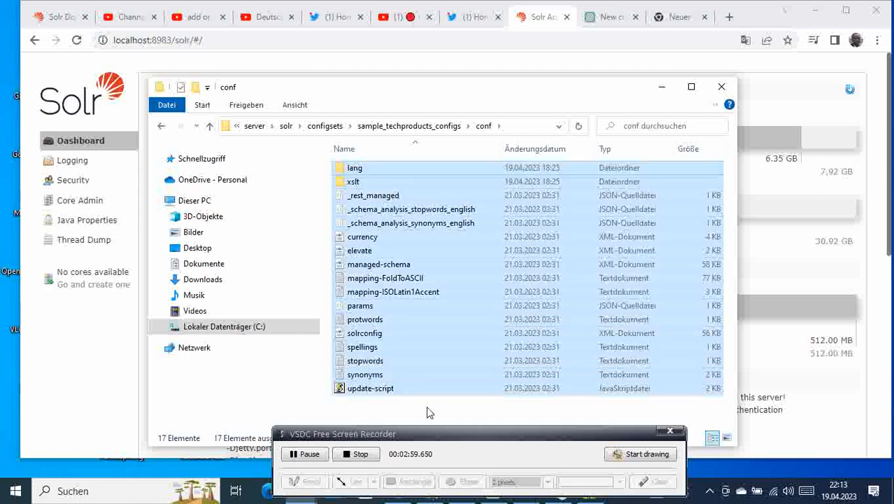
pyautogui.moveTo(450, 236)
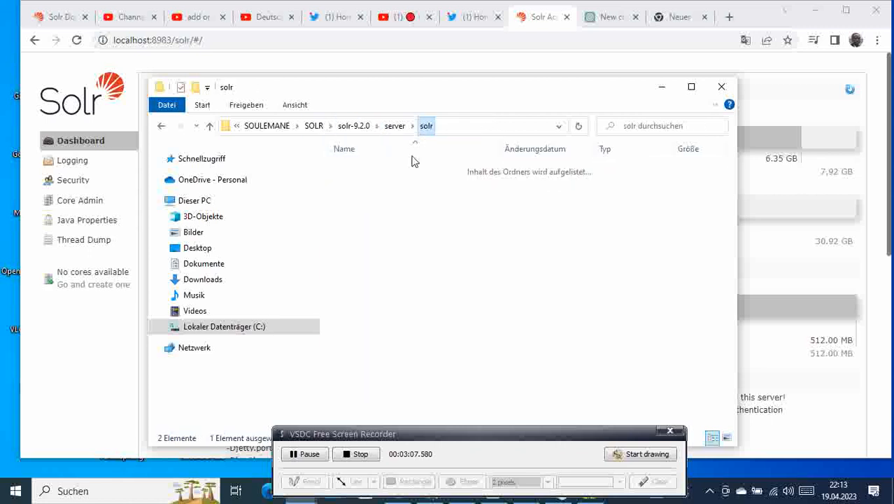
# Paste the copied config files into techproducts\conf and bring Solr Admin back to the front
pyautogui.click(370, 182)
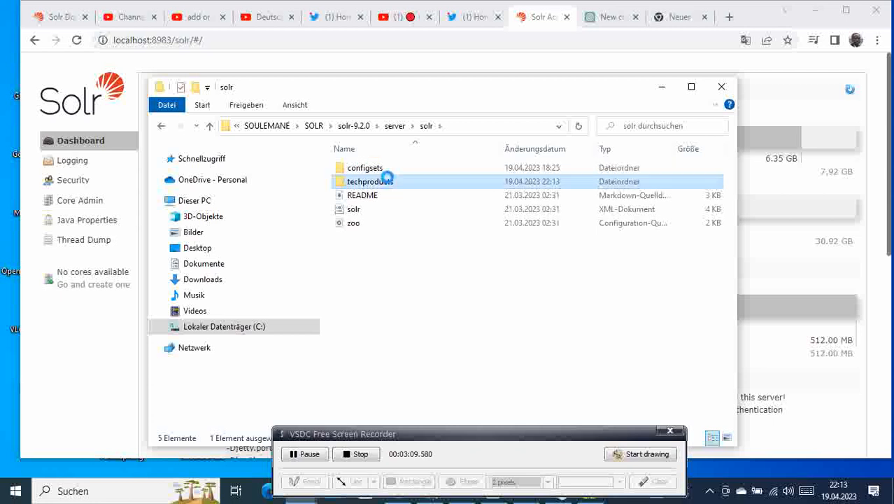
pyautogui.doubleClick(369, 182)
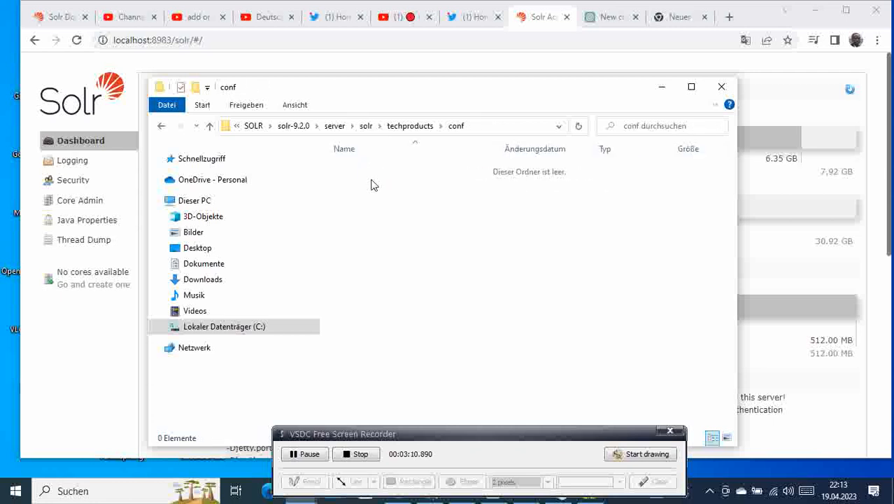
pyautogui.rightClick(375, 185)
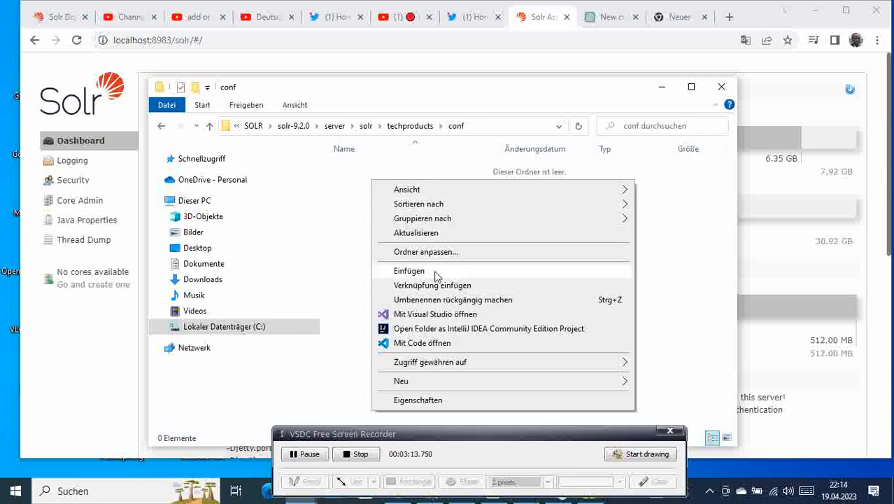
pyautogui.click(408, 272)
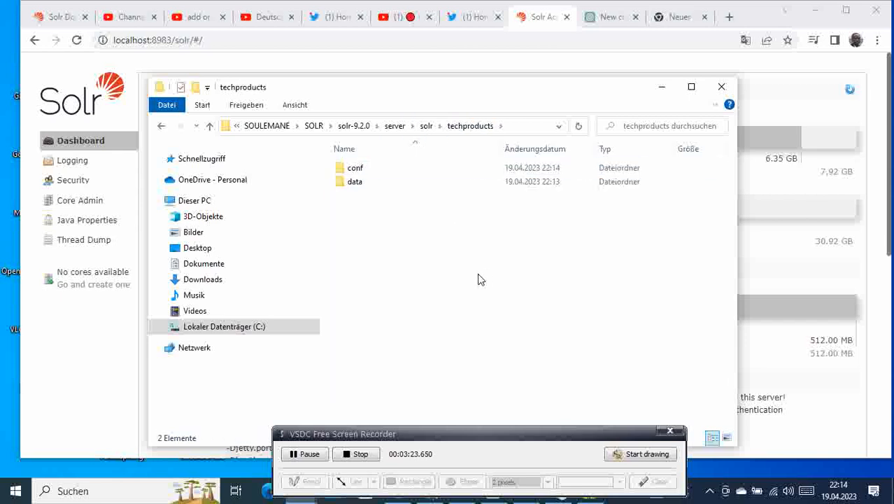
pyautogui.moveTo(486, 274)
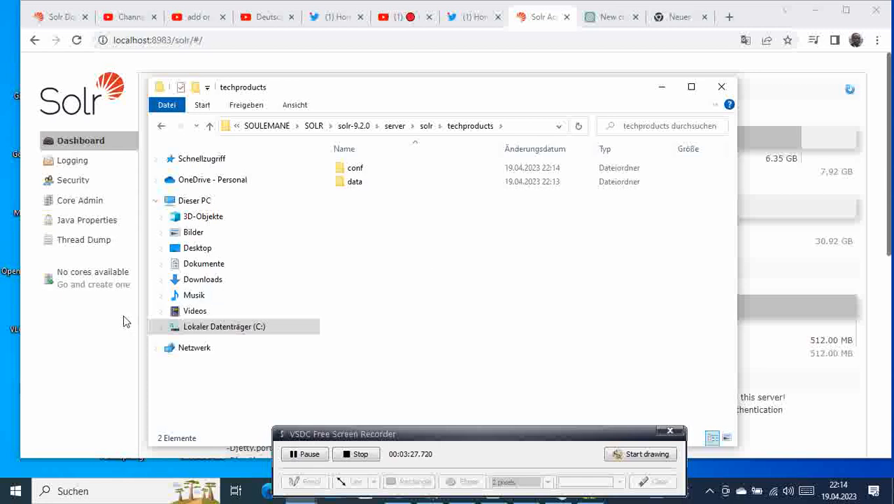
pyautogui.click(722, 86)
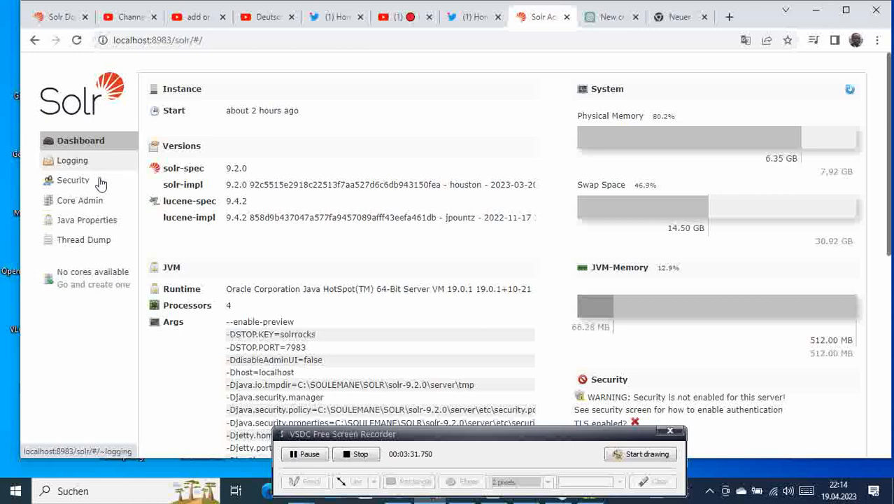
pyautogui.moveTo(92, 277)
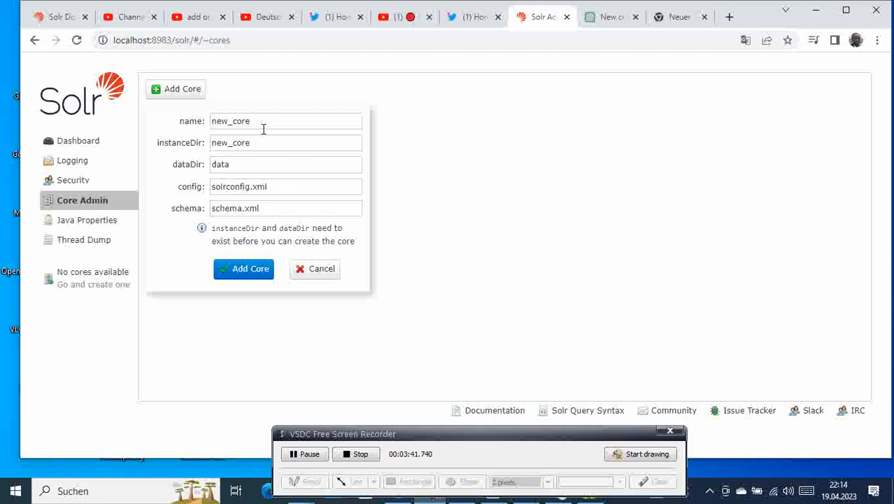
pyautogui.moveTo(325, 273)
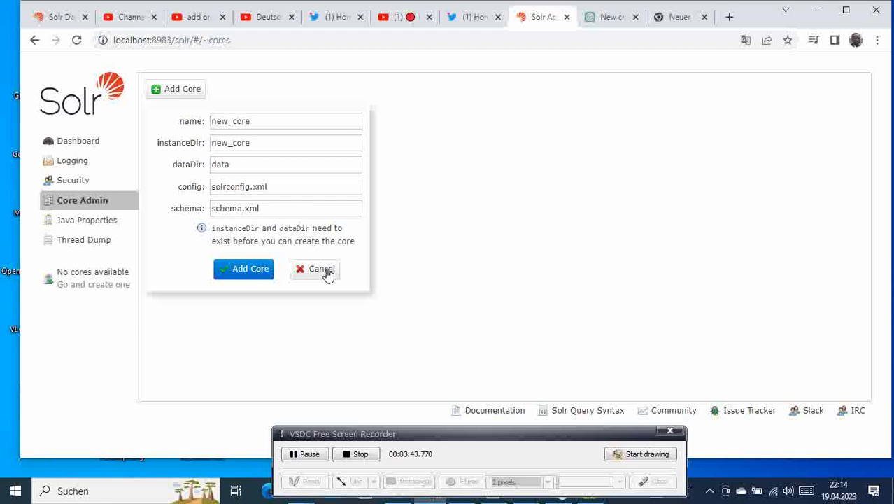
# Cancel the Add Core form and reopen it with default new_core values
pyautogui.click(315, 269)
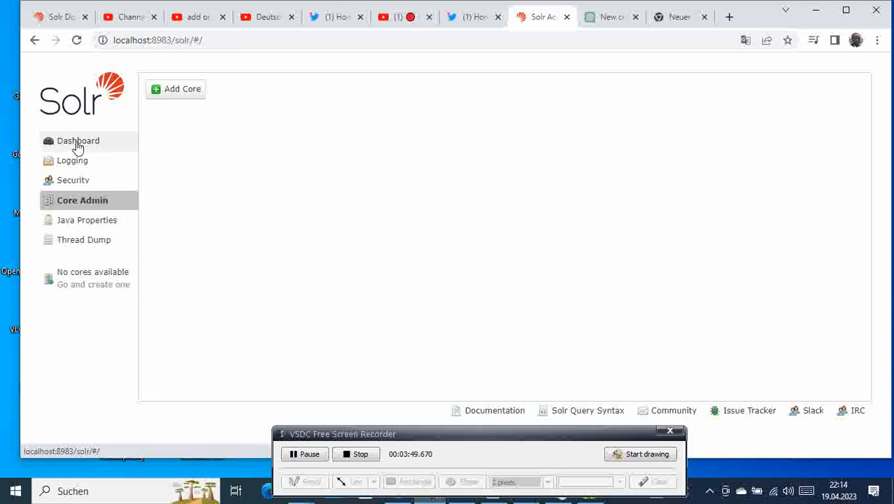
pyautogui.click(177, 89)
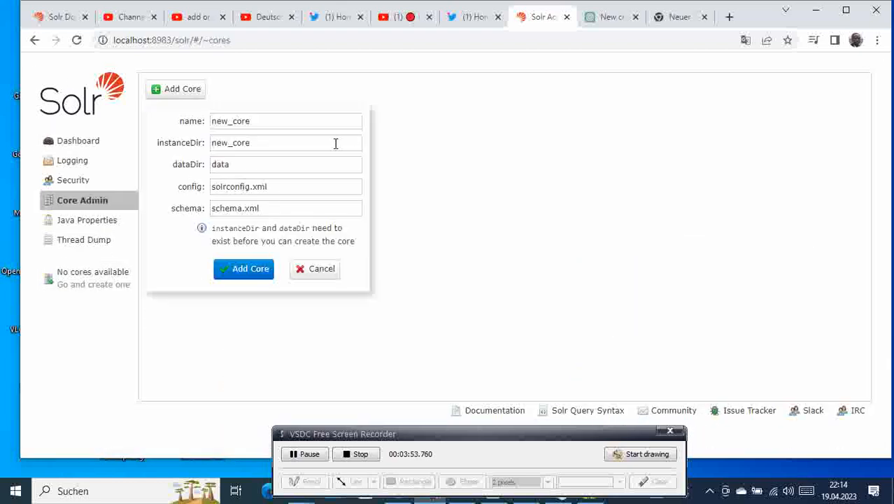
# Name the new core techproducts in the Add Core form
pyautogui.tripleClick(285, 121)
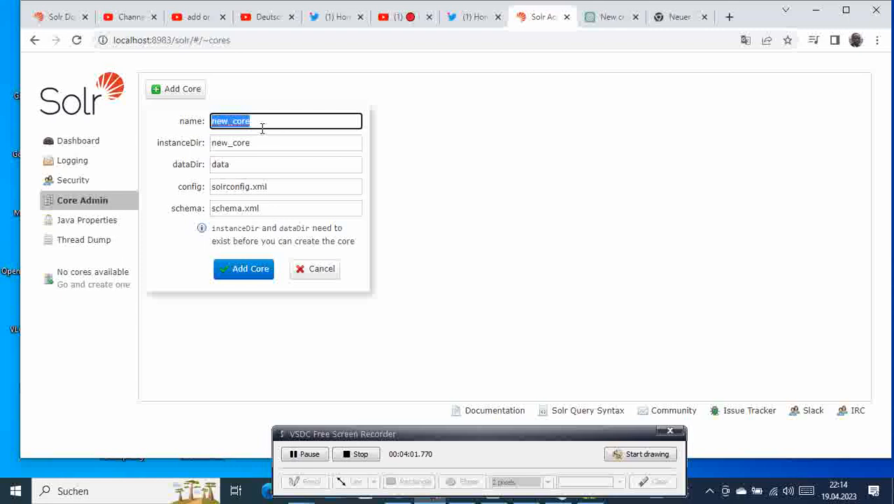
pyautogui.write('te')
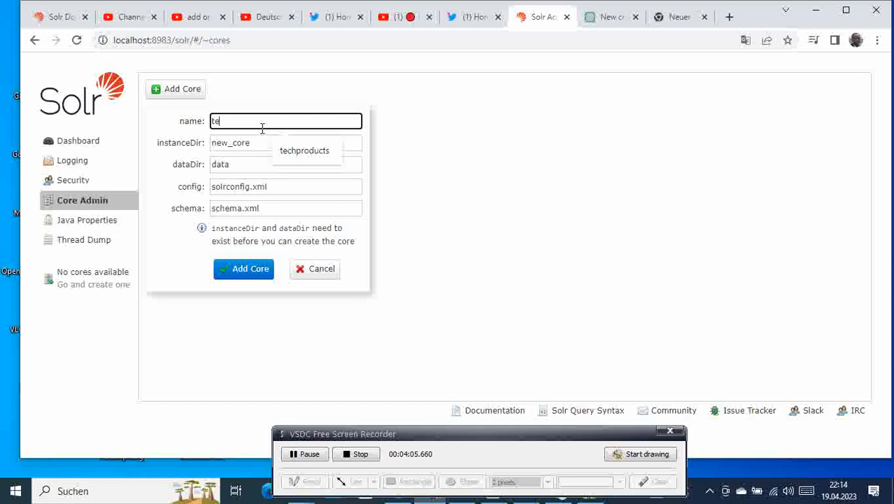
pyautogui.click(305, 151)
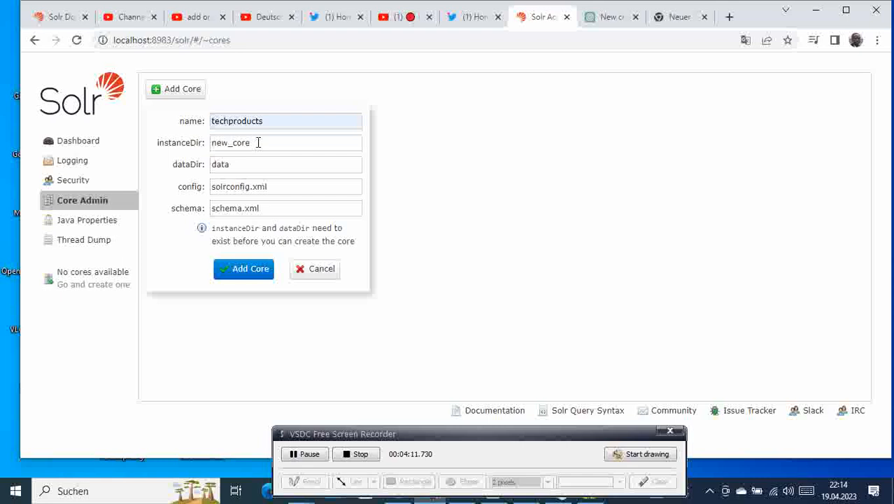
pyautogui.moveTo(558, 325)
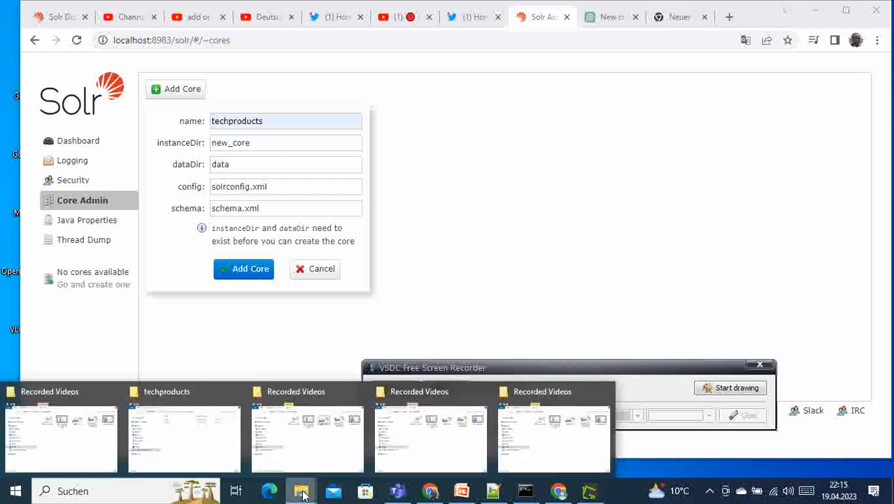
# Fill instanceDir with the copied path R:\solr-9.2.0\server\solr\techproducts
pyautogui.click(184, 434)
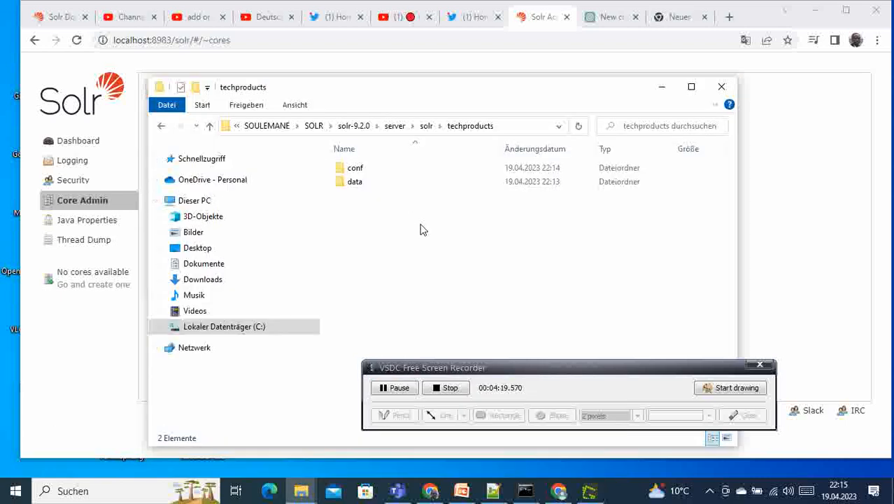
pyautogui.rightClick(350, 126)
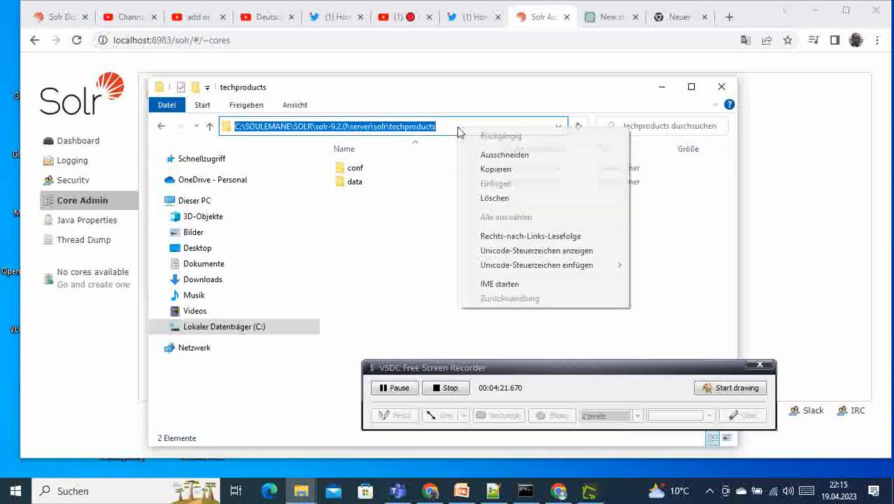
pyautogui.click(754, 123)
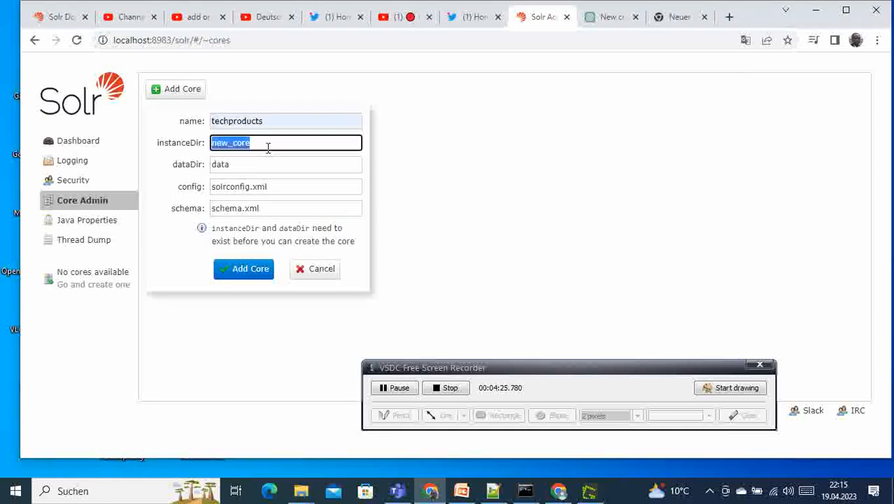
pyautogui.write('R:\\solr-9.2.0\\server\\solr\\techproducts')
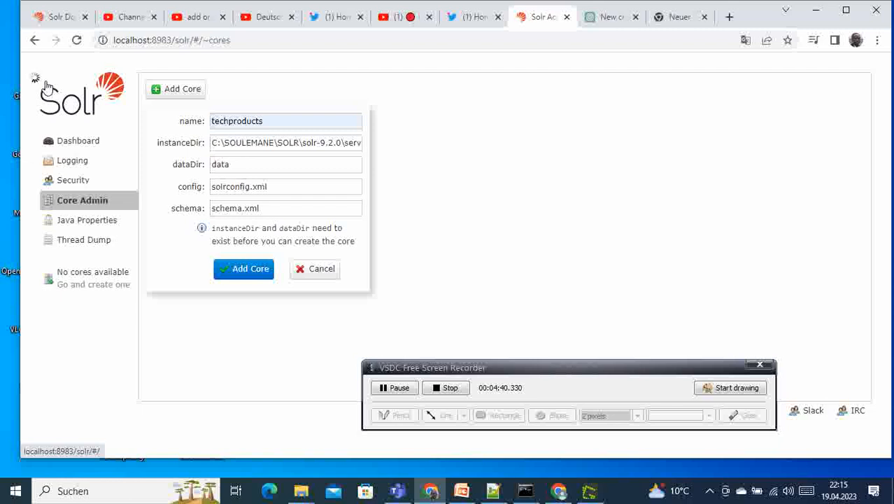
pyautogui.moveTo(73, 159)
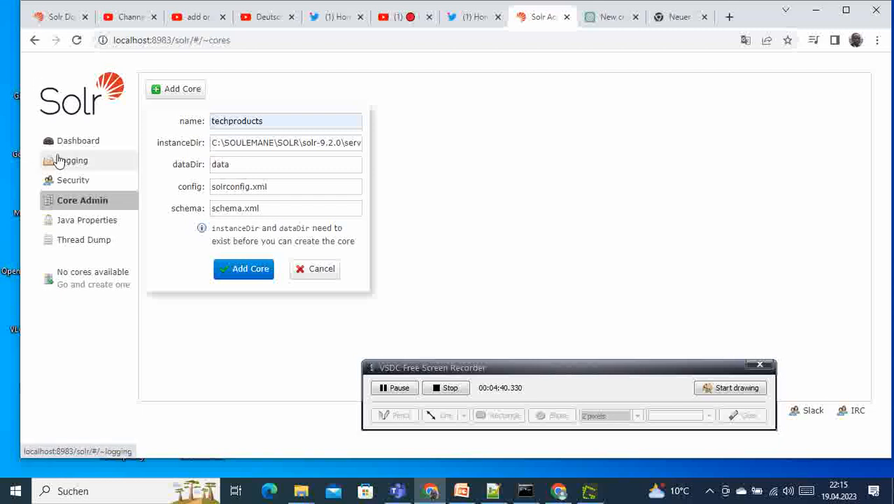
pyautogui.moveTo(249, 320)
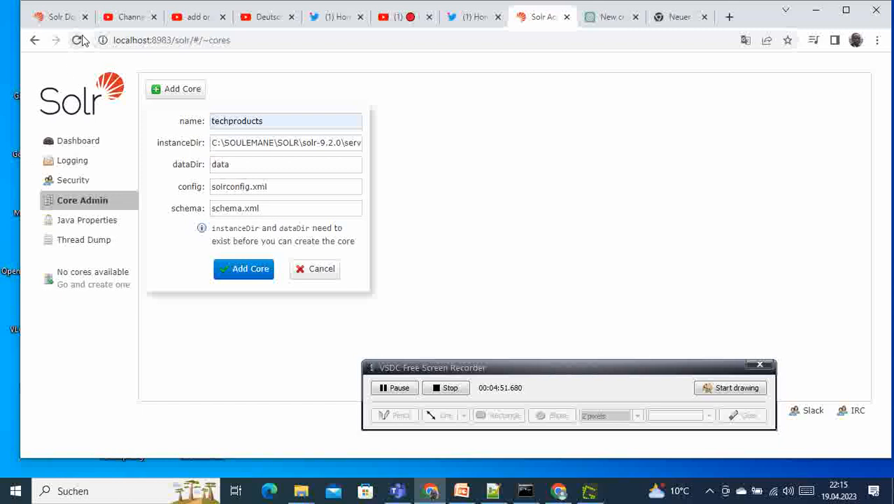
pyautogui.click(75, 39)
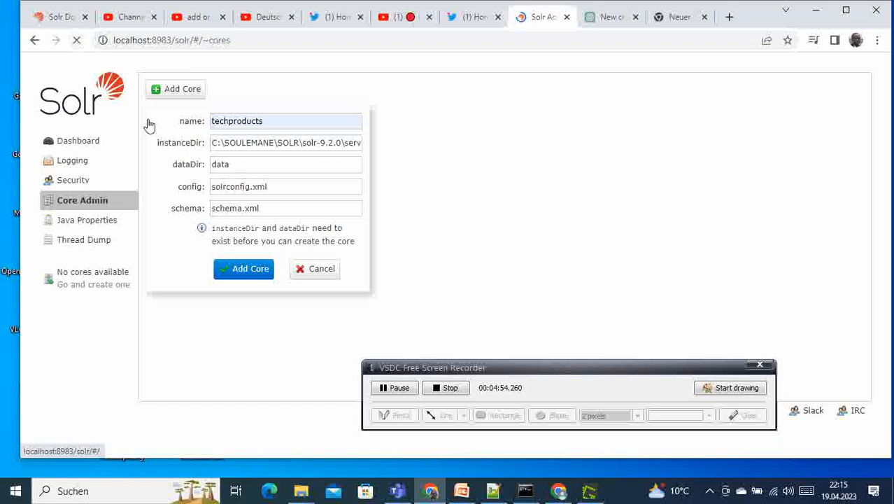
# Add the techproducts core and select it in the Core Selector
pyautogui.click(244, 268)
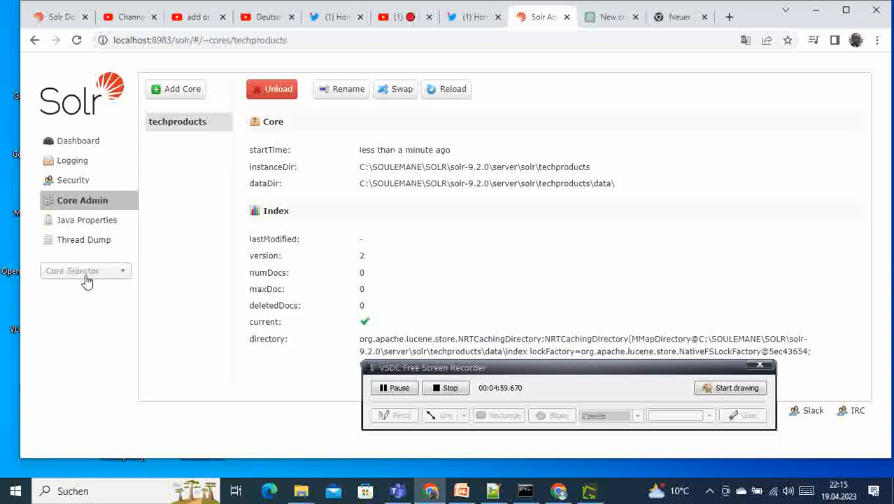
pyautogui.moveTo(85, 322)
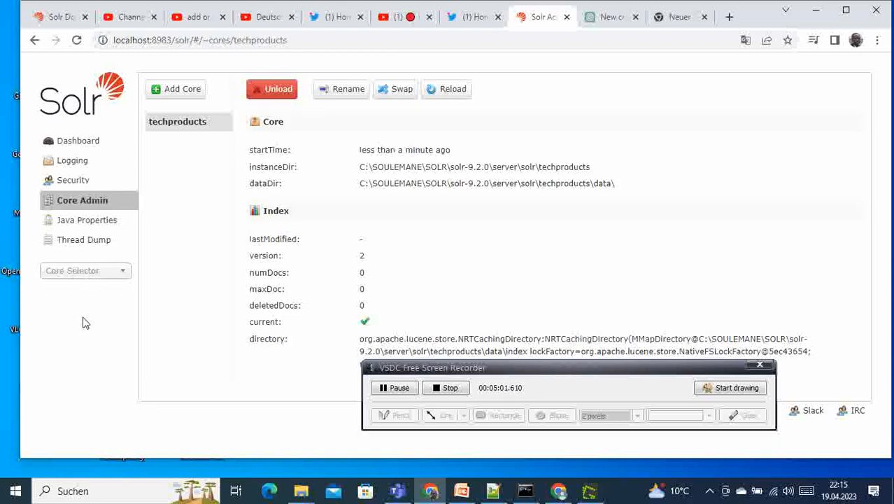
pyautogui.moveTo(78, 280)
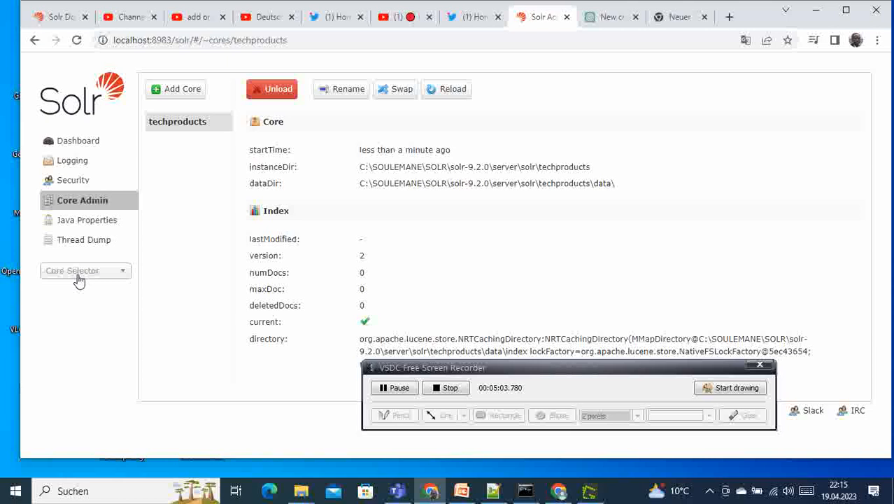
pyautogui.click(79, 271)
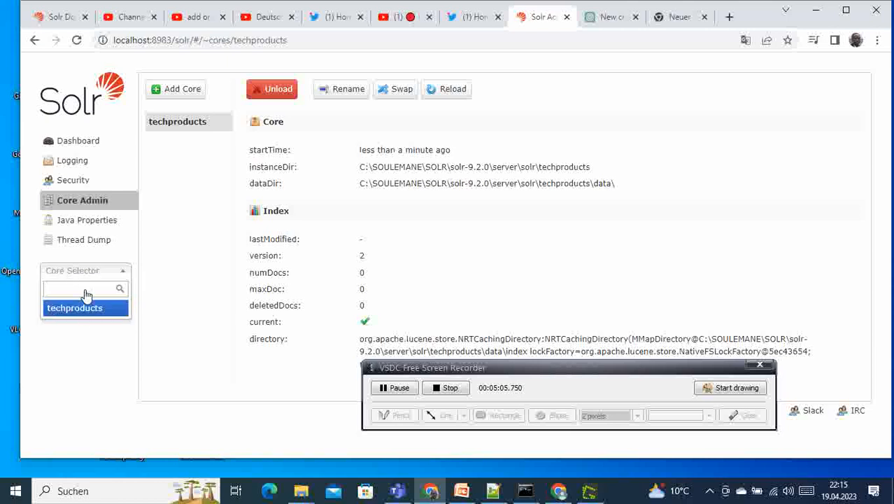
pyautogui.click(74, 308)
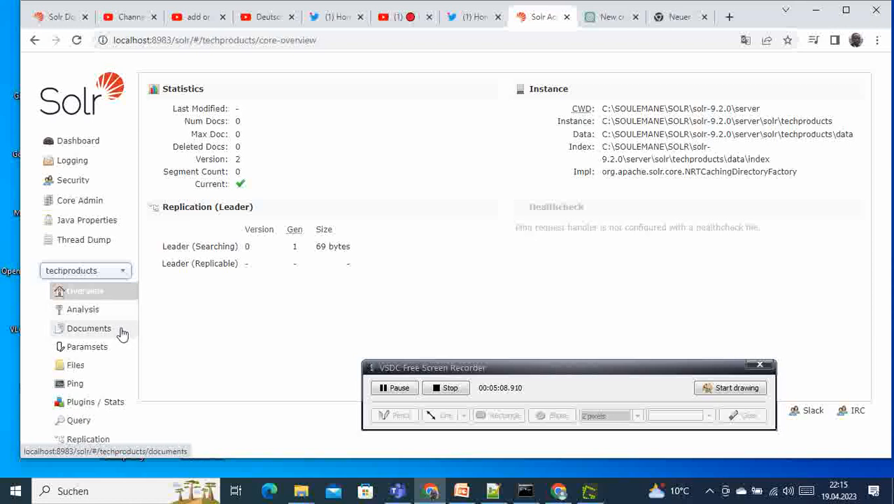
pyautogui.moveTo(215, 143)
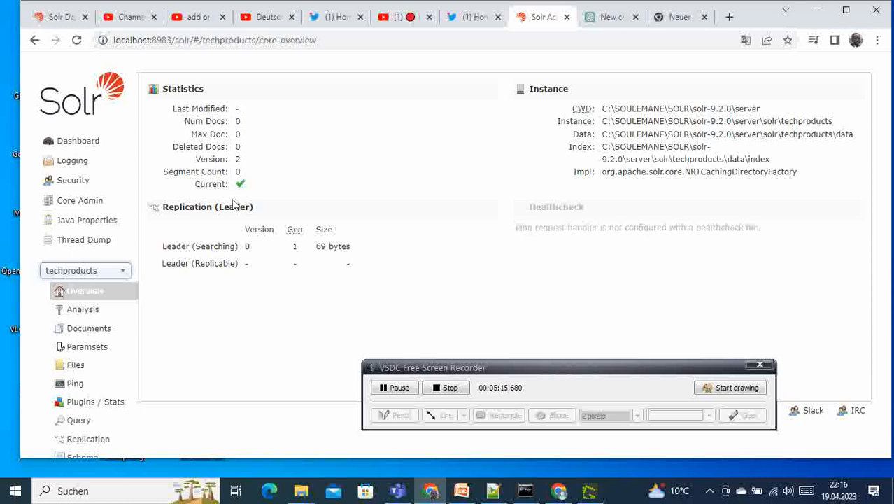
pyautogui.moveTo(115, 316)
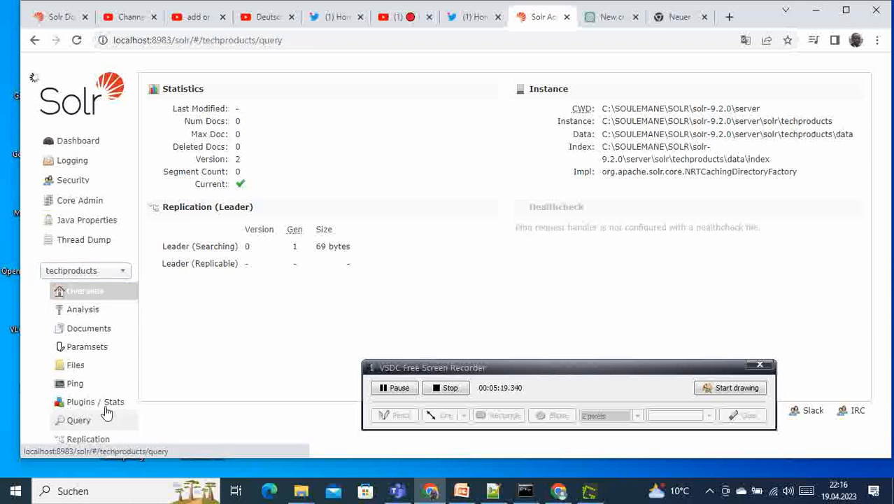
# Execute a q=*:* query on techproducts, returning zero documents
pyautogui.click(78, 419)
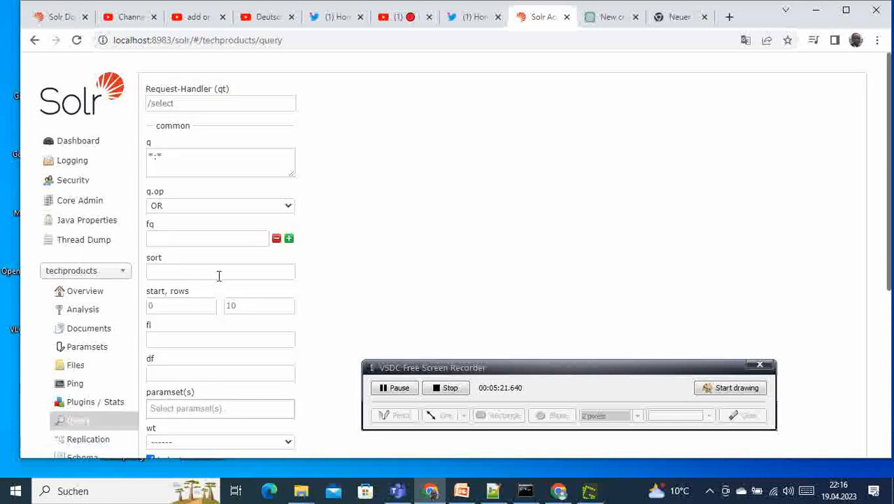
pyautogui.scroll(-3)
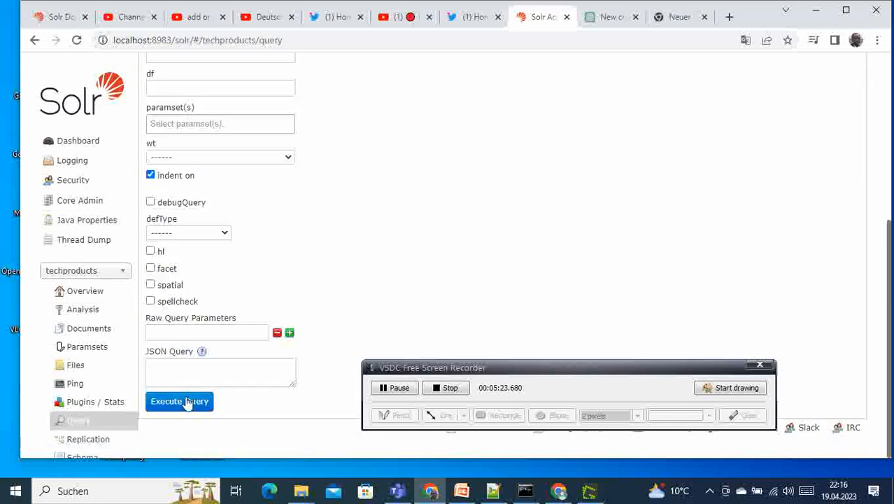
pyautogui.click(179, 401)
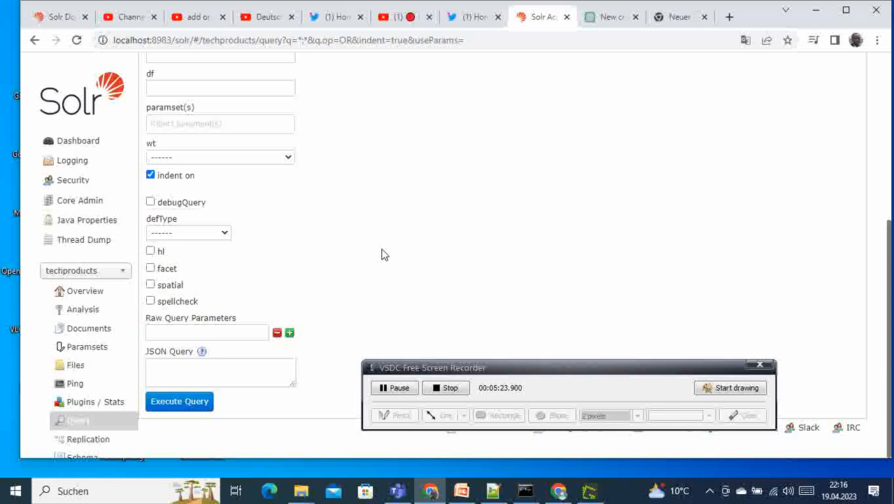
pyautogui.click(179, 400)
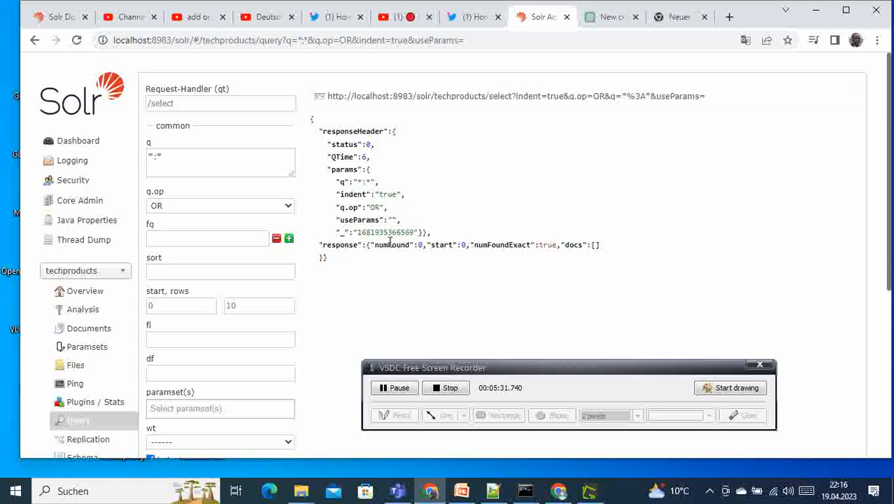
pyautogui.moveTo(438, 253)
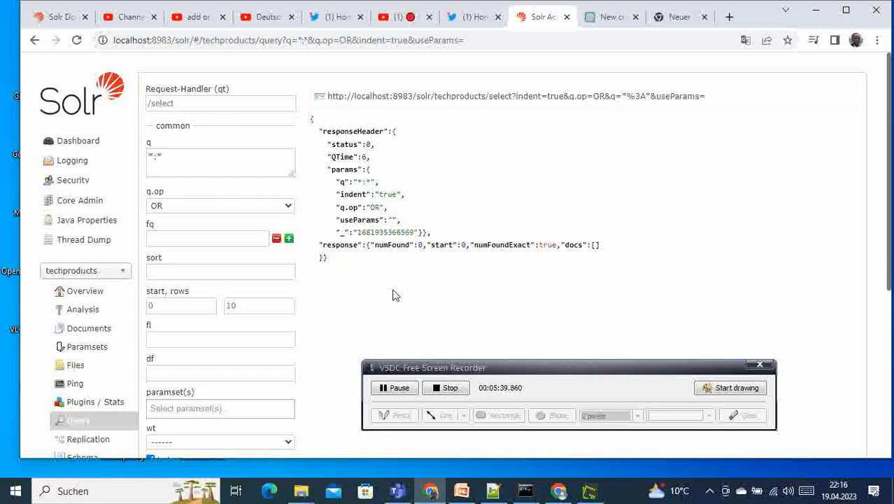
pyautogui.moveTo(434, 168)
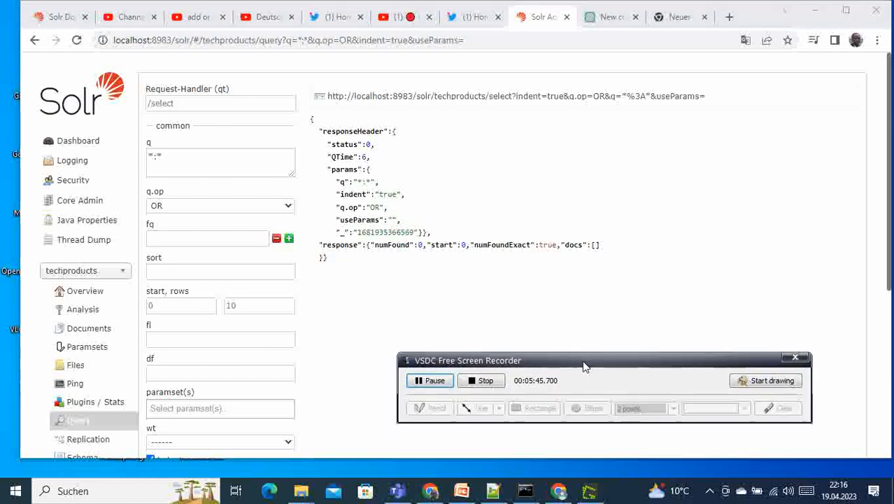
pyautogui.moveTo(579, 344)
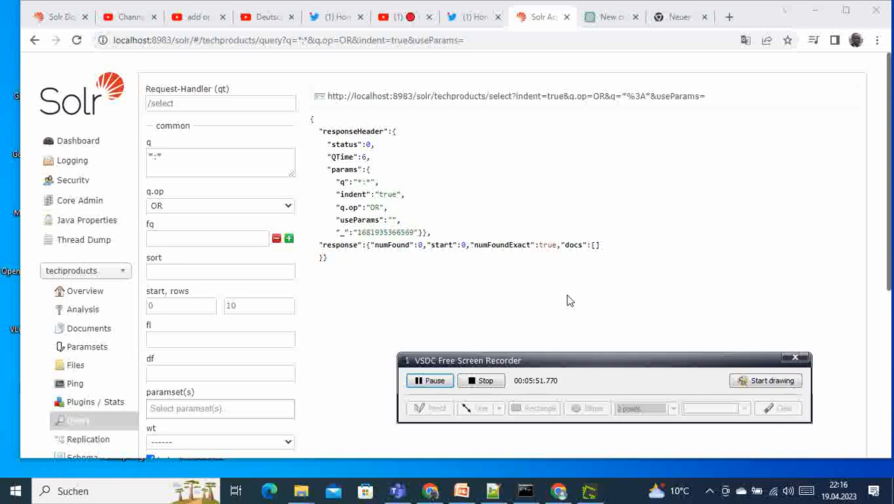
pyautogui.moveTo(401, 270)
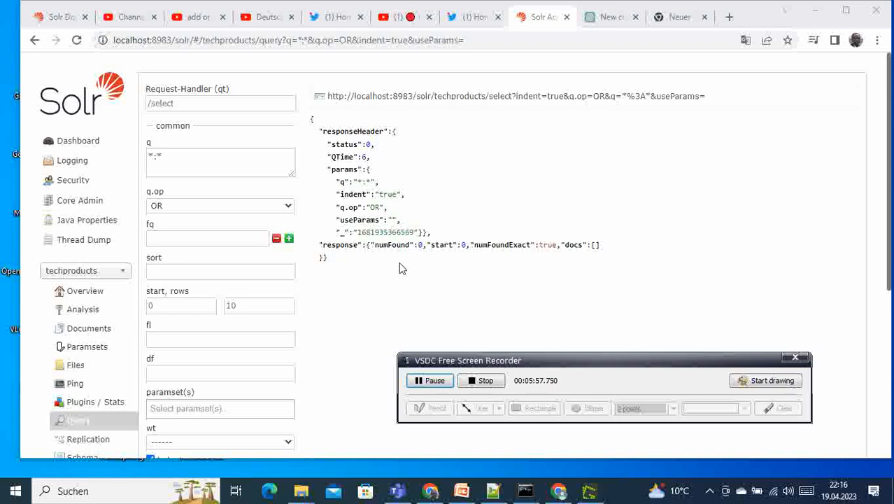
pyautogui.moveTo(361, 454)
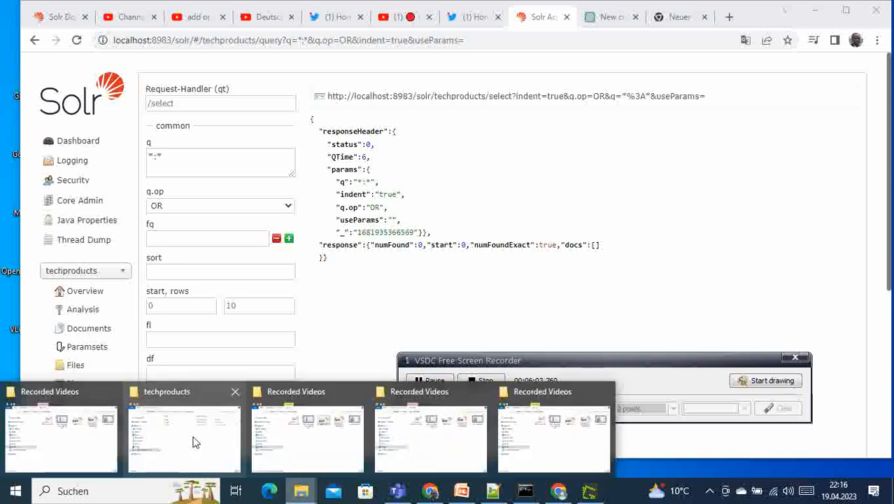
# Open example\exampledocs in File Explorer and view its files as large icons
pyautogui.click(183, 436)
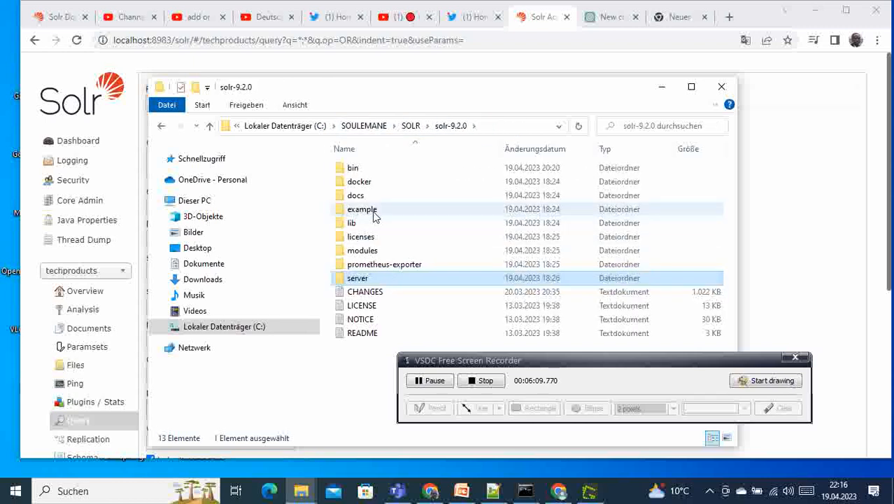
pyautogui.moveTo(362, 210)
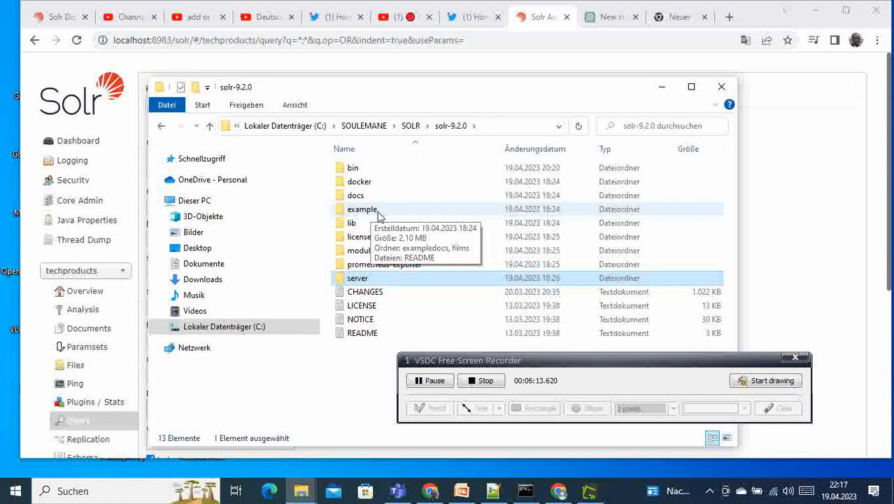
pyautogui.doubleClick(363, 209)
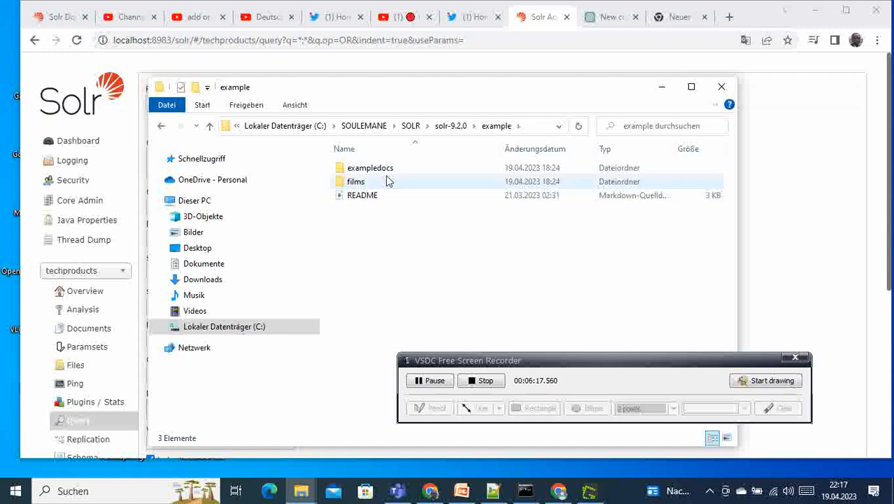
pyautogui.click(369, 168)
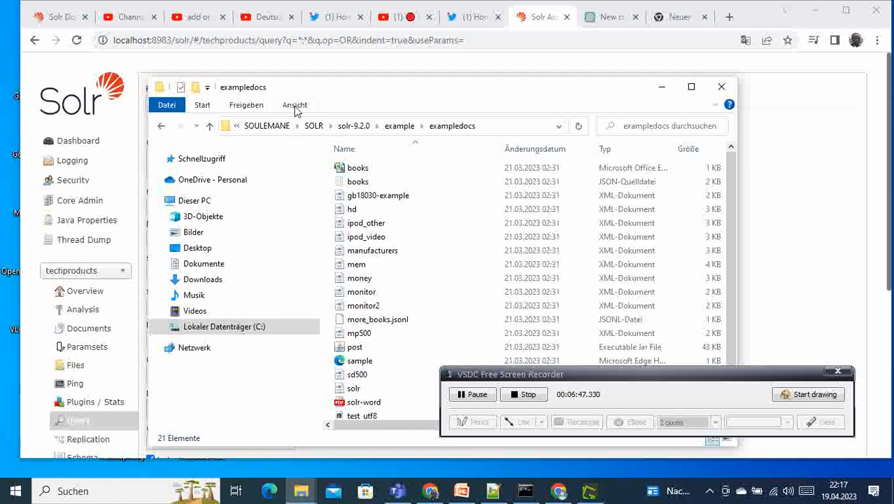
pyautogui.click(294, 103)
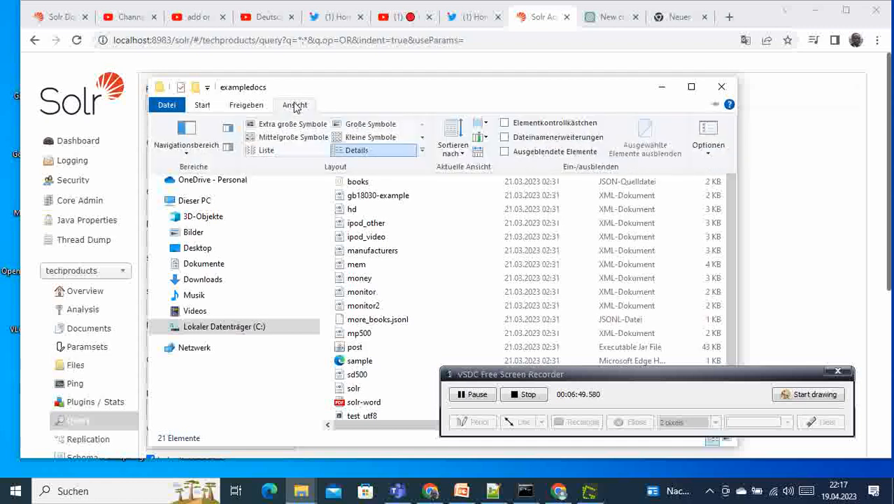
pyautogui.click(371, 123)
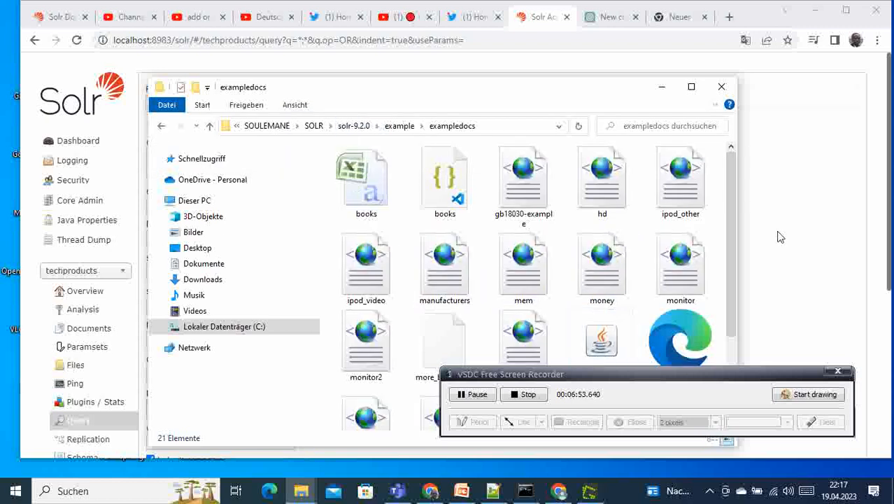
pyautogui.scroll(-3)
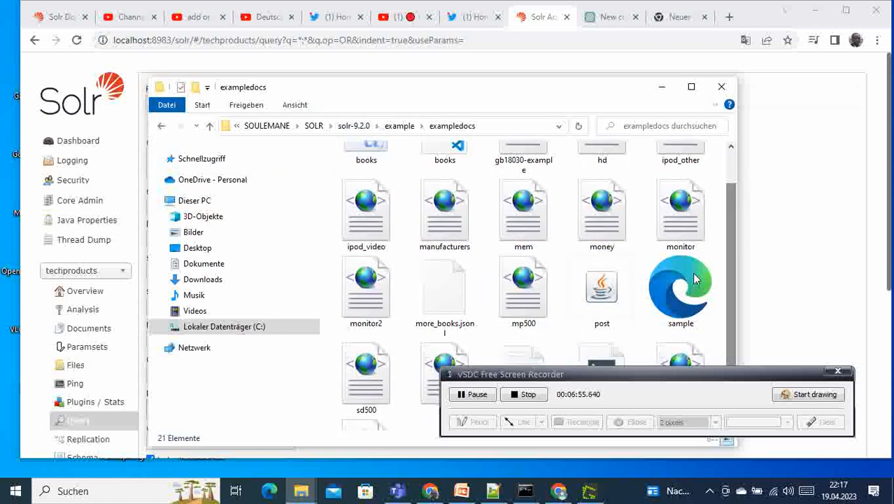
pyautogui.moveTo(601, 287)
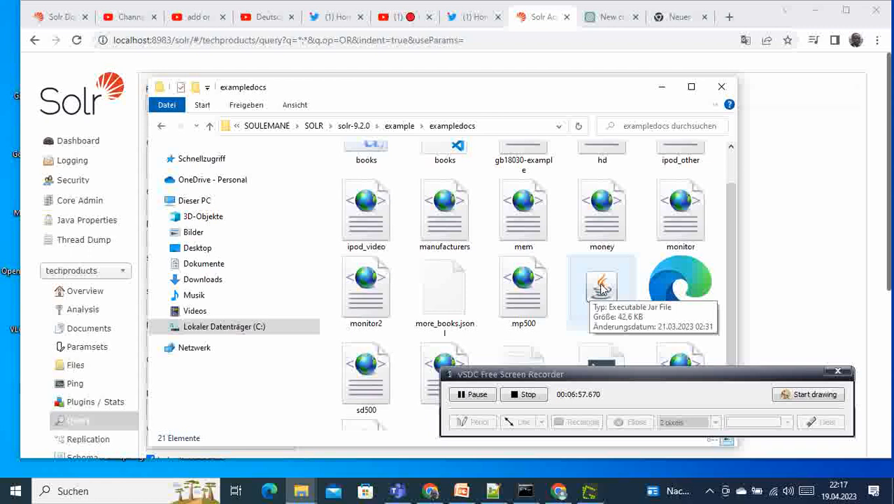
pyautogui.moveTo(598, 306)
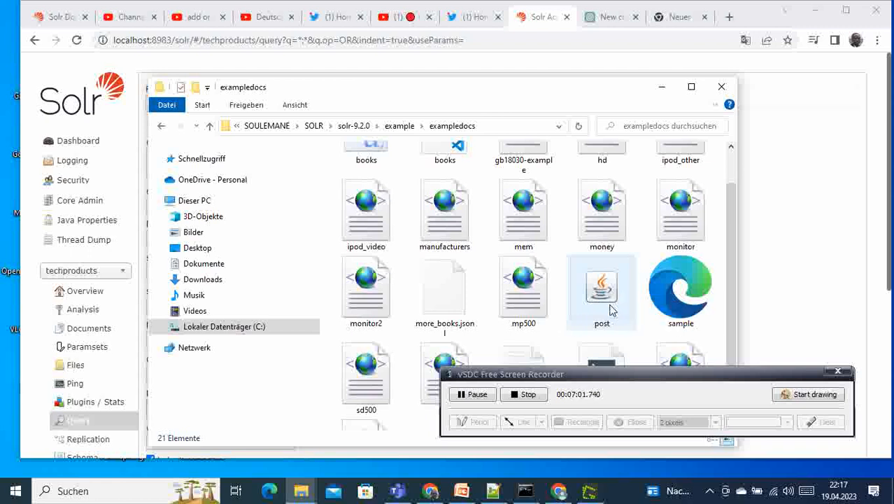
pyautogui.moveTo(607, 308)
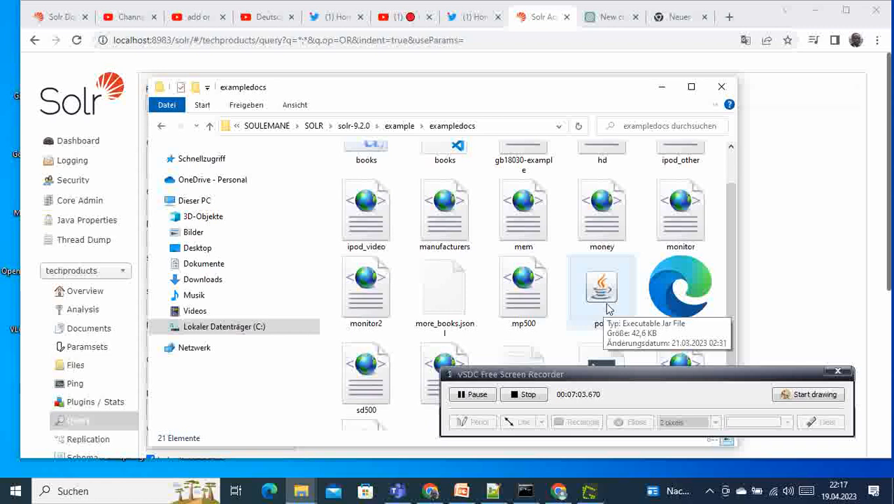
pyautogui.moveTo(624, 290)
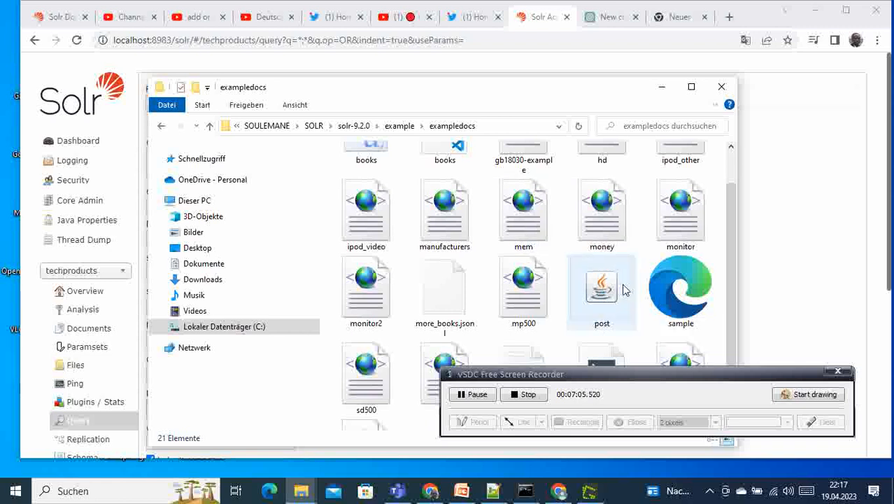
# Select post.jar and copy the exampledocs folder path
pyautogui.click(384, 125)
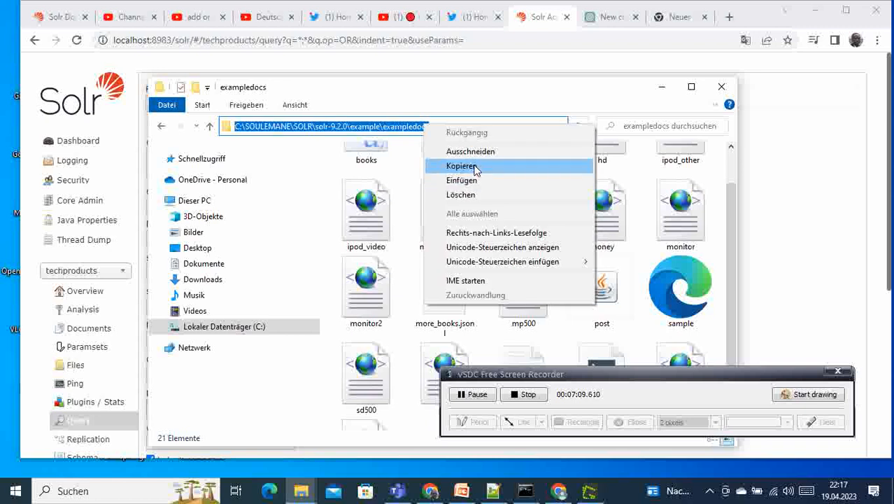
pyautogui.click(462, 165)
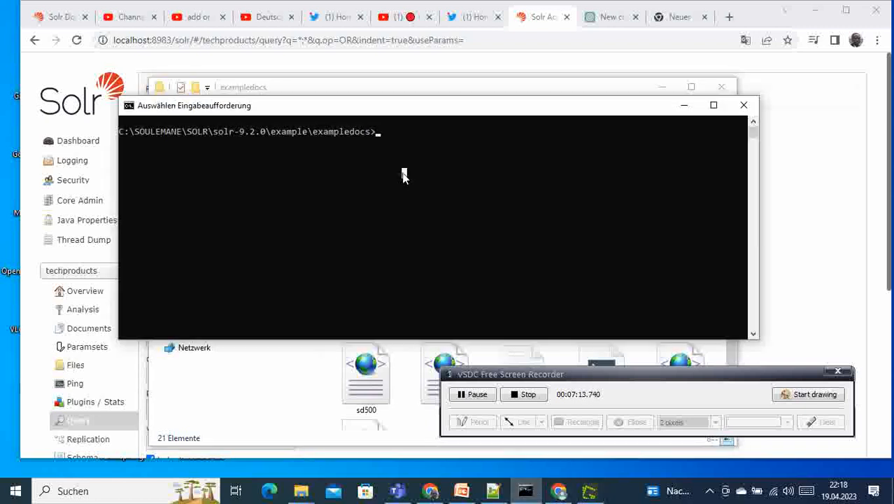
pyautogui.moveTo(431, 195)
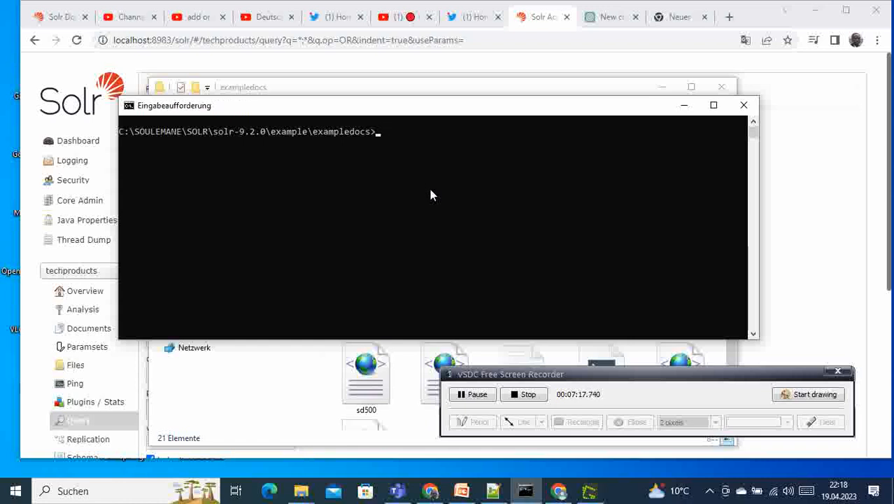
# Run cd C:\SOULEMANE\SOLR\solr-9.2.0\example\exampledocs and start typing the post.jar command
pyautogui.write('cd C:\\SOULEMANE\\SOLR\\solr-9.2.0\\example\\exampledocs')
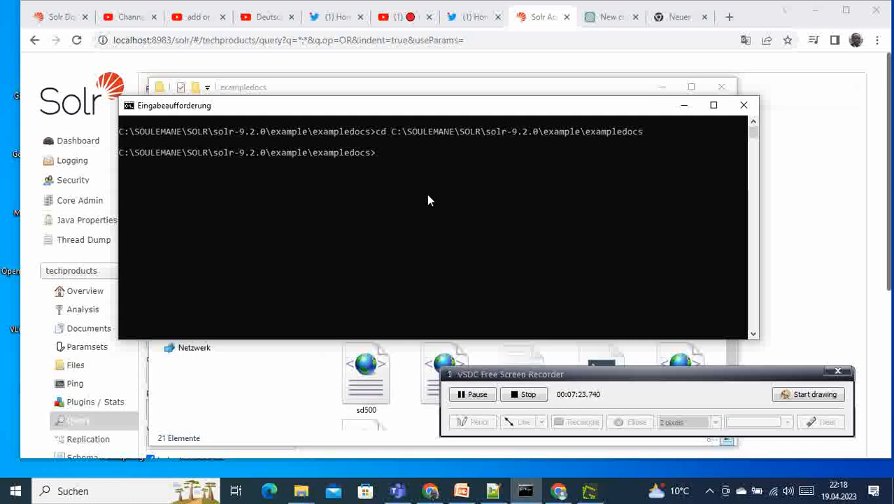
pyautogui.moveTo(413, 173)
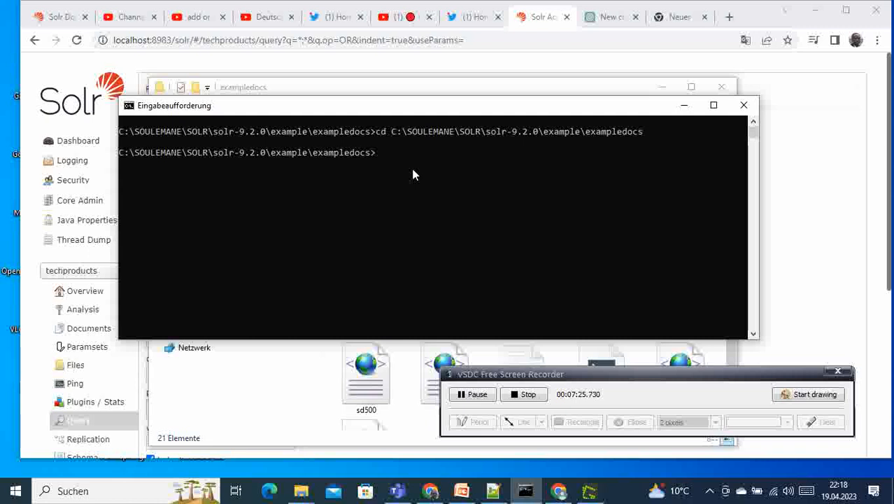
pyautogui.write('po')
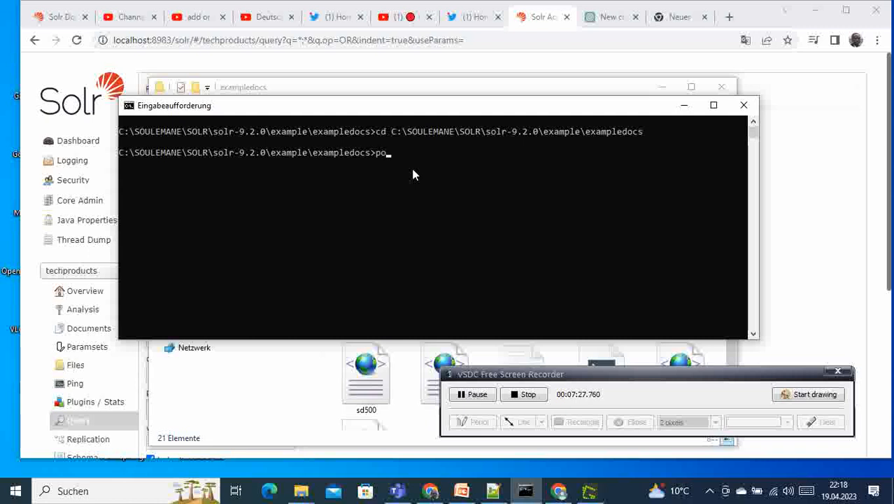
pyautogui.write('st.jar')
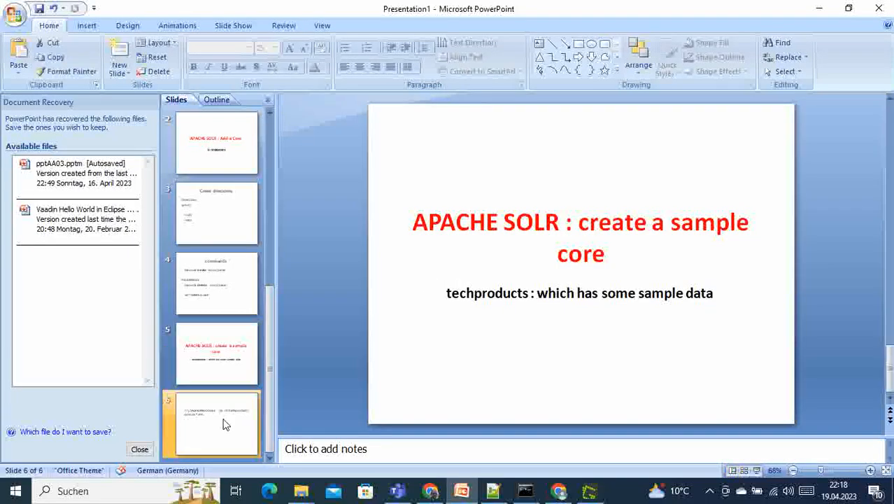
# Show slide 6 with the java -jar post.jar techproducts command, then return to the exampledocs prompt
pyautogui.click(217, 422)
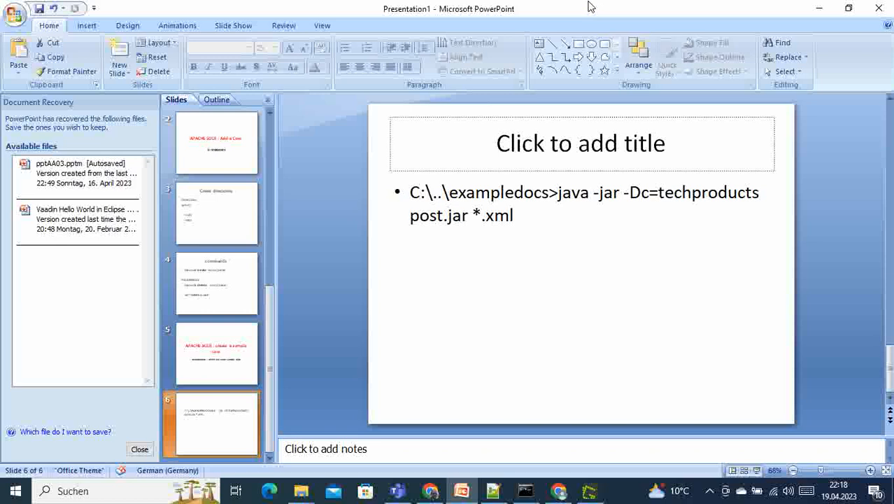
pyautogui.moveTo(539, 17)
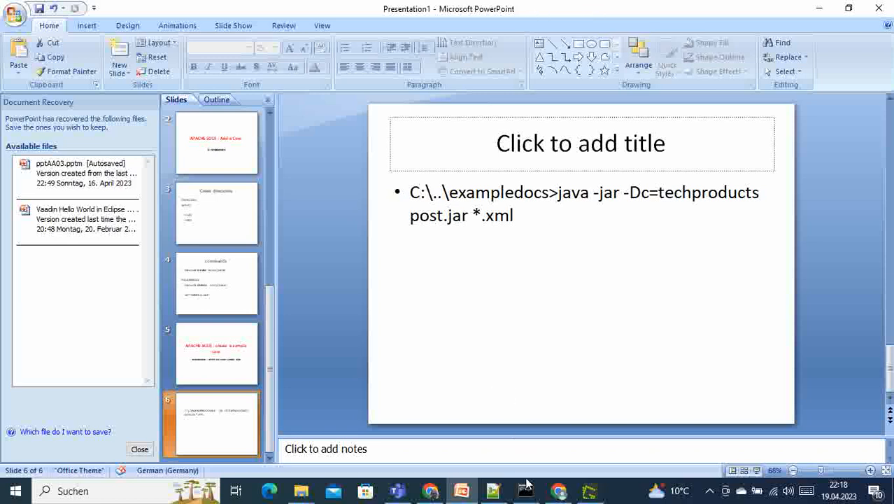
pyautogui.click(526, 490)
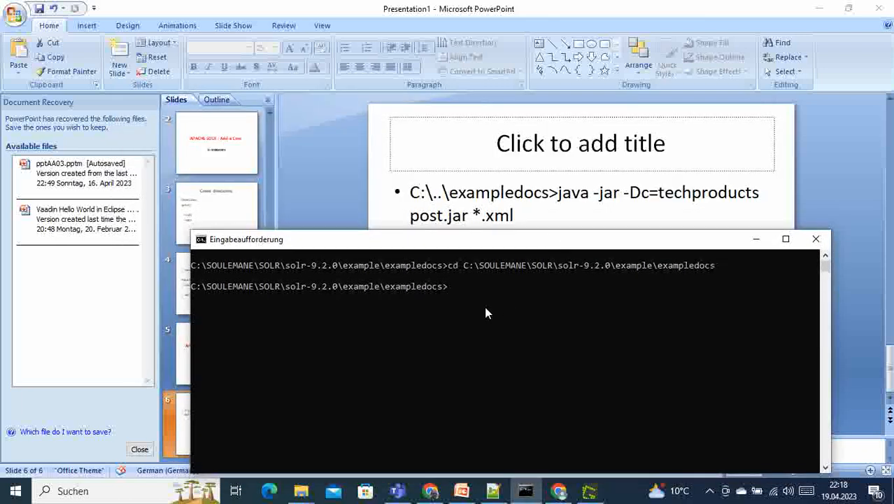
# Run java -jar -Dc=techproducts post *.xml, which fails to access the jarfile
pyautogui.write('java')
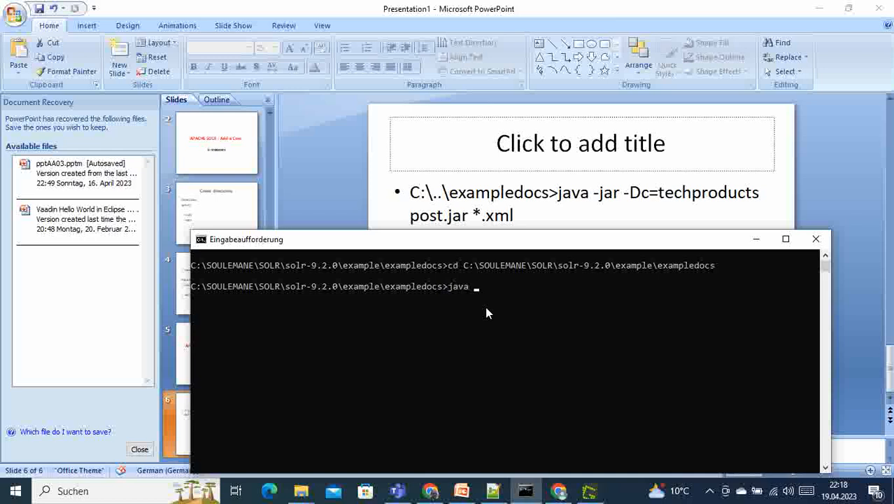
pyautogui.write('-jar')
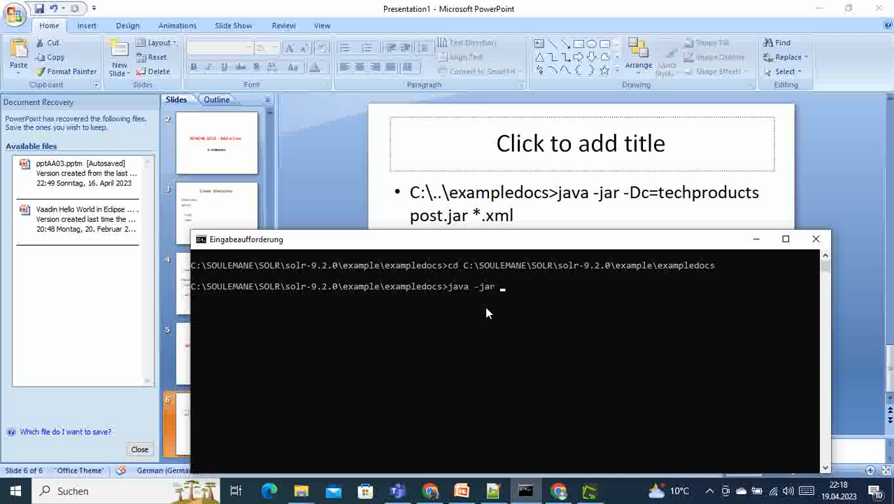
pyautogui.write('-')
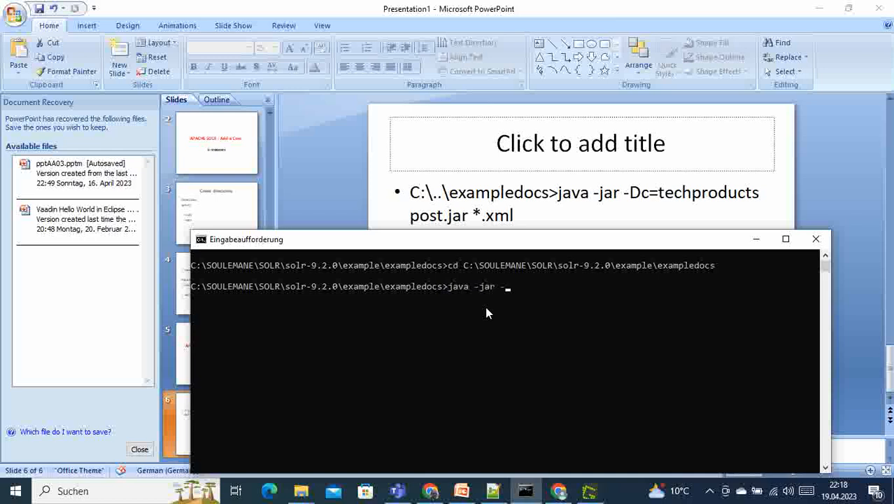
pyautogui.write('Dc=')
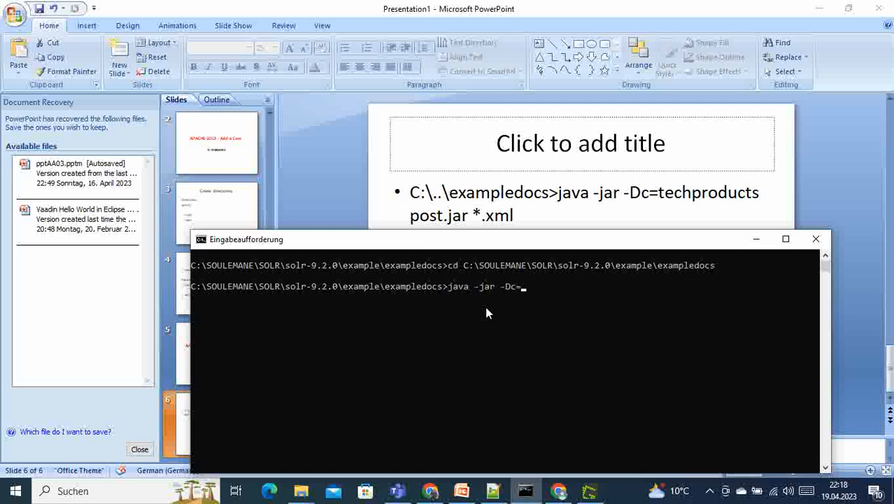
pyautogui.write('tec')
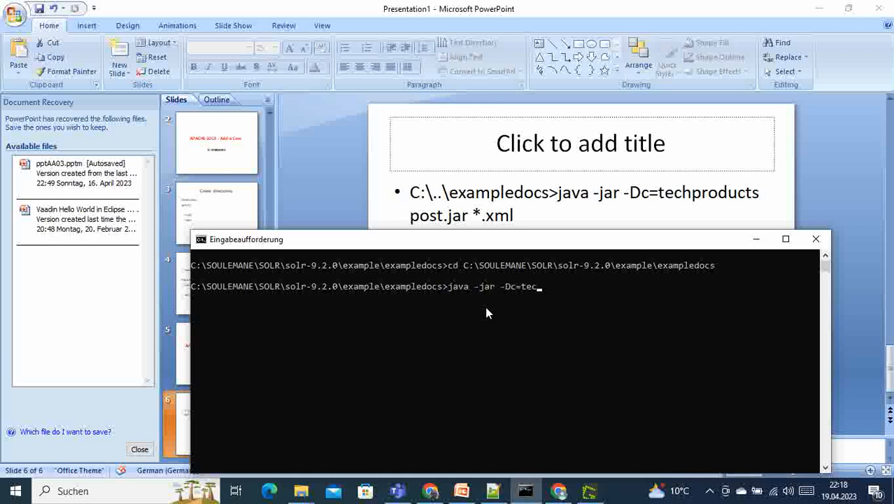
pyautogui.write('hpro')
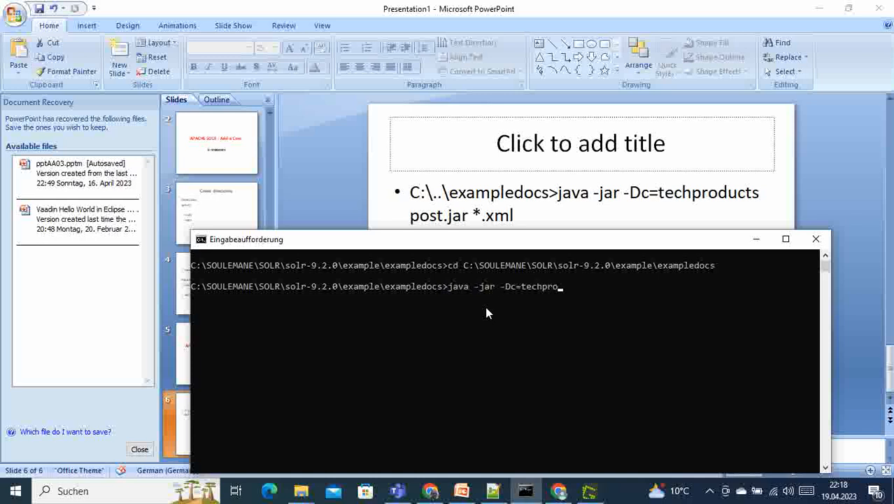
pyautogui.write('ducts')
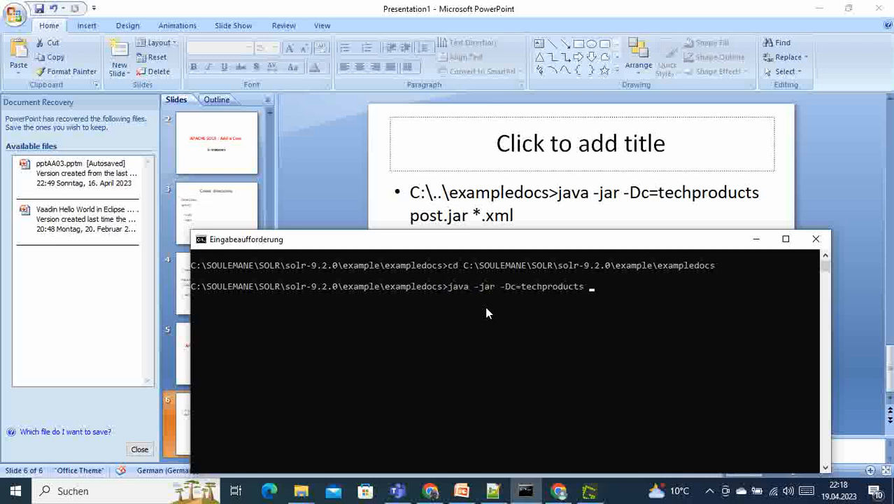
pyautogui.write('post *')
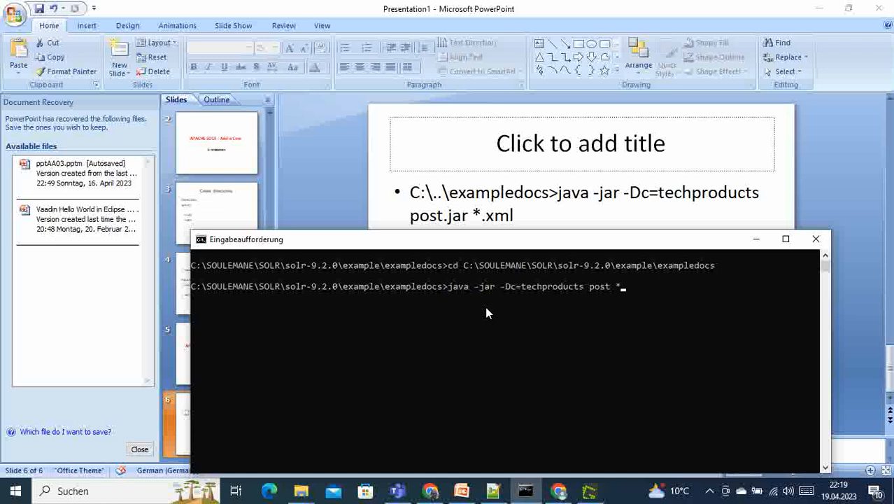
pyautogui.write('.xml')
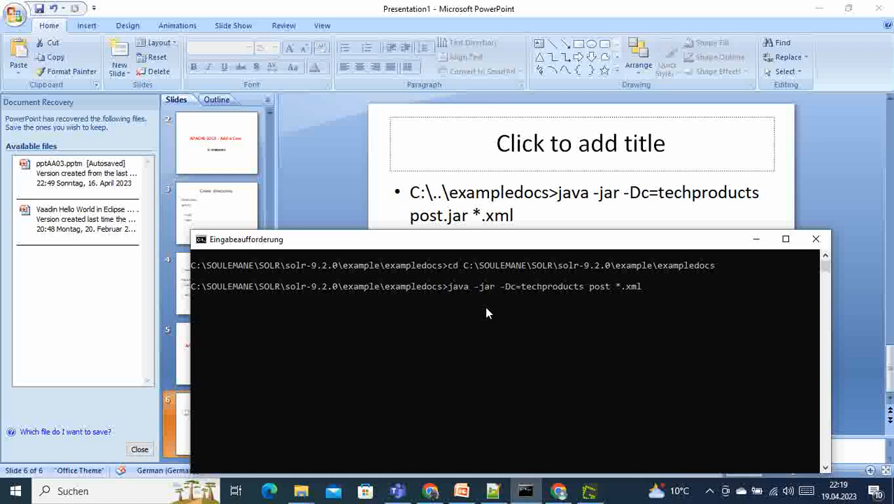
pyautogui.press('Return')
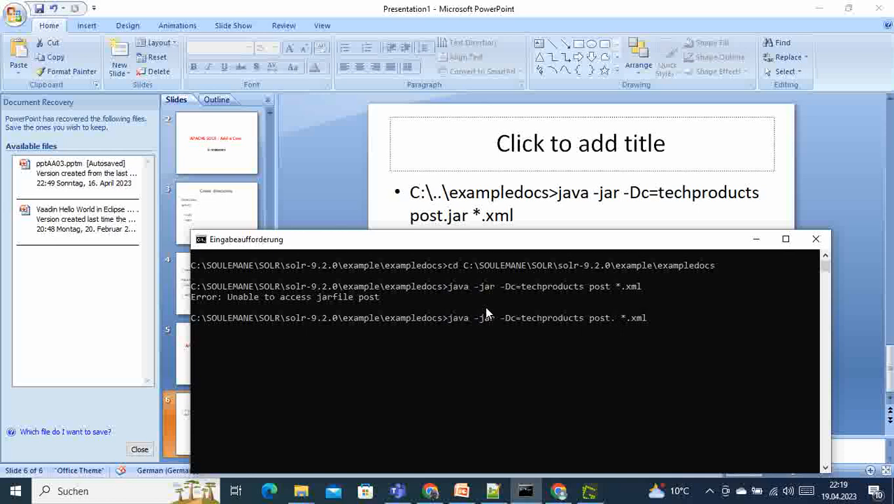
# Correct the command to post.jar so the XML files index into techproducts
pyautogui.write('jar')
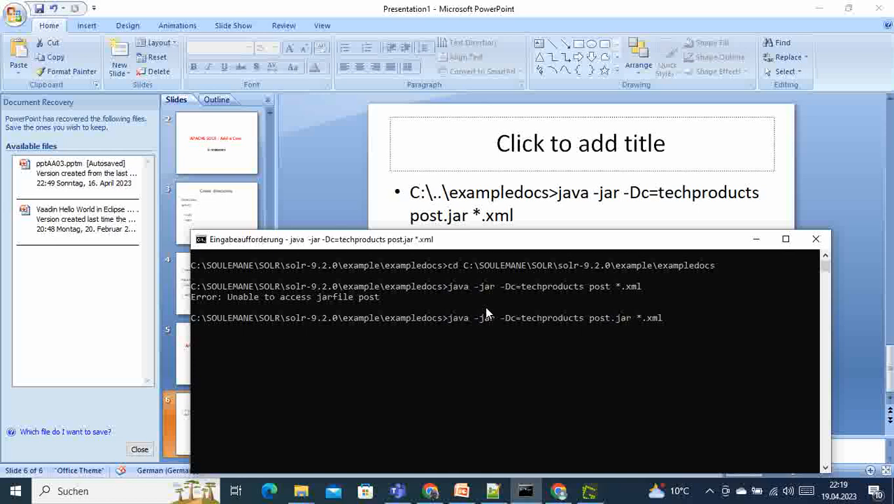
pyautogui.moveTo(495, 296)
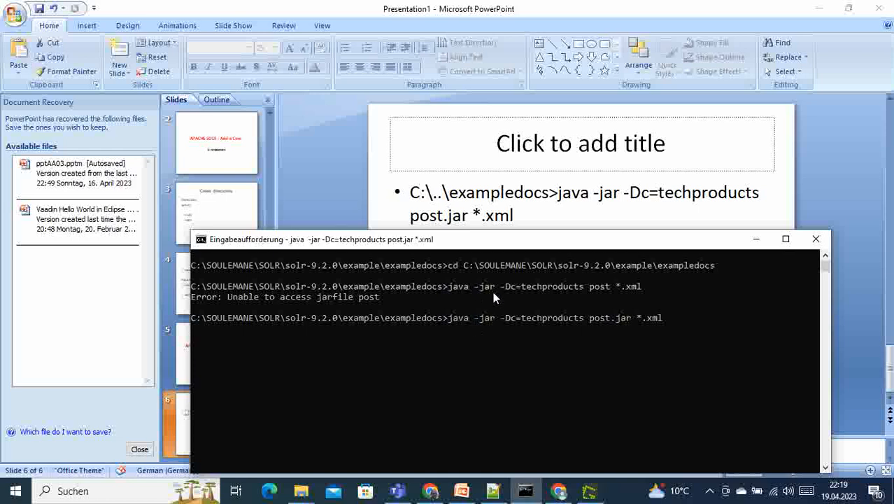
pyautogui.moveTo(485, 340)
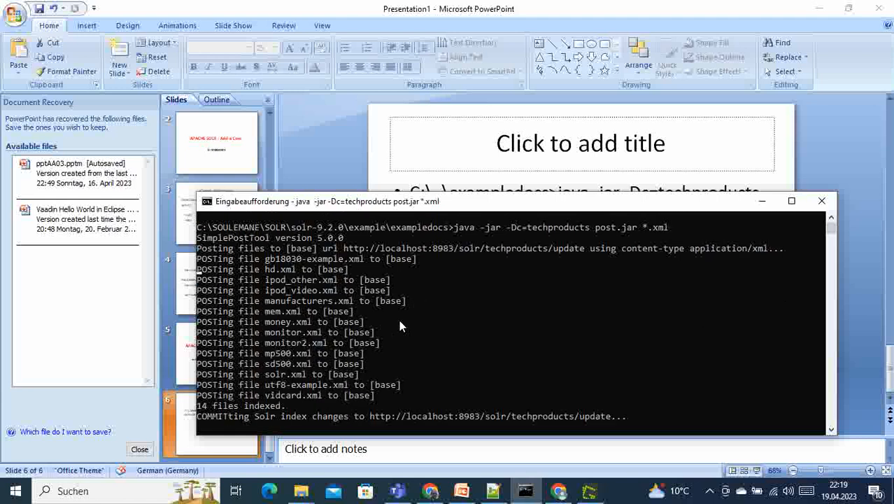
pyautogui.moveTo(338, 300)
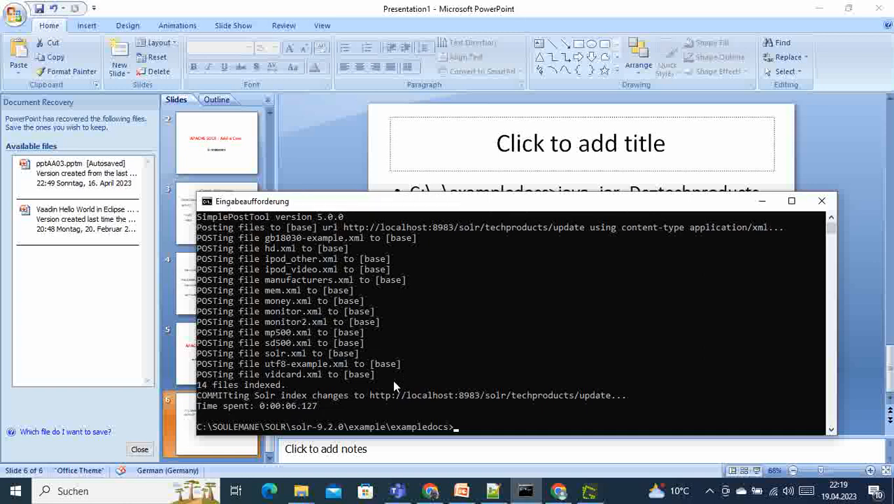
pyautogui.moveTo(462, 419)
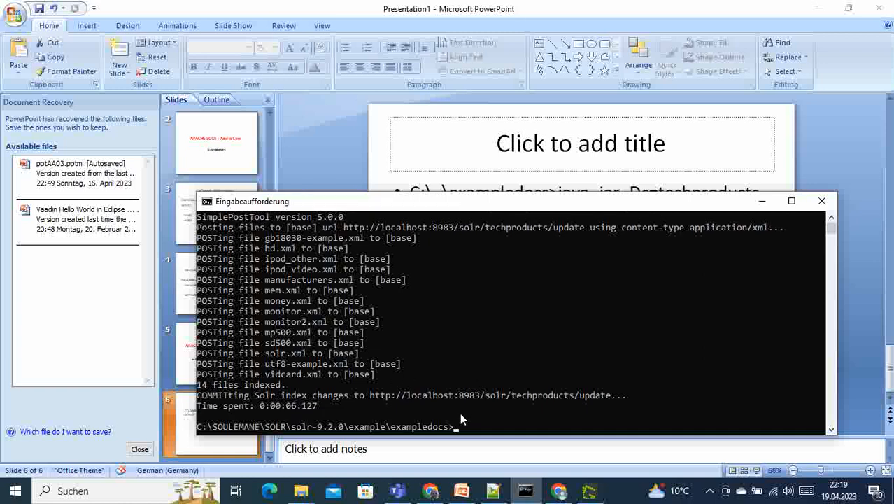
pyautogui.moveTo(540, 400)
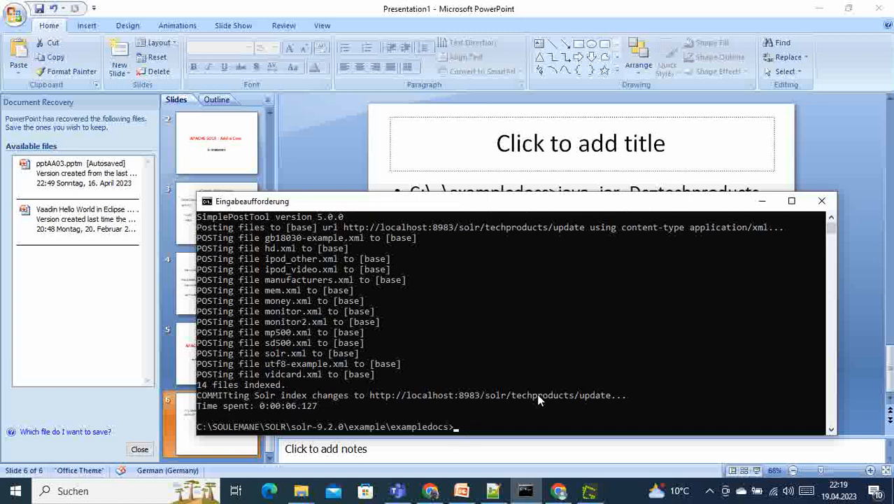
pyautogui.moveTo(565, 400)
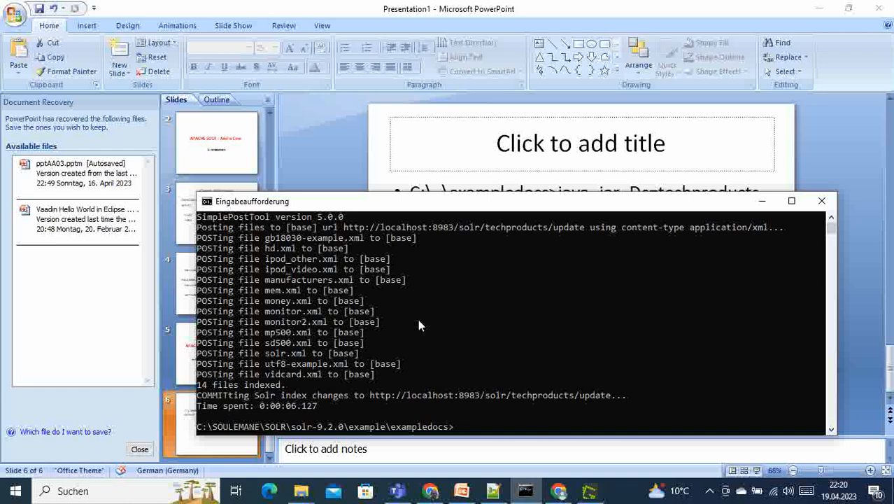
pyautogui.moveTo(469, 132)
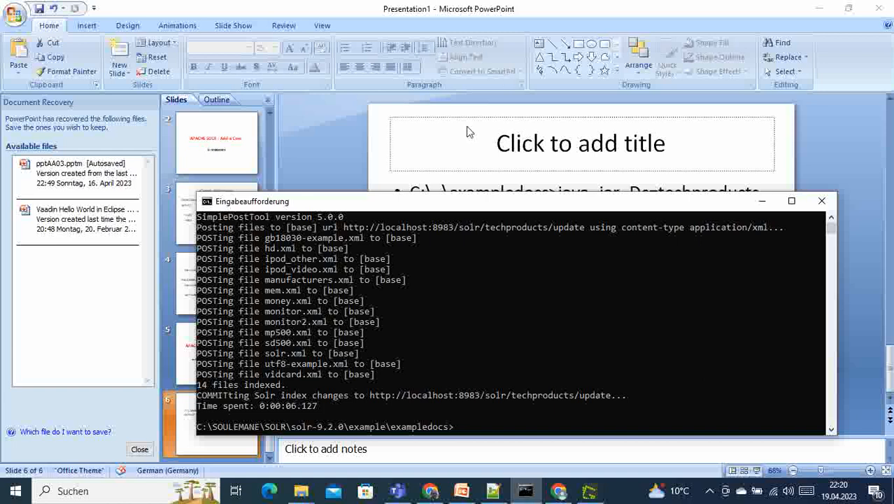
pyautogui.moveTo(439, 338)
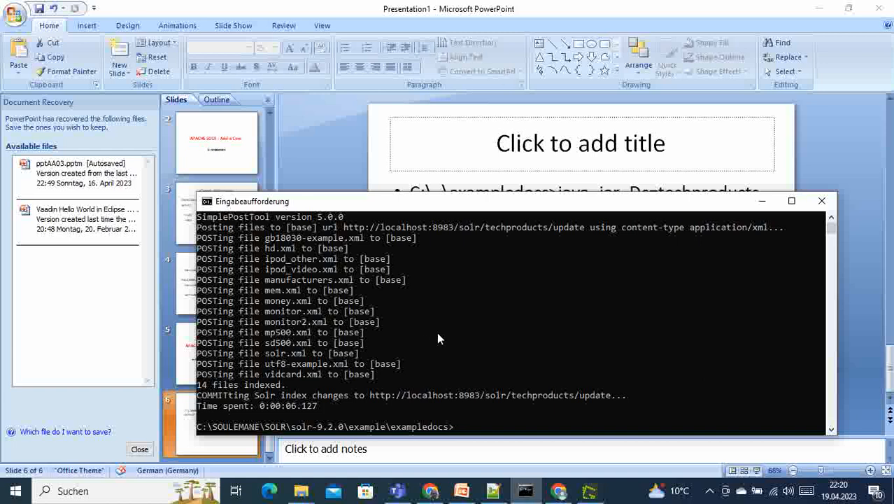
pyautogui.moveTo(434, 328)
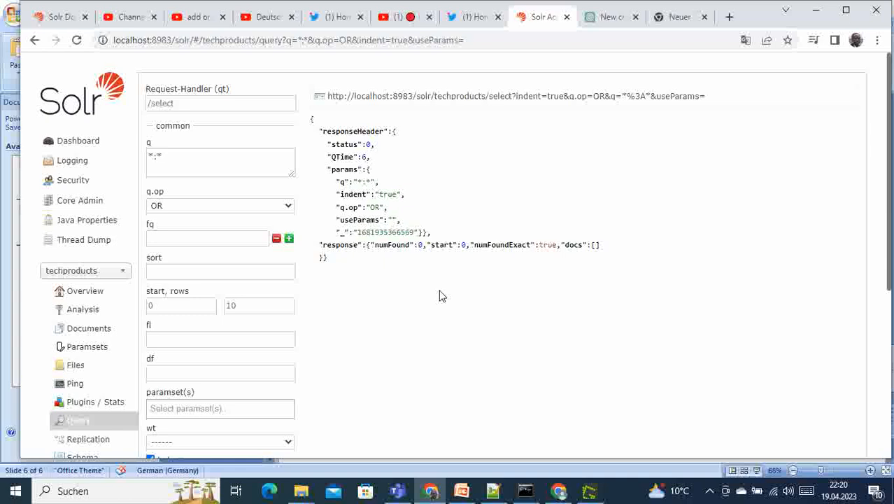
pyautogui.moveTo(84, 105)
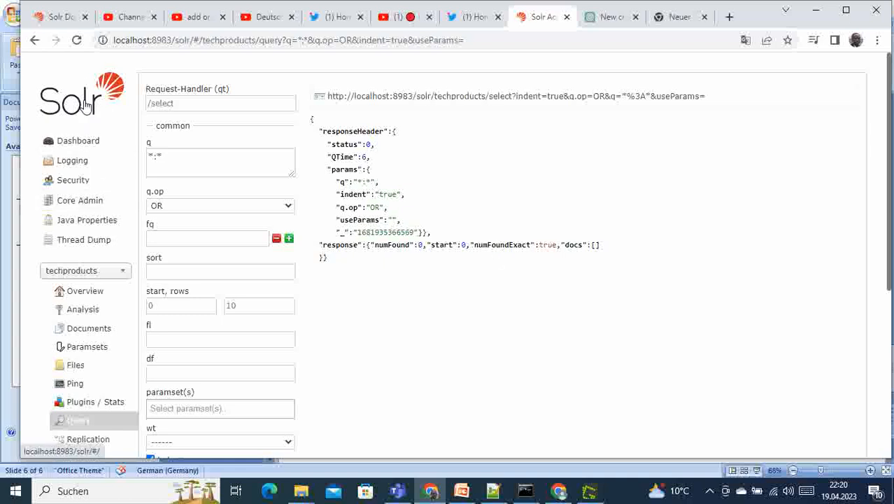
# From the Dashboard, select techproducts in the Core Selector to see 32 documents indexed
pyautogui.click(78, 140)
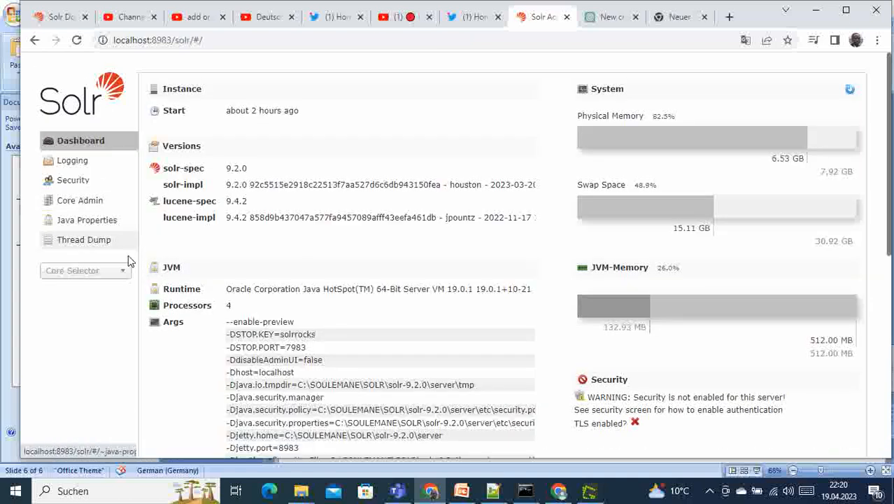
pyautogui.click(84, 270)
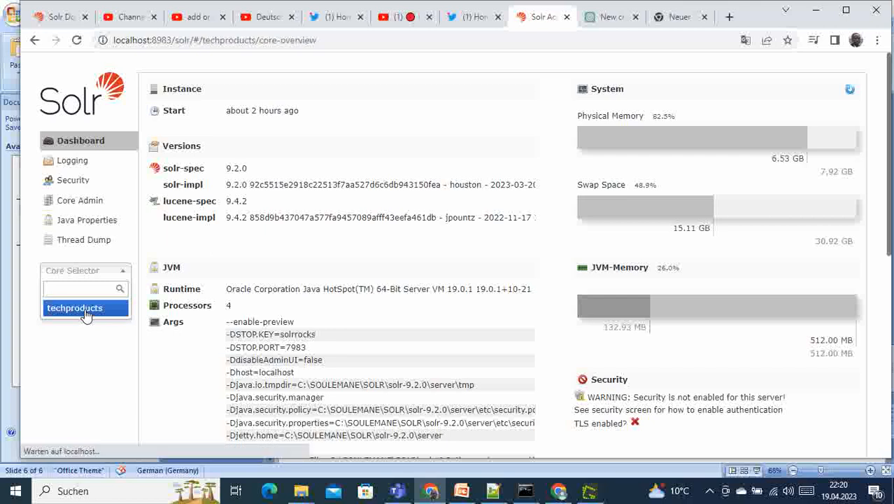
pyautogui.click(74, 308)
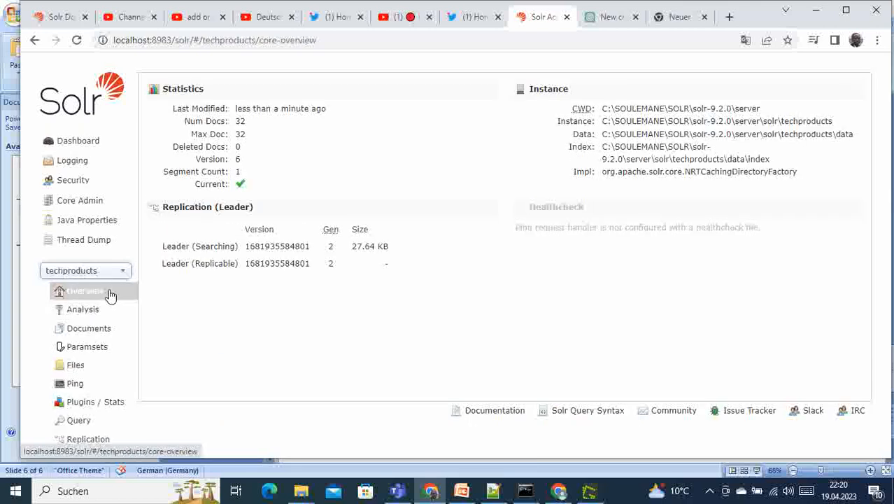
pyautogui.moveTo(217, 123)
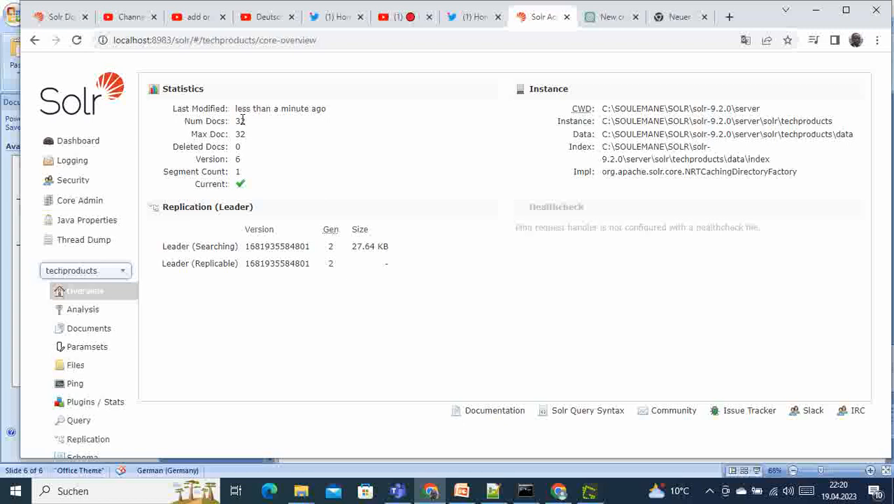
pyautogui.moveTo(246, 164)
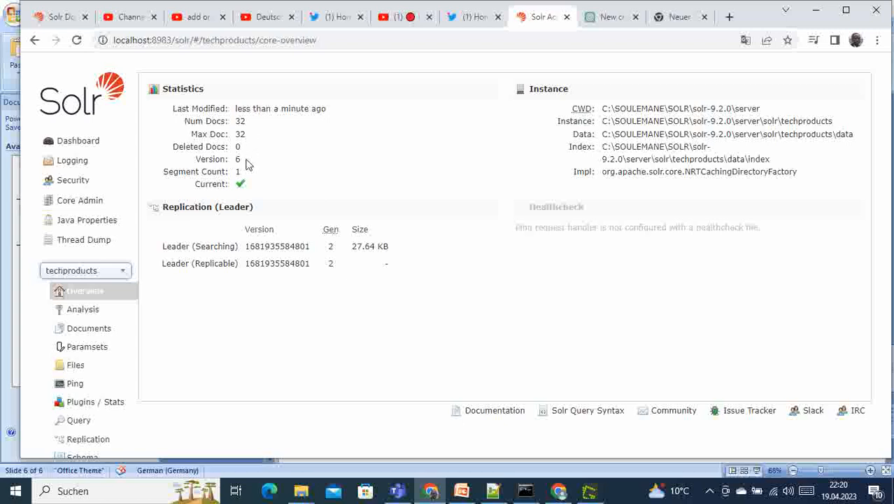
pyautogui.moveTo(254, 176)
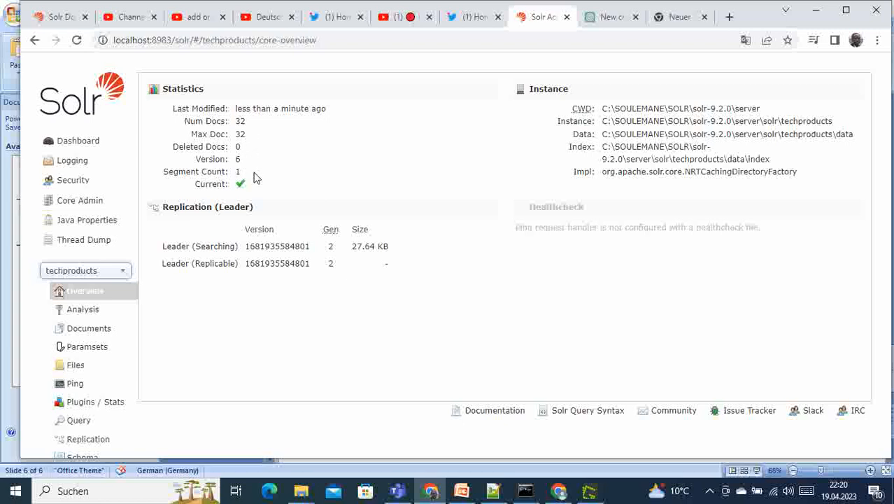
pyautogui.moveTo(261, 129)
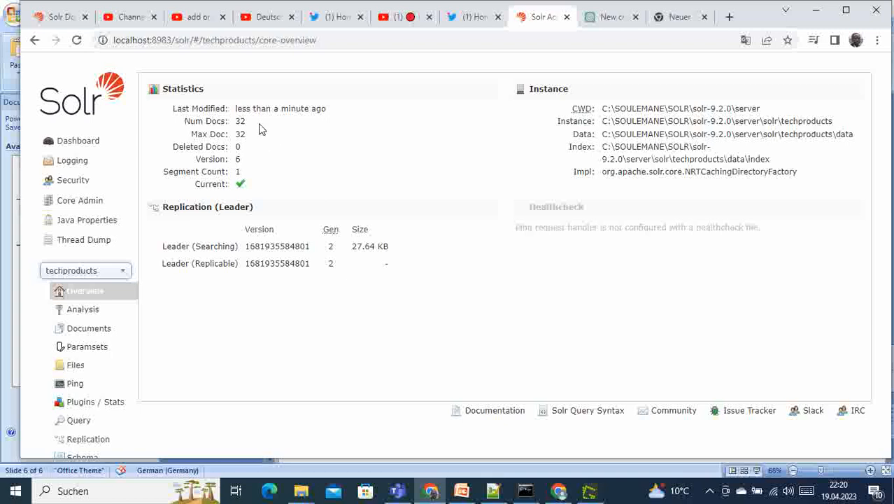
pyautogui.moveTo(162, 356)
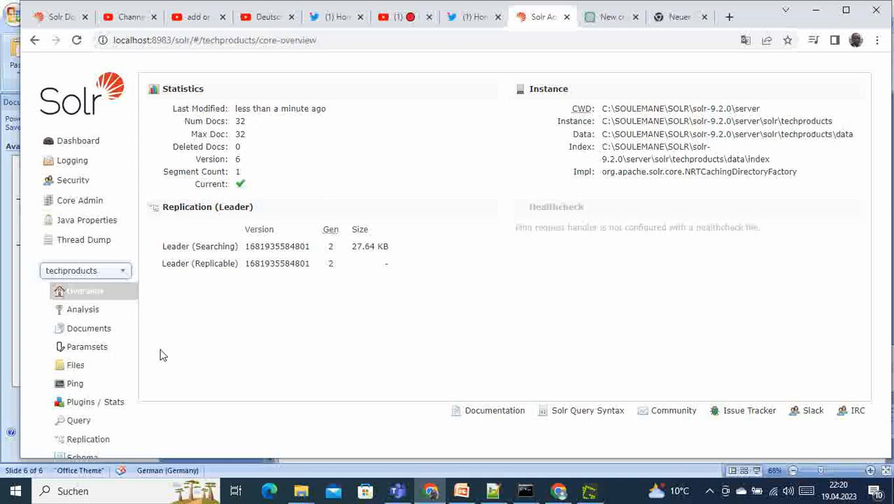
pyautogui.moveTo(78, 419)
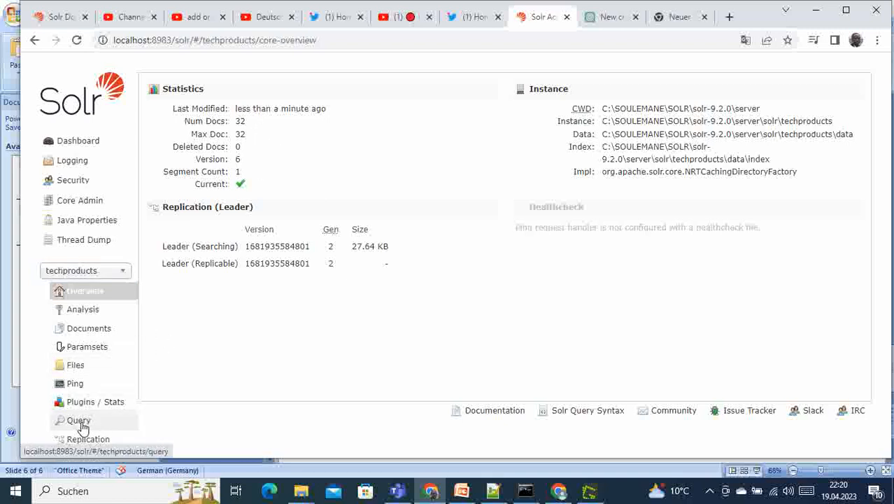
# Open the techproducts Query page and review the match-all parameters down to Execute Query
pyautogui.click(78, 420)
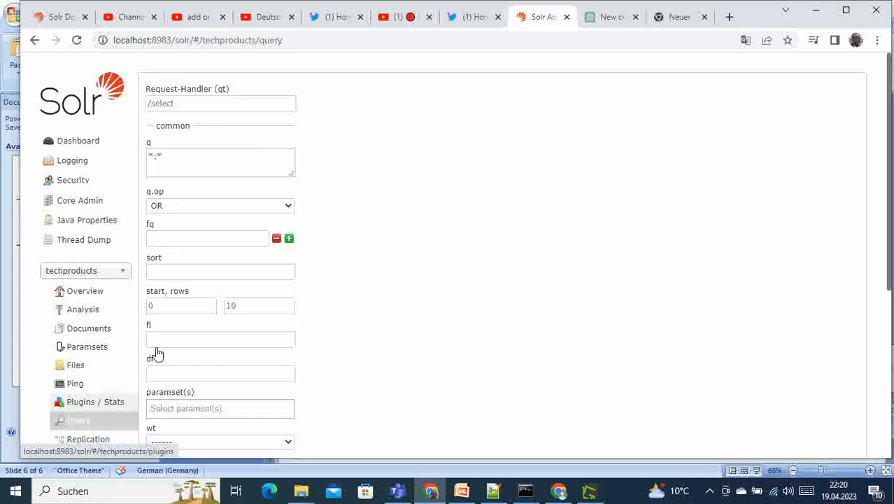
pyautogui.moveTo(196, 96)
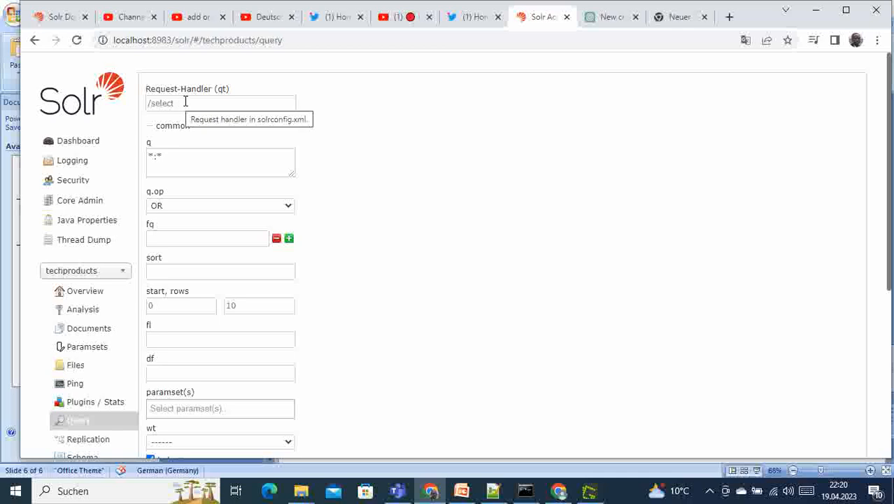
pyautogui.moveTo(301, 128)
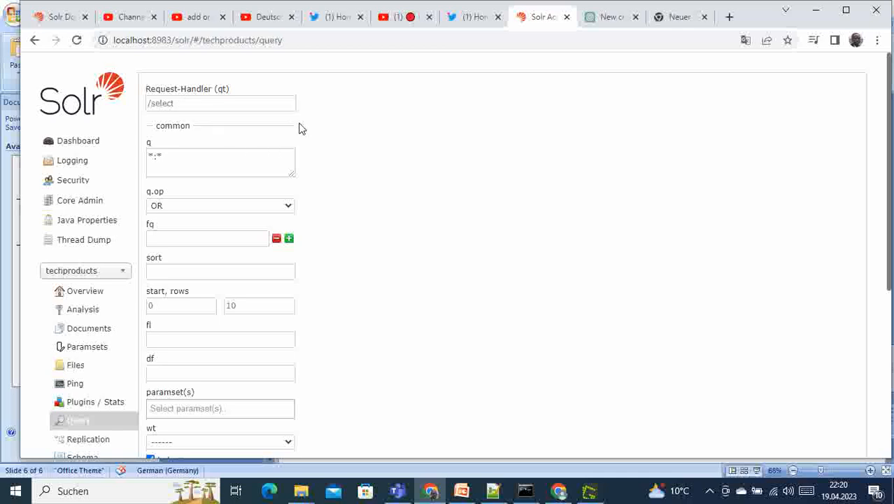
pyautogui.moveTo(344, 193)
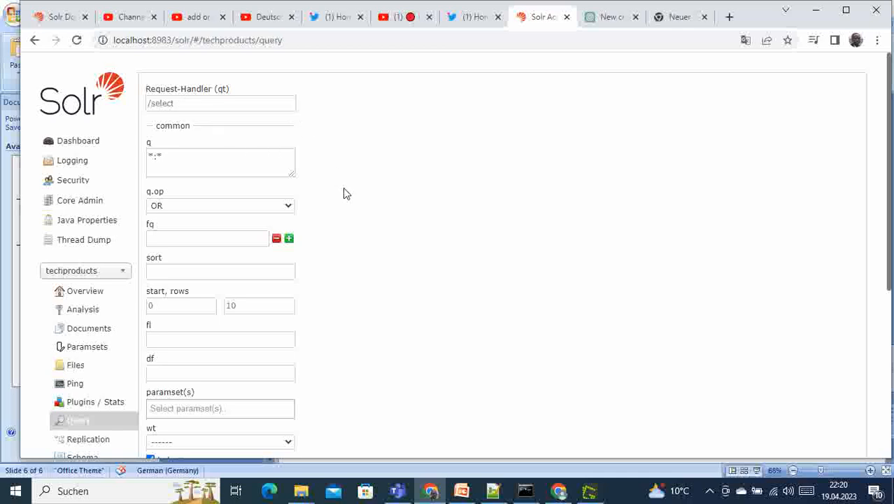
pyautogui.moveTo(353, 249)
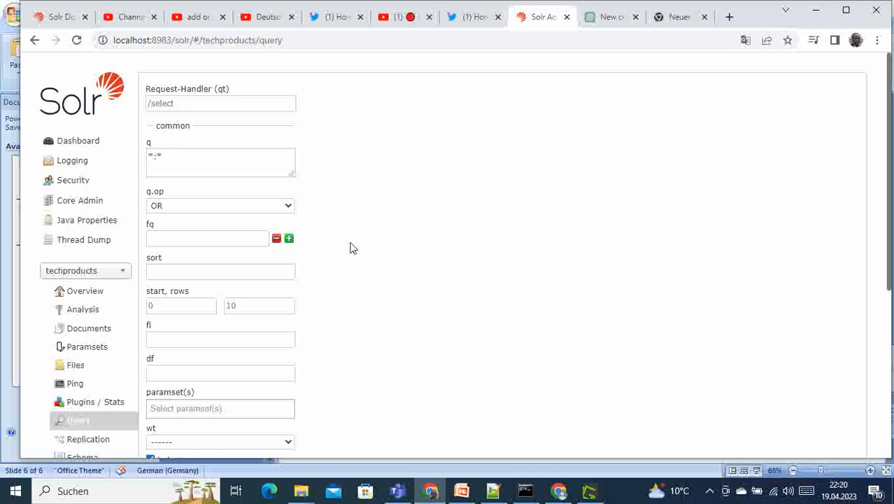
pyautogui.scroll(-3)
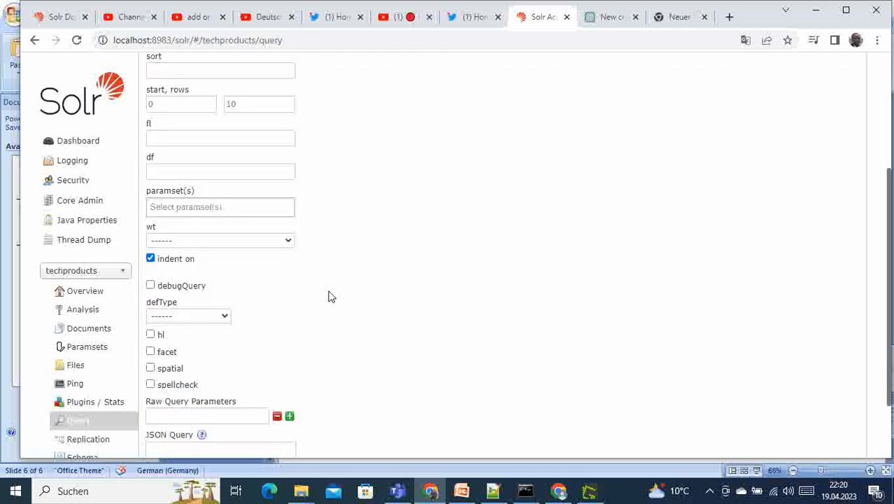
pyautogui.scroll(3)
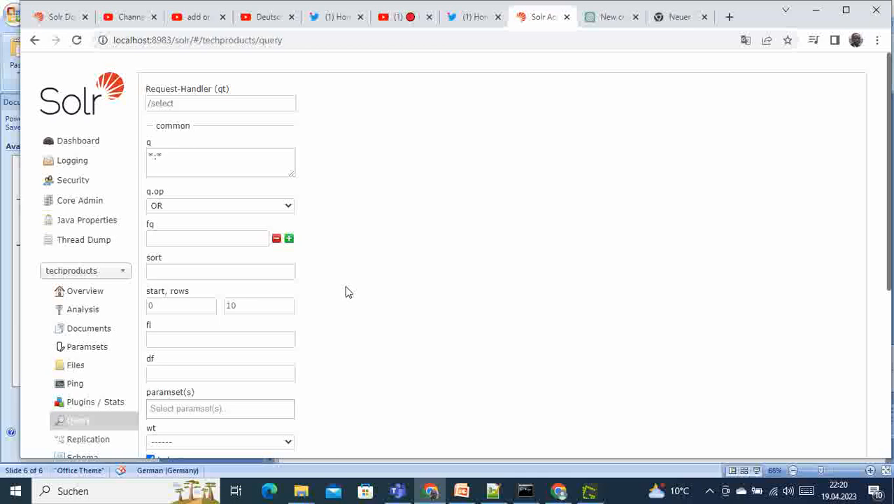
pyautogui.moveTo(286, 305)
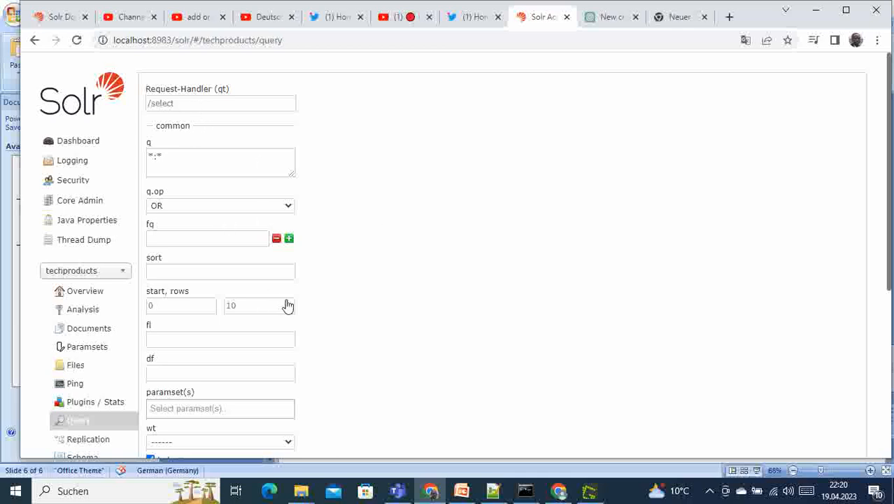
pyautogui.moveTo(338, 328)
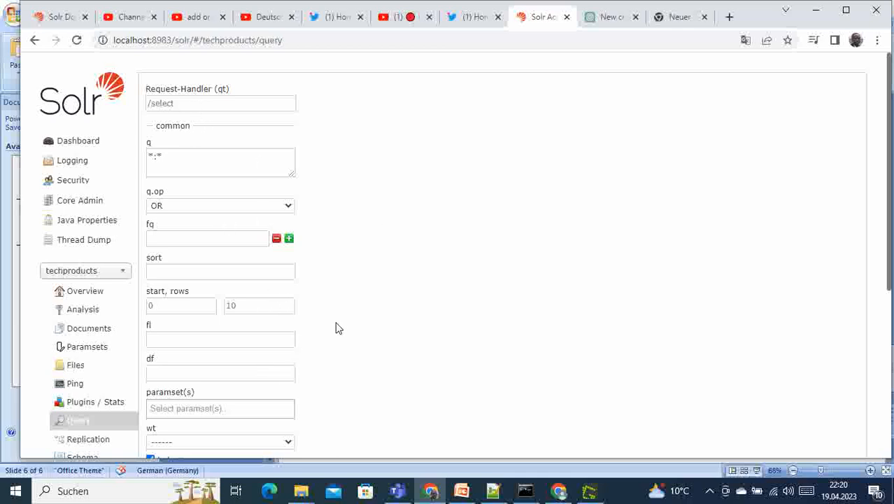
pyautogui.scroll(-3)
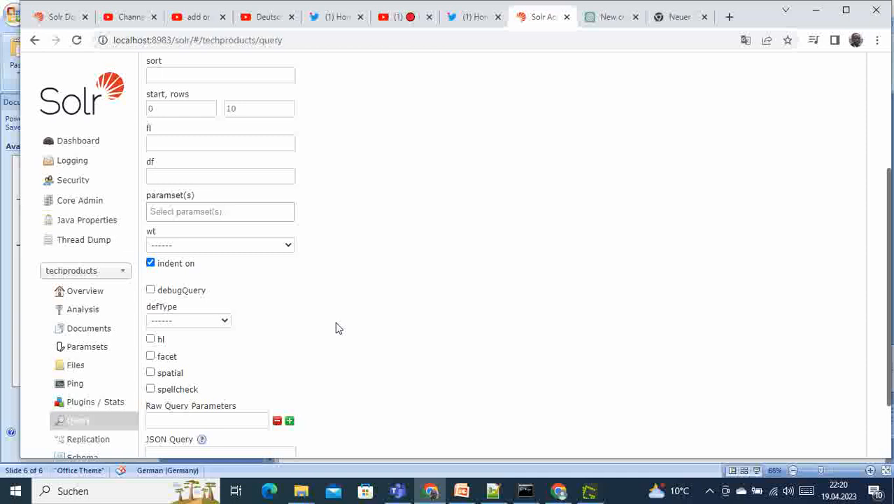
pyautogui.scroll(-3)
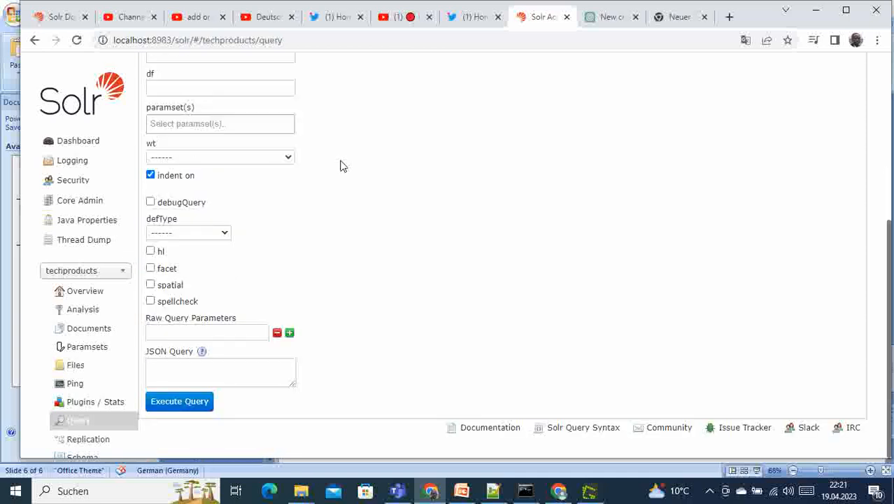
pyautogui.moveTo(344, 251)
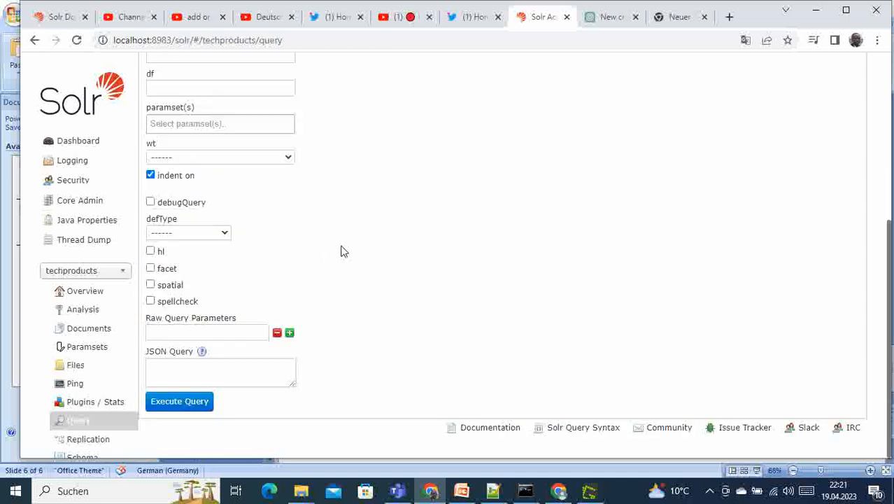
pyautogui.scroll(3)
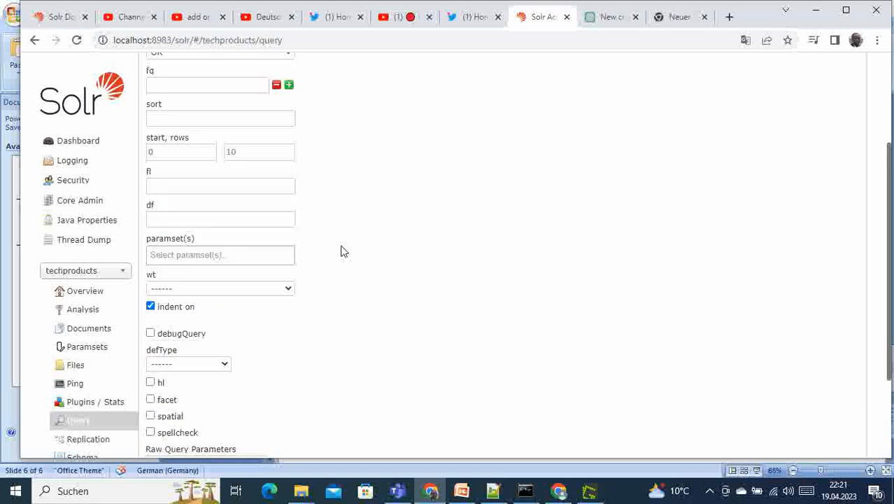
pyautogui.scroll(-3)
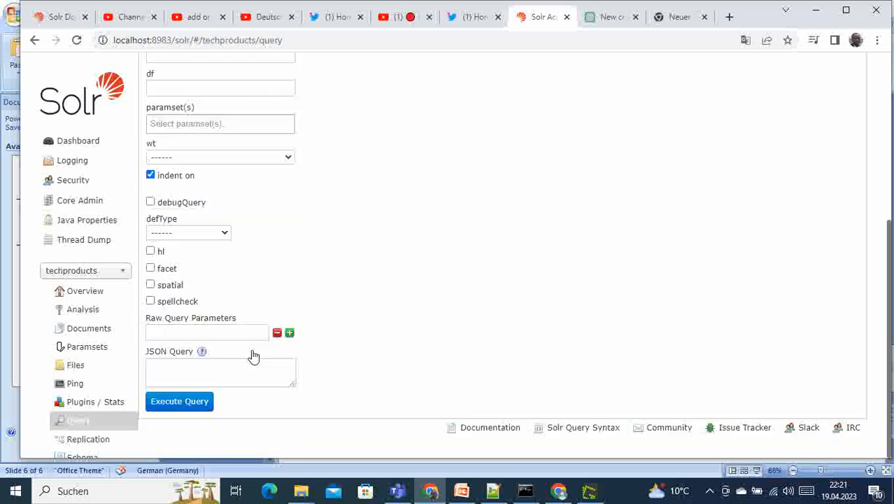
pyautogui.click(179, 400)
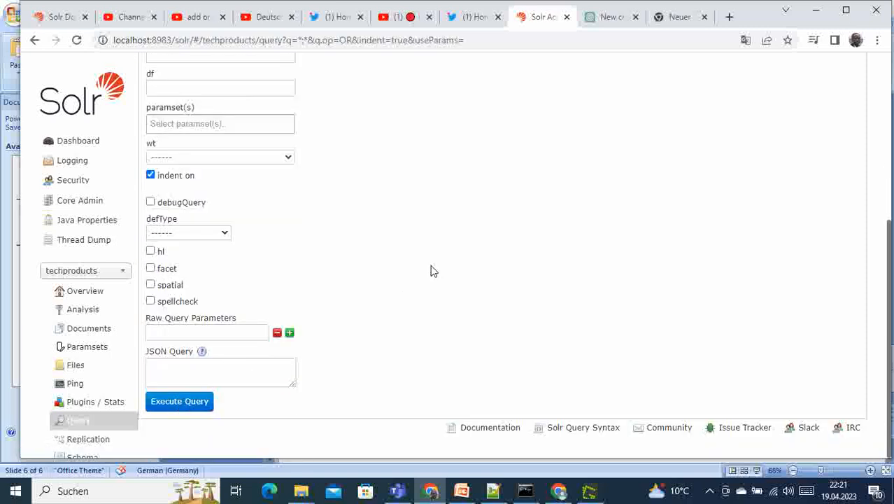
pyautogui.click(179, 400)
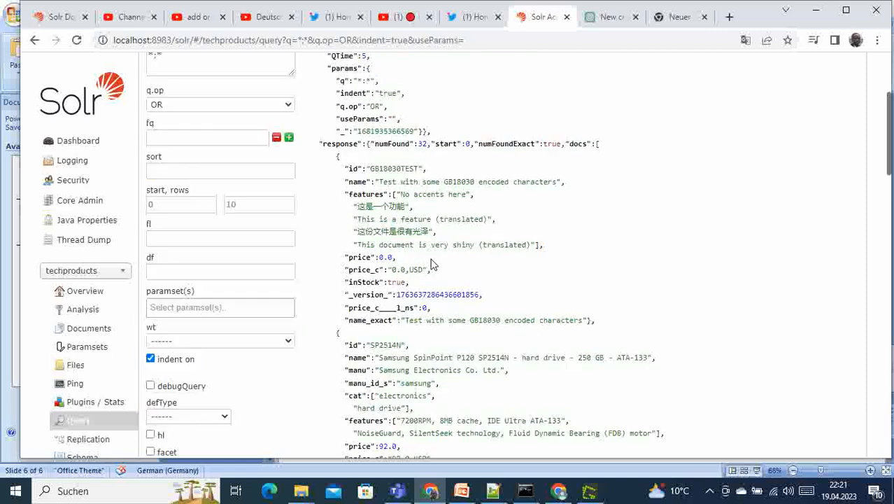
pyautogui.scroll(3)
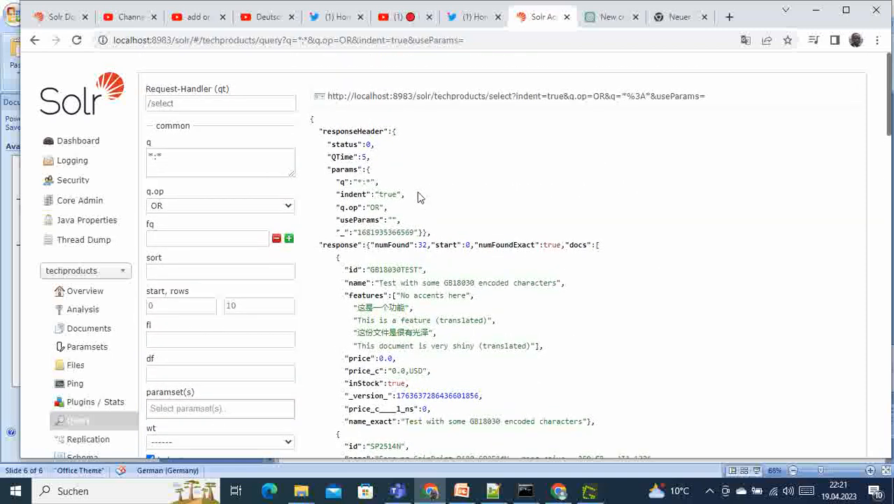
pyautogui.moveTo(420, 245)
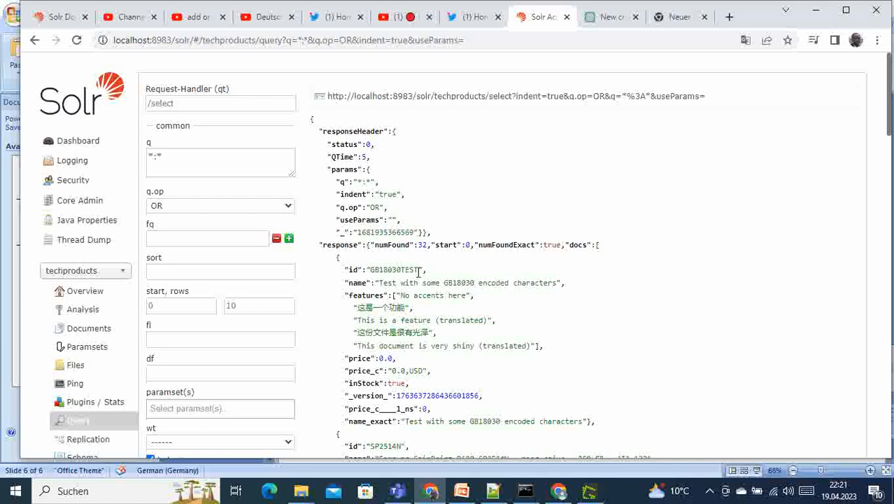
pyautogui.scroll(-3)
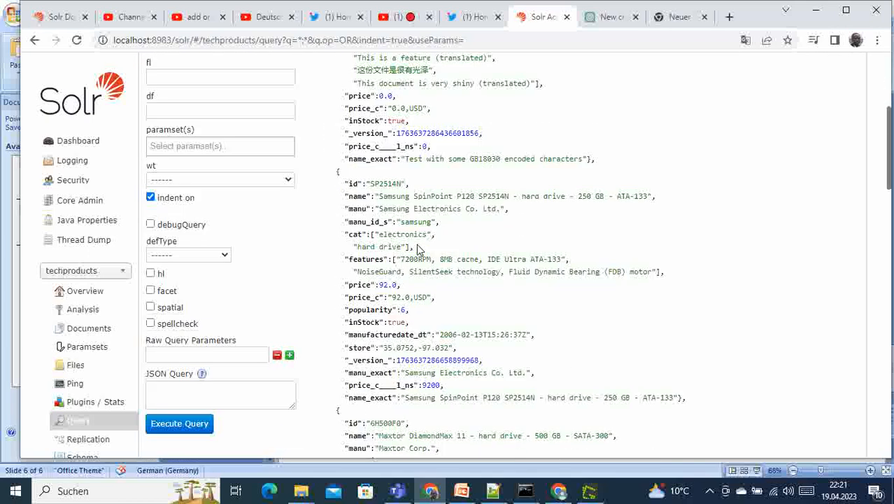
pyautogui.scroll(-3)
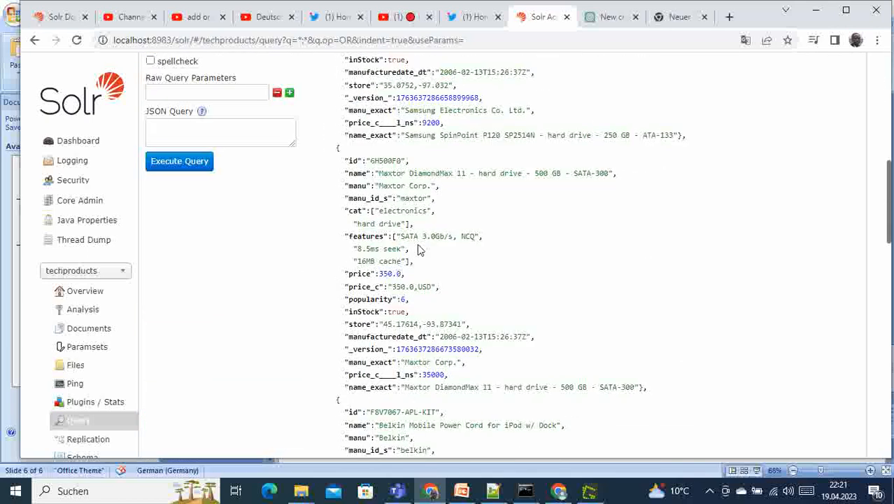
pyautogui.scroll(-3)
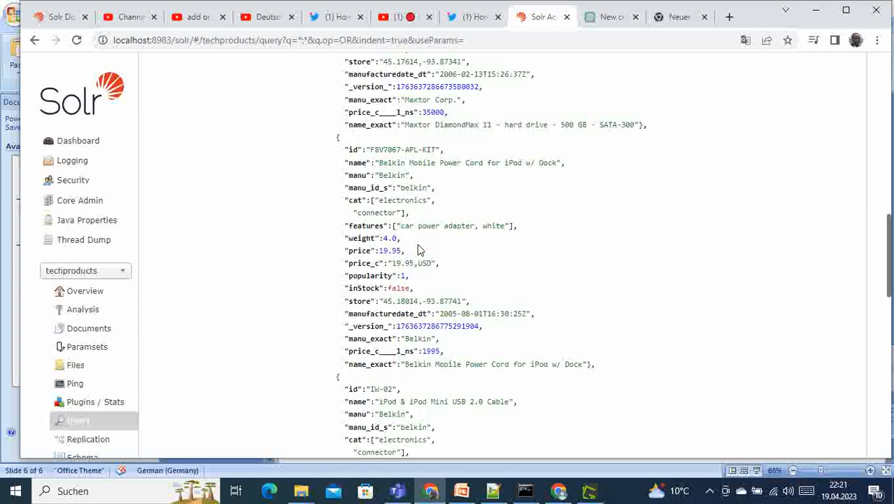
pyautogui.scroll(-3)
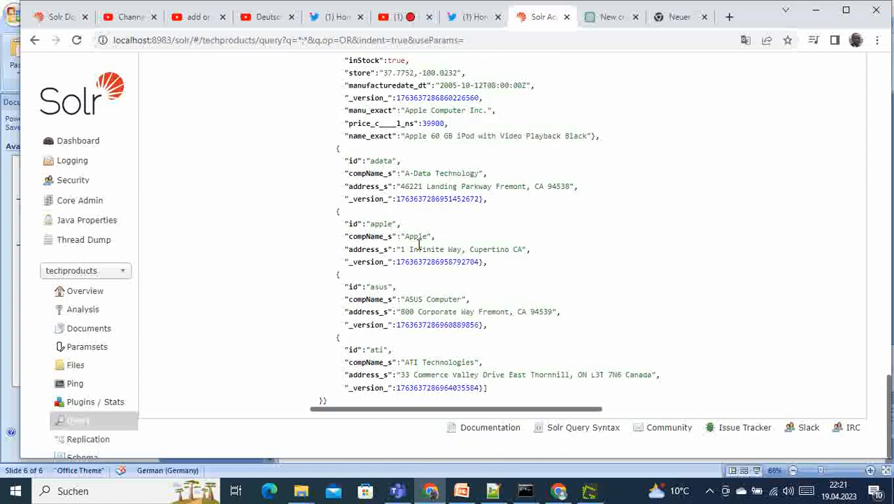
pyautogui.scroll(3)
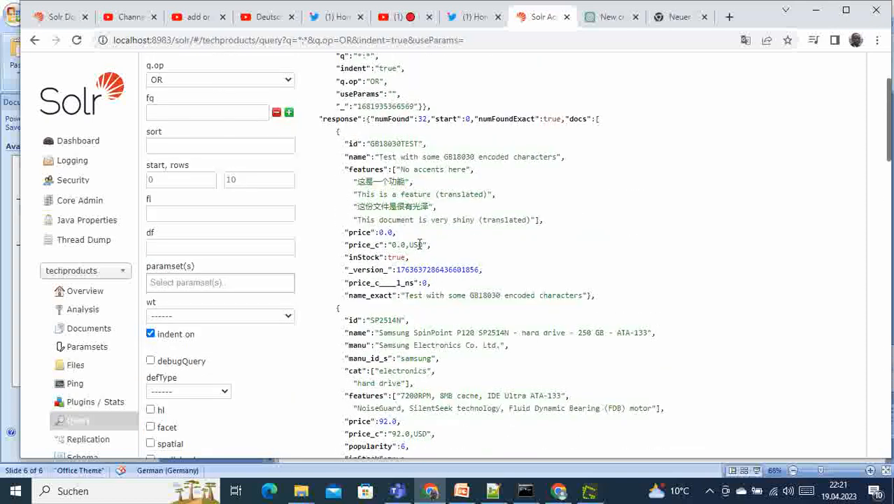
pyautogui.scroll(3)
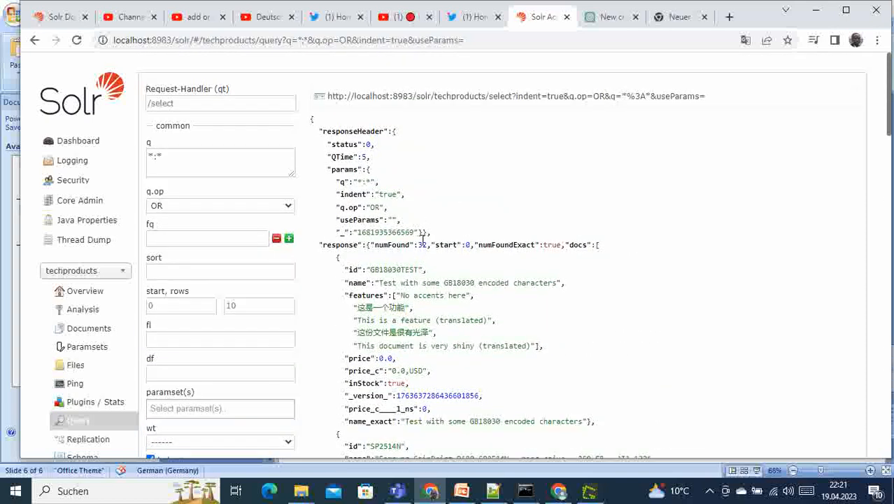
pyautogui.scroll(-3)
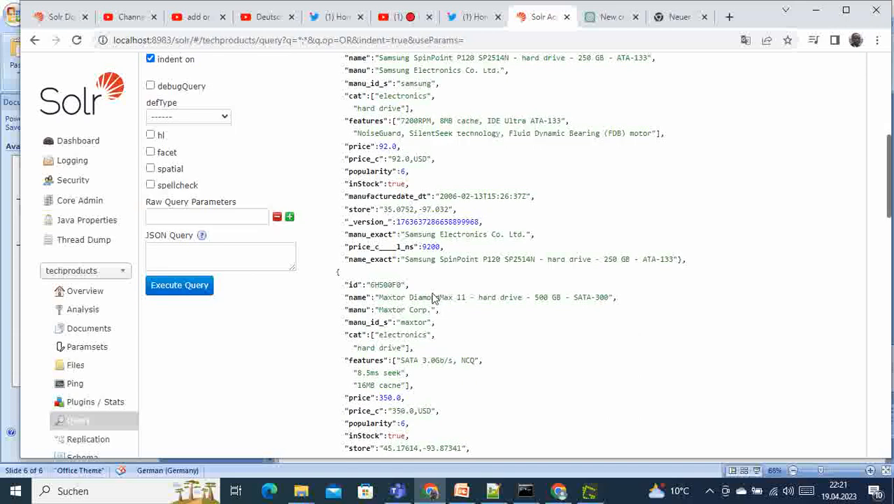
pyautogui.scroll(-3)
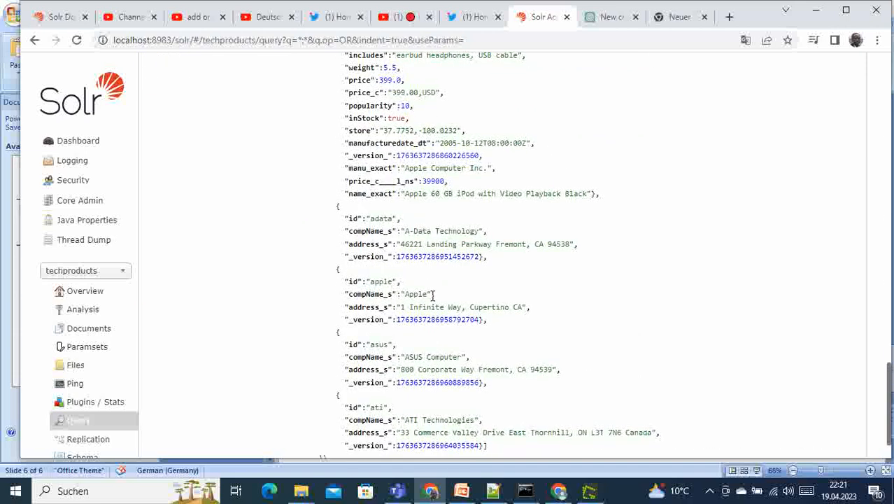
pyautogui.scroll(3)
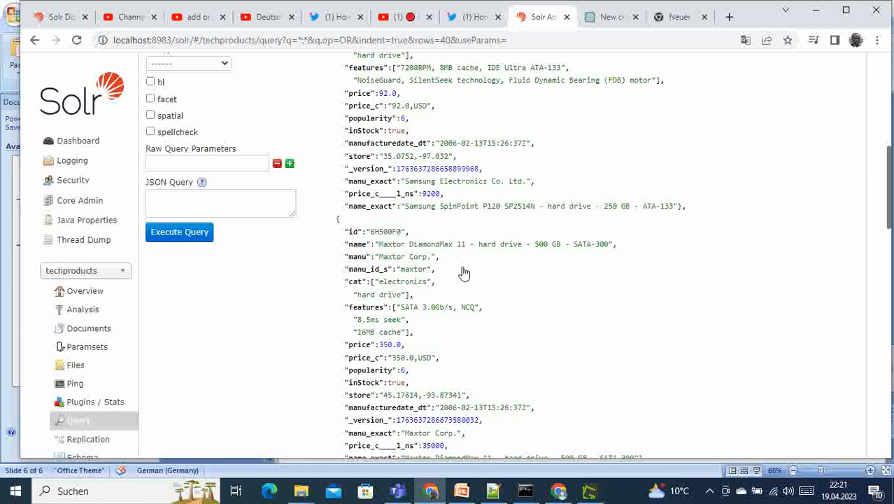
# Execute the all-documents query with rows 40 and browse the JSON product records
pyautogui.scroll(3)
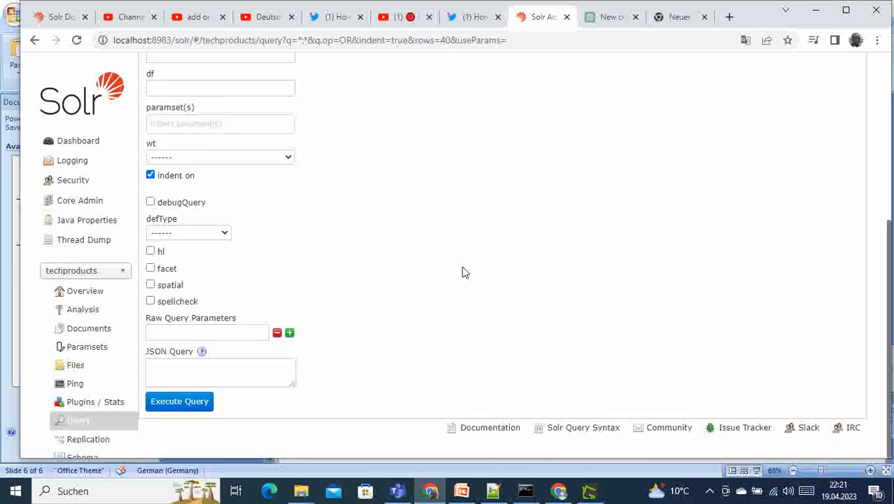
pyautogui.click(180, 400)
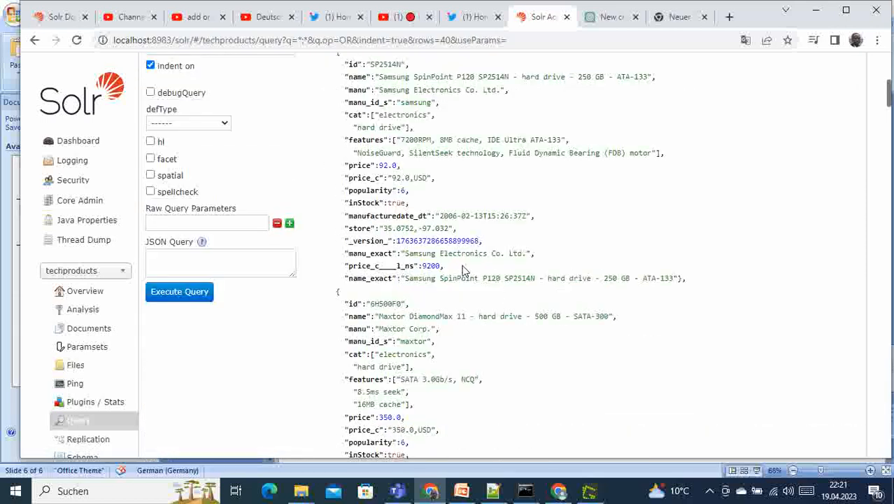
pyautogui.scroll(-3)
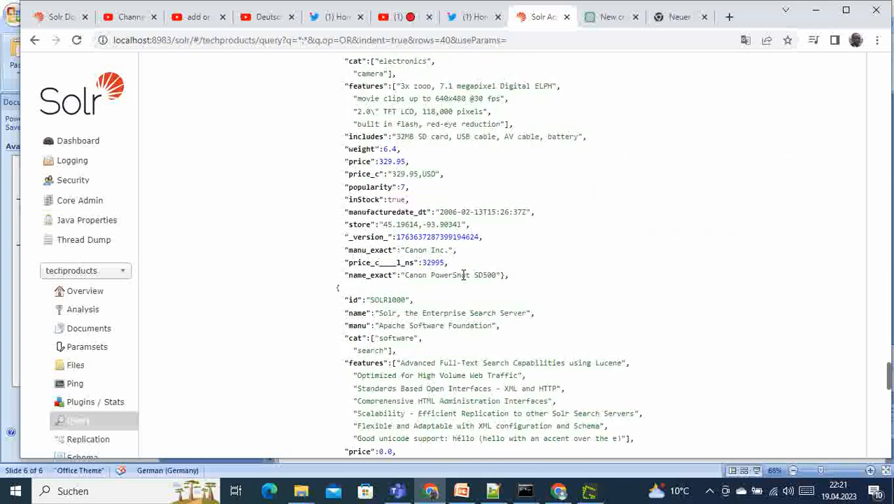
pyautogui.scroll(-3)
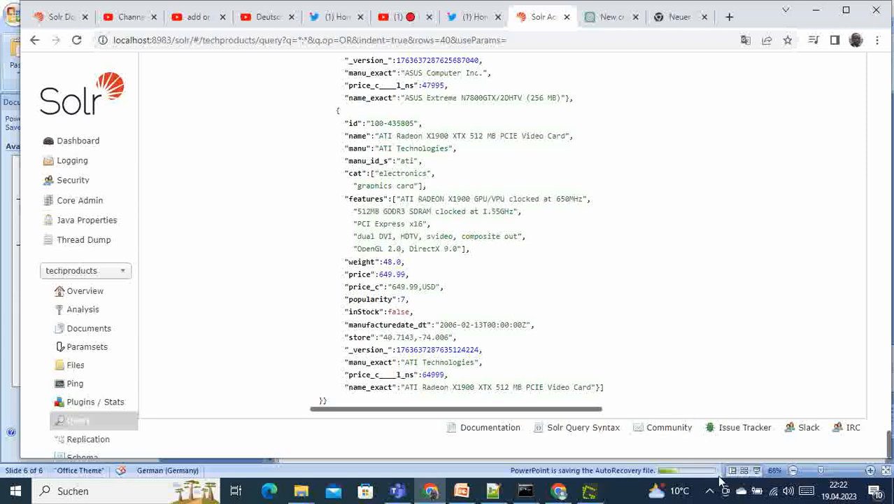
pyautogui.click(709, 490)
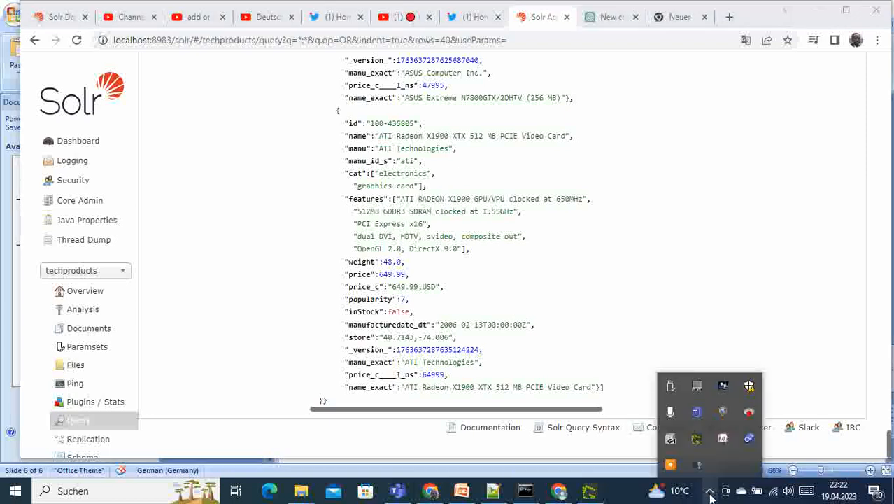
pyautogui.moveTo(641, 286)
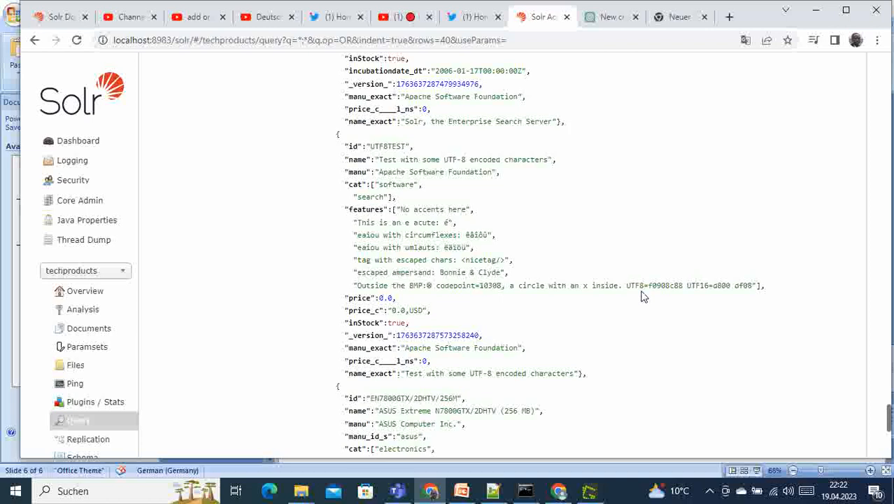
pyautogui.scroll(-3)
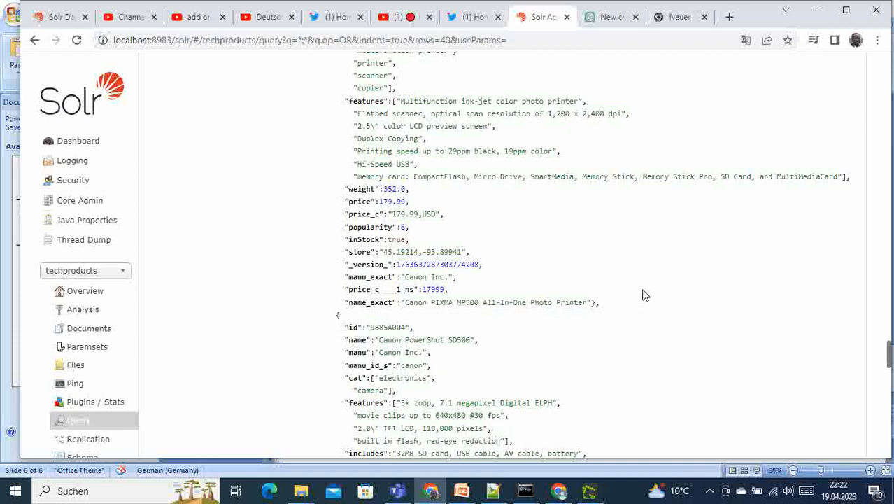
pyautogui.scroll(3)
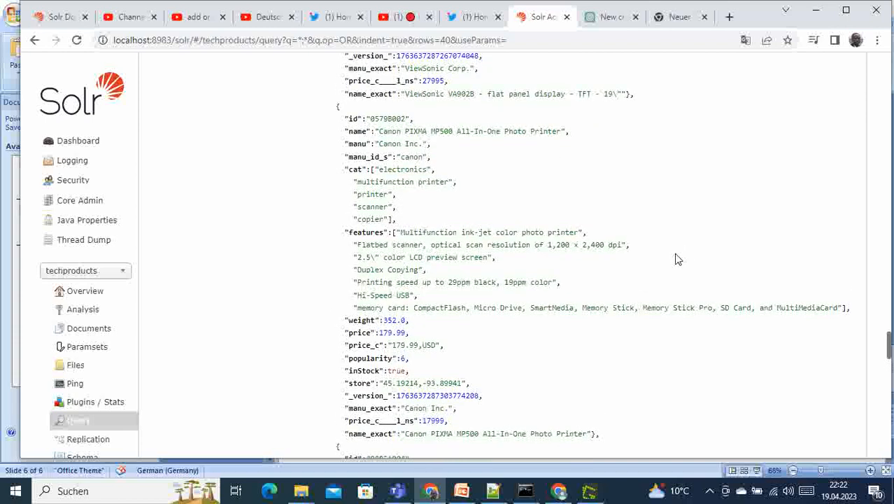
pyautogui.scroll(3)
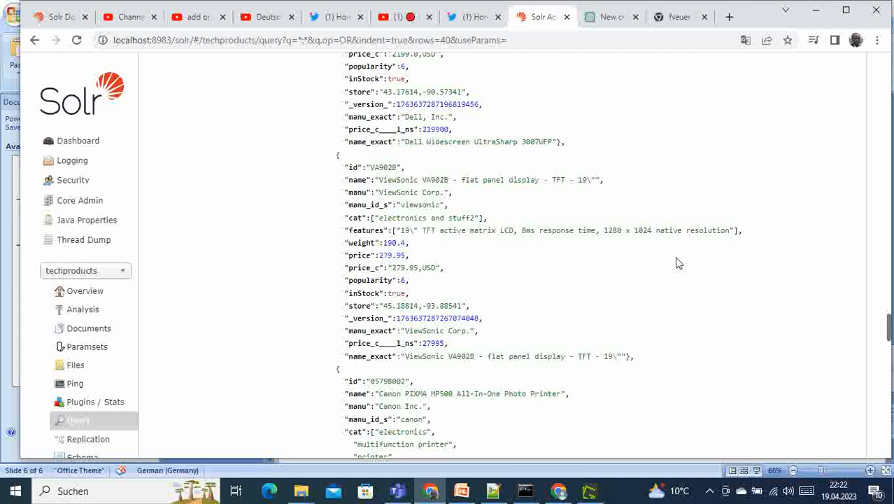
pyautogui.moveTo(719, 138)
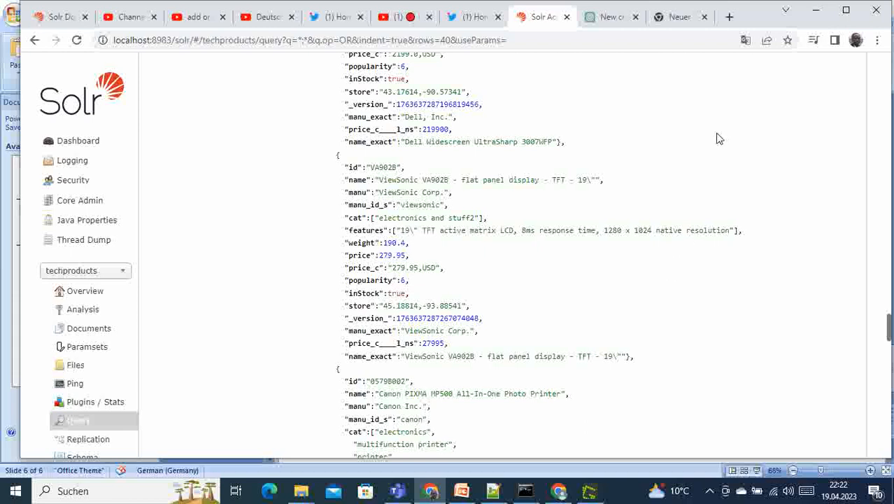
# Switch to PowerPoint and minimize it so File Explorer's exampledocs folder shows
pyautogui.click(524, 489)
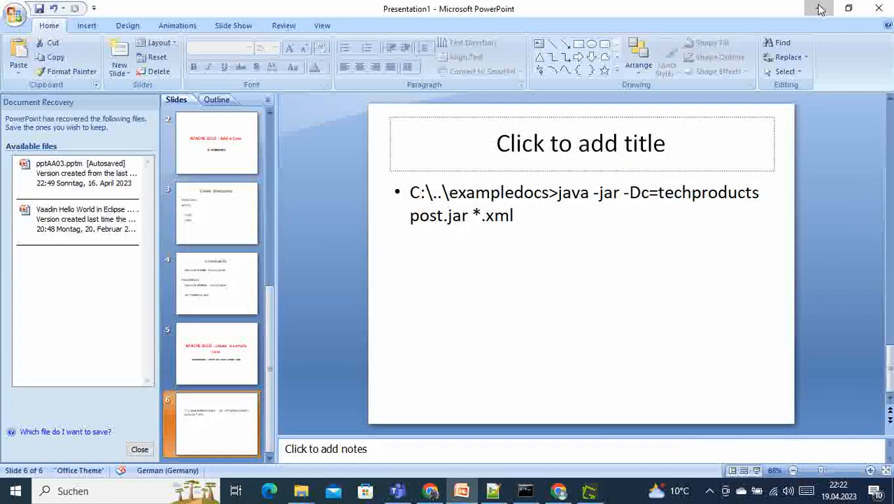
pyautogui.click(819, 9)
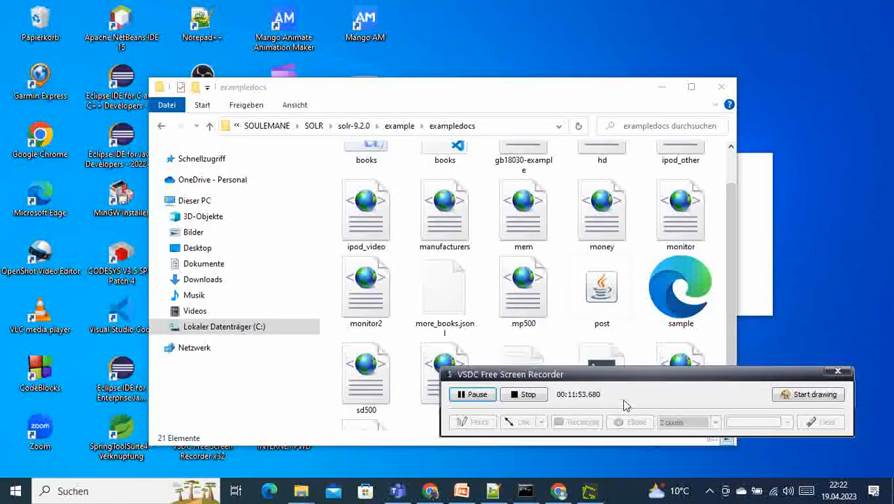